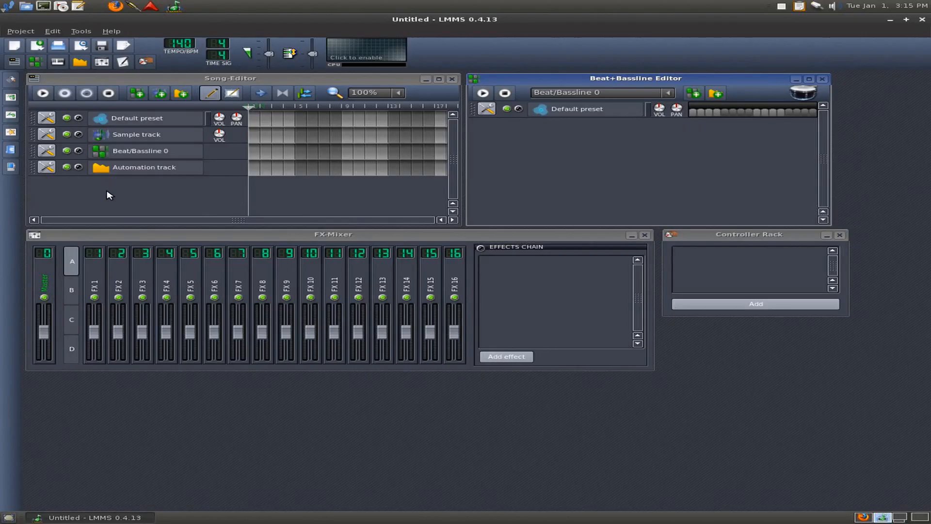
{"action": "mouse_move", "coordinate": [104, 190]}
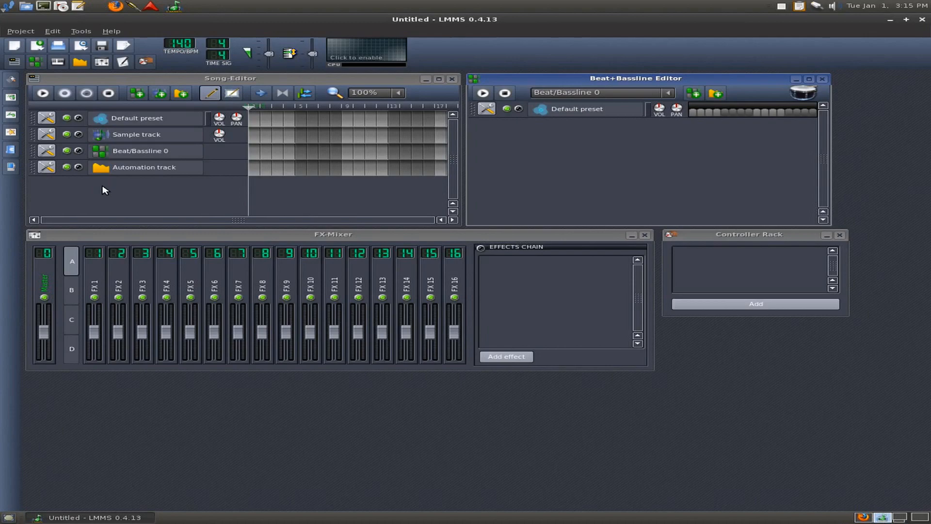
{"action": "mouse_move", "coordinate": [21, 146]}
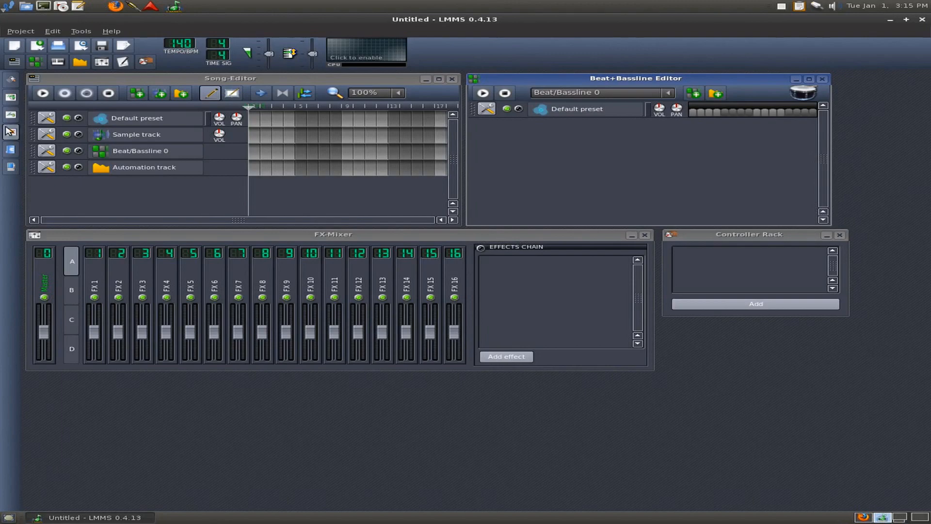
- In My Samples, preview kick01, kick02 and another kick sample, then collapse drums
{"action": "left_click", "coordinate": [10, 132]}
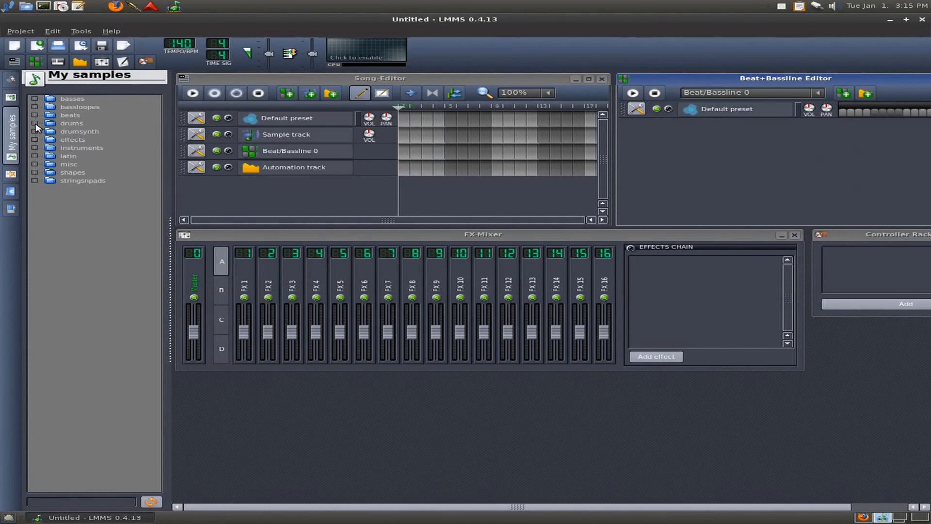
{"action": "mouse_move", "coordinate": [42, 139]}
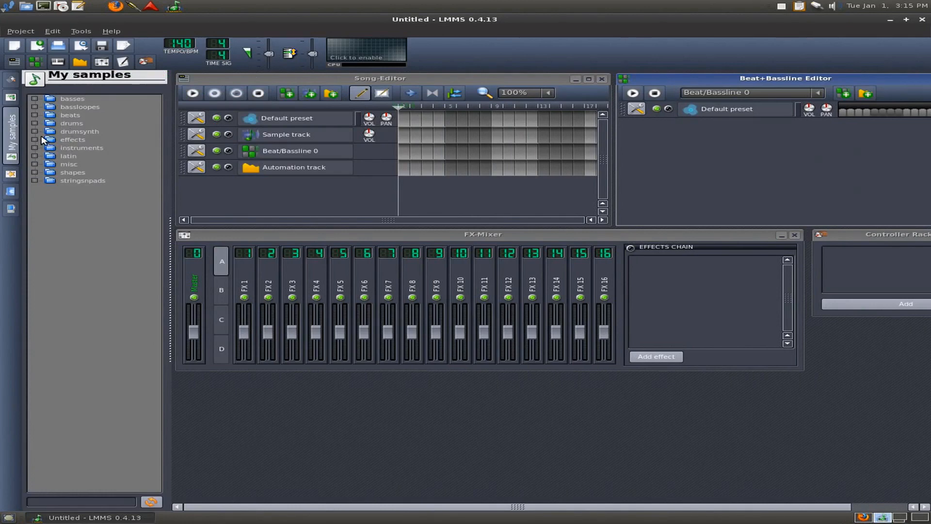
{"action": "mouse_move", "coordinate": [38, 130]}
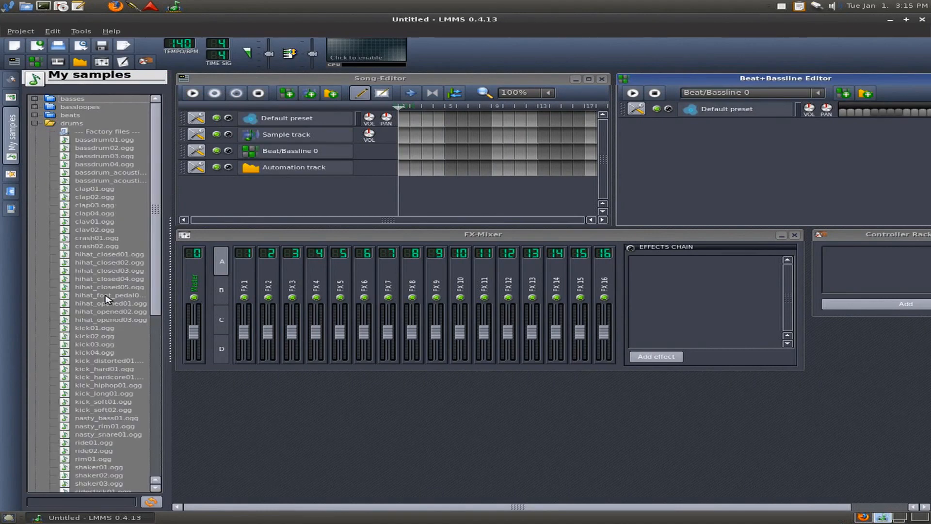
{"action": "left_click", "coordinate": [95, 328]}
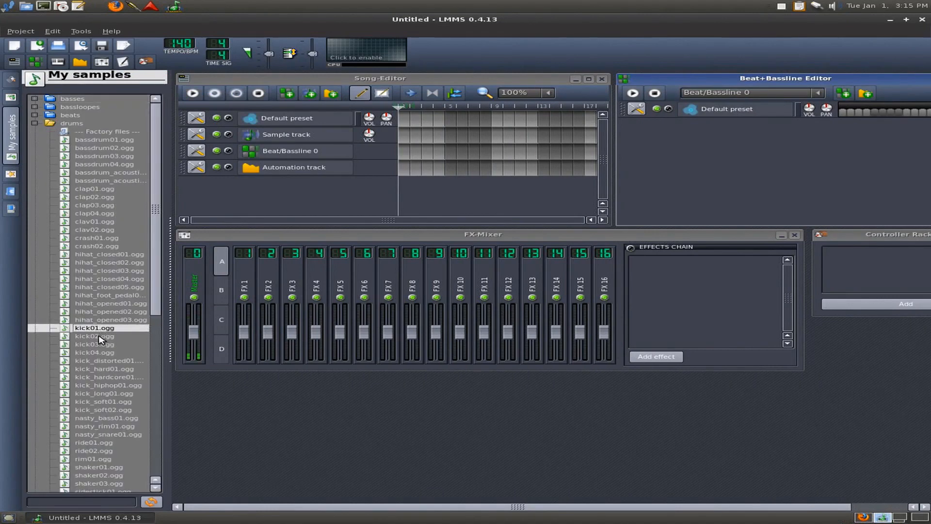
{"action": "left_click", "coordinate": [94, 336]}
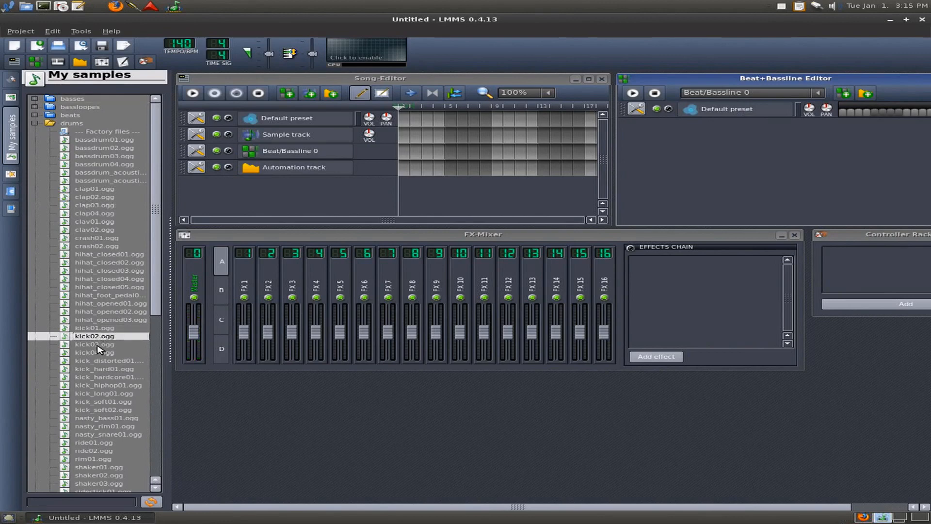
{"action": "left_click", "coordinate": [95, 352]}
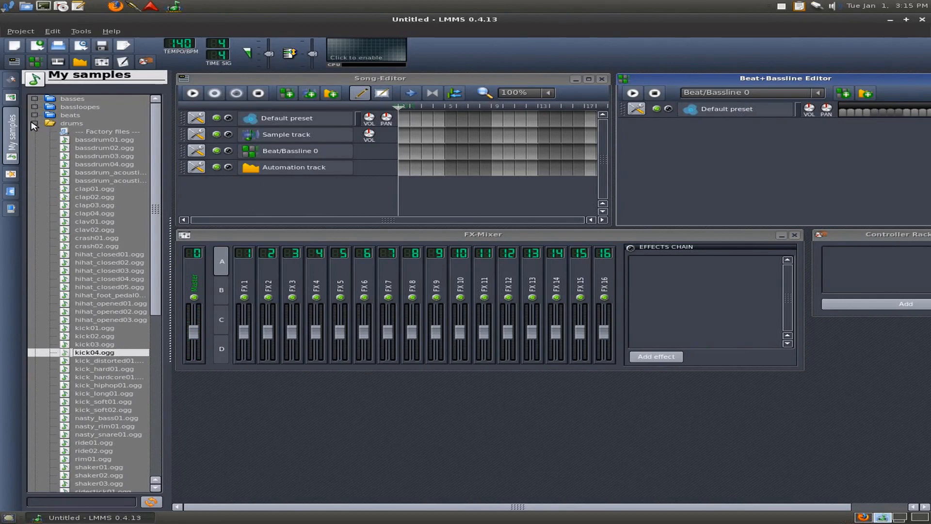
{"action": "left_click", "coordinate": [34, 122]}
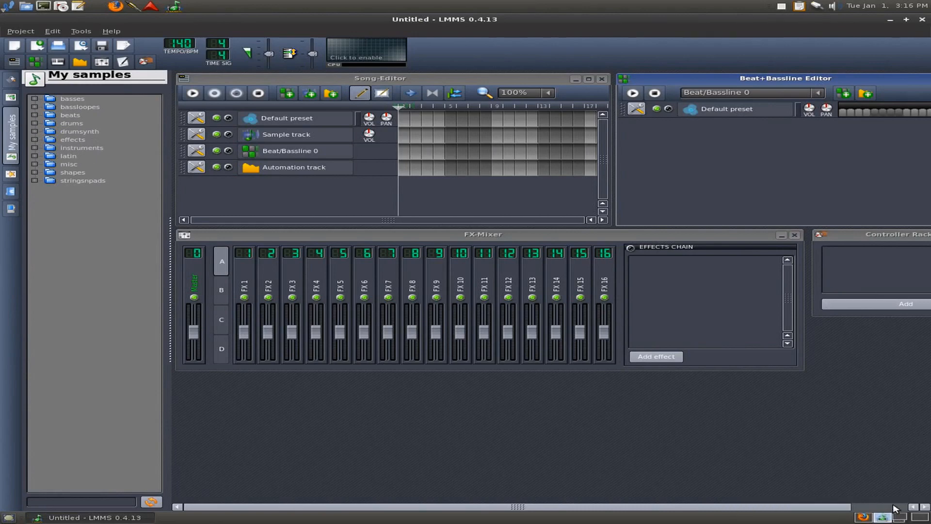
{"action": "mouse_move", "coordinate": [900, 512]}
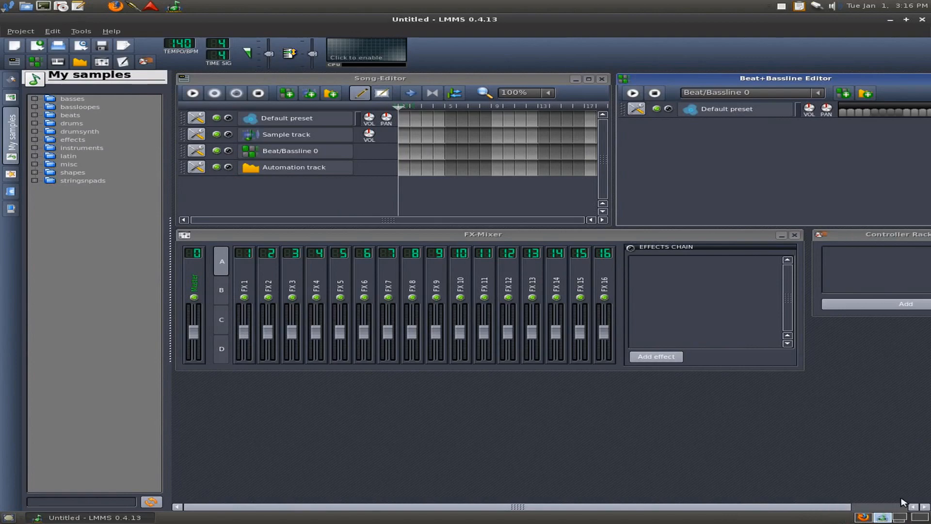
{"action": "mouse_move", "coordinate": [902, 519]}
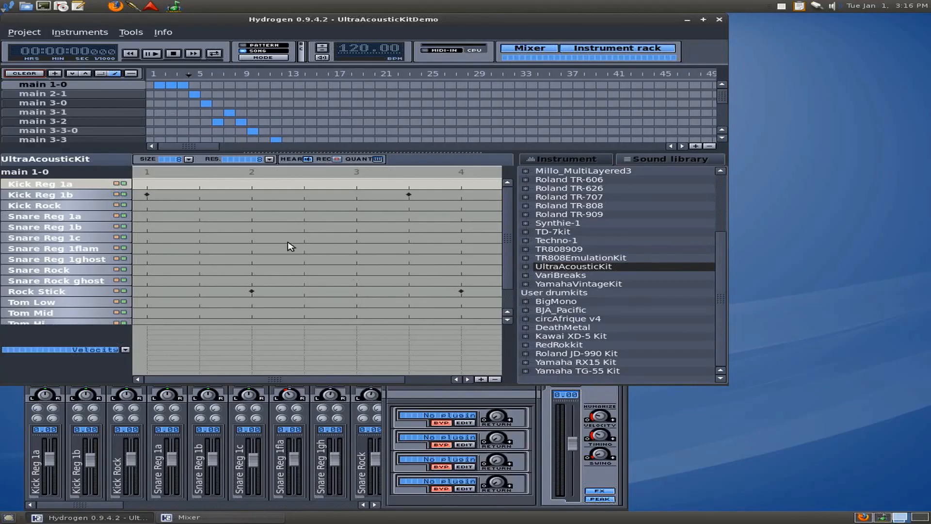
{"action": "mouse_move", "coordinate": [591, 207]}
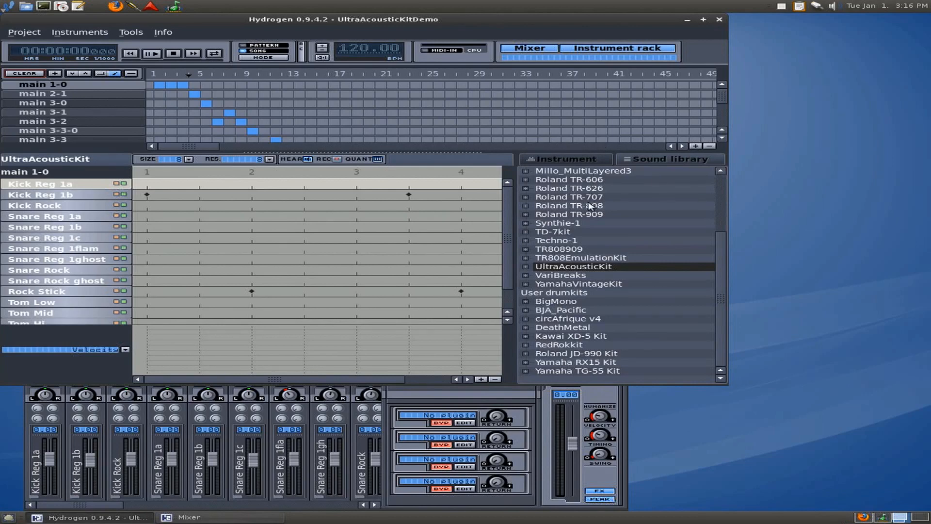
{"action": "mouse_move", "coordinate": [564, 197]}
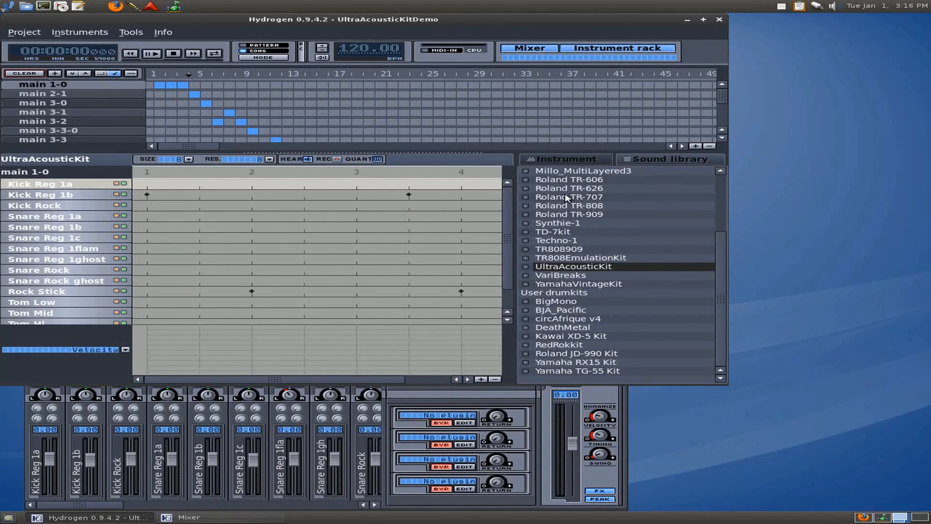
{"action": "scroll", "scroll_direction": "up", "scroll_amount": 3}
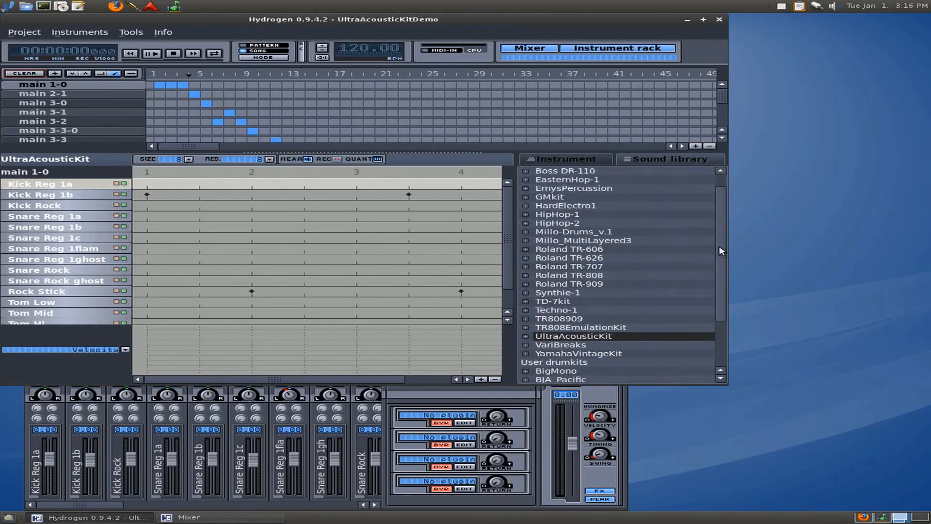
{"action": "scroll", "scroll_direction": "down", "scroll_amount": 3}
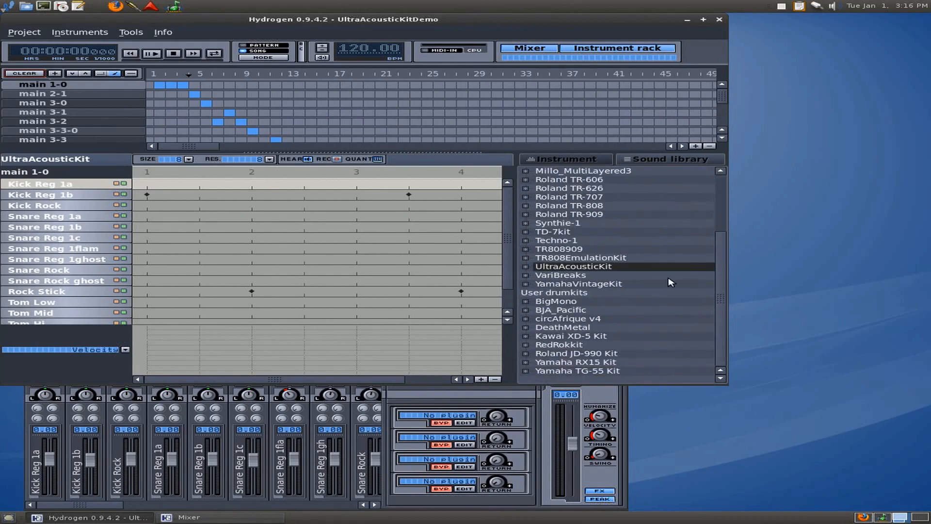
{"action": "scroll", "scroll_direction": "up", "scroll_amount": 3}
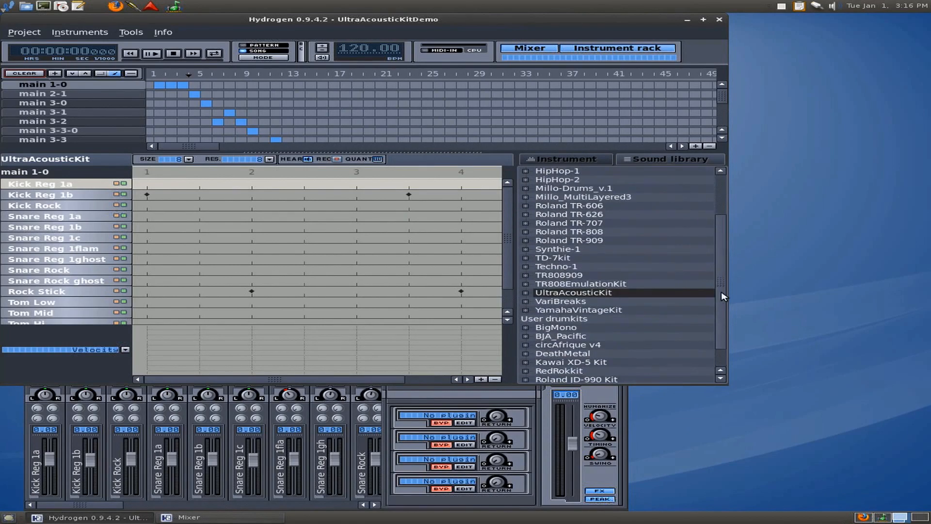
{"action": "scroll", "scroll_direction": "up", "scroll_amount": 3}
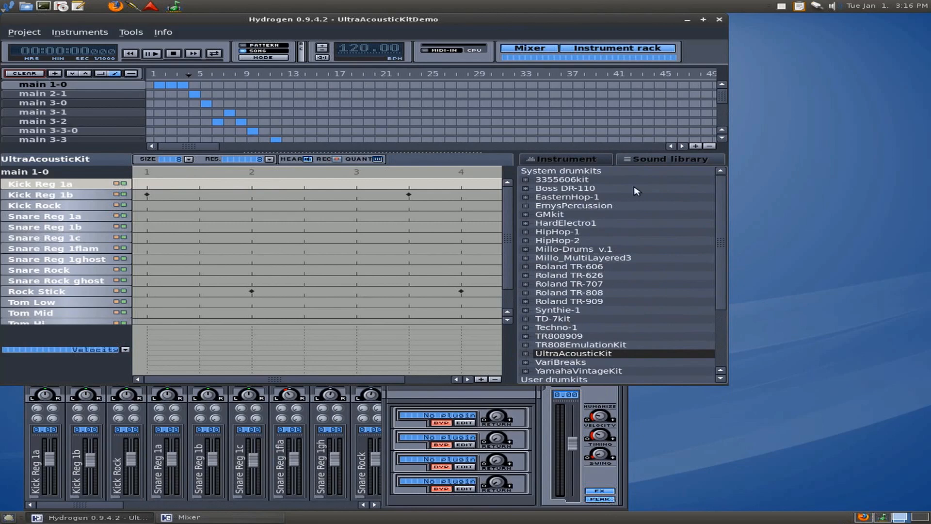
{"action": "mouse_move", "coordinate": [719, 254]}
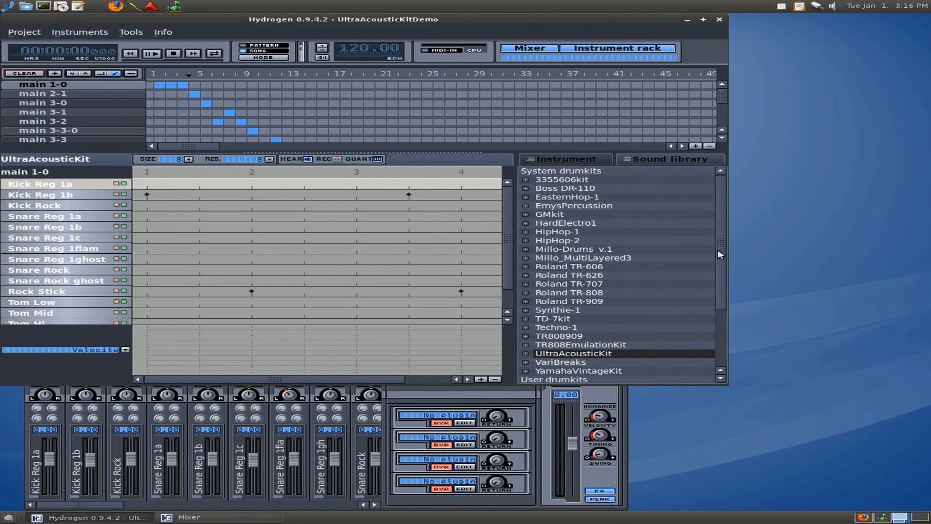
{"action": "scroll", "scroll_direction": "down", "scroll_amount": 3}
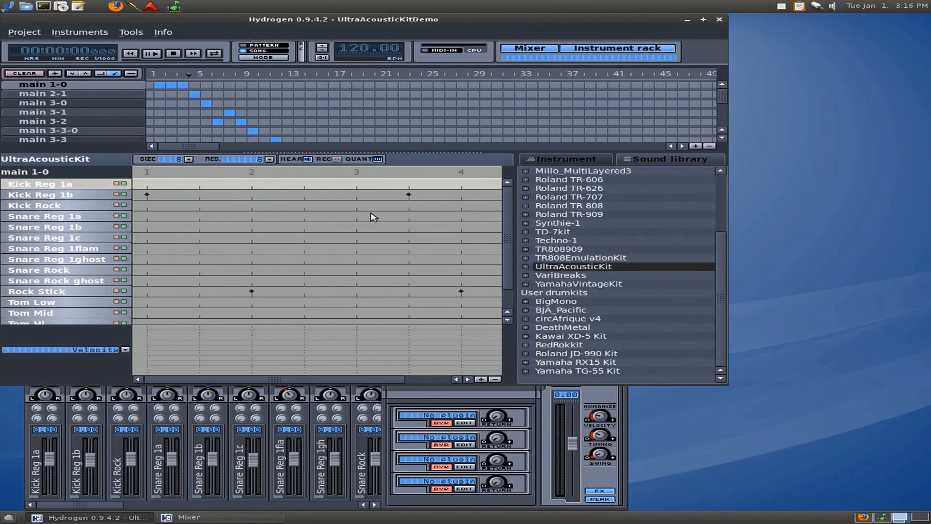
{"action": "mouse_move", "coordinate": [116, 259]}
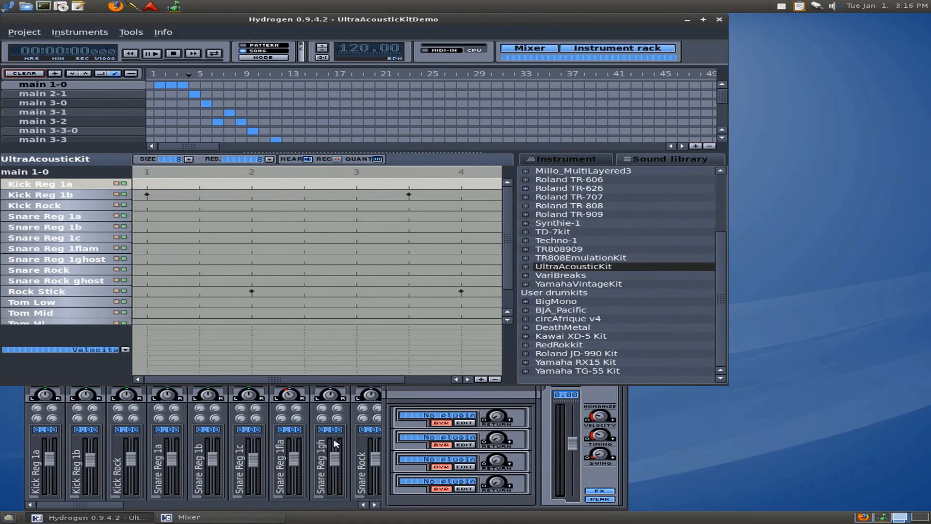
{"action": "mouse_move", "coordinate": [234, 132]}
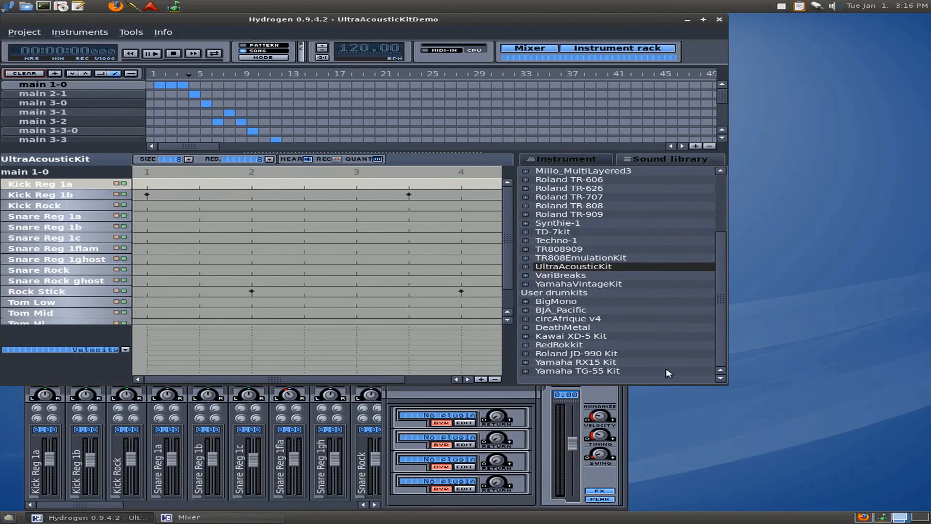
{"action": "mouse_move", "coordinate": [555, 272]}
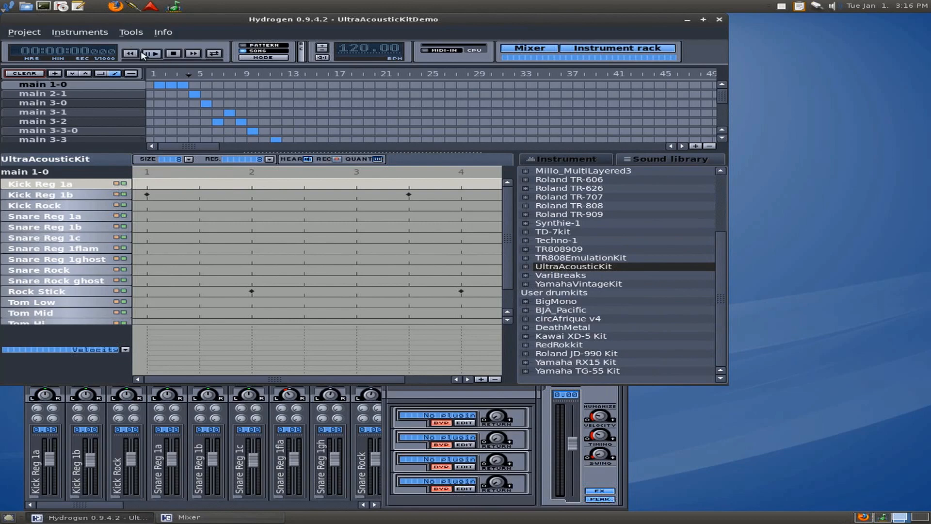
- Play the UltraAcousticKit demo song for several seconds, then stop playback
{"action": "left_click", "coordinate": [151, 54]}
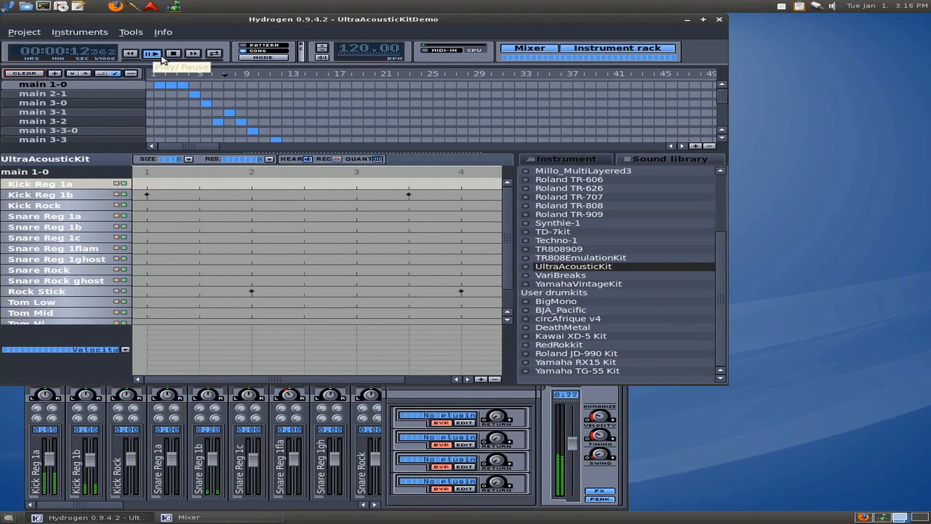
{"action": "mouse_move", "coordinate": [174, 53]}
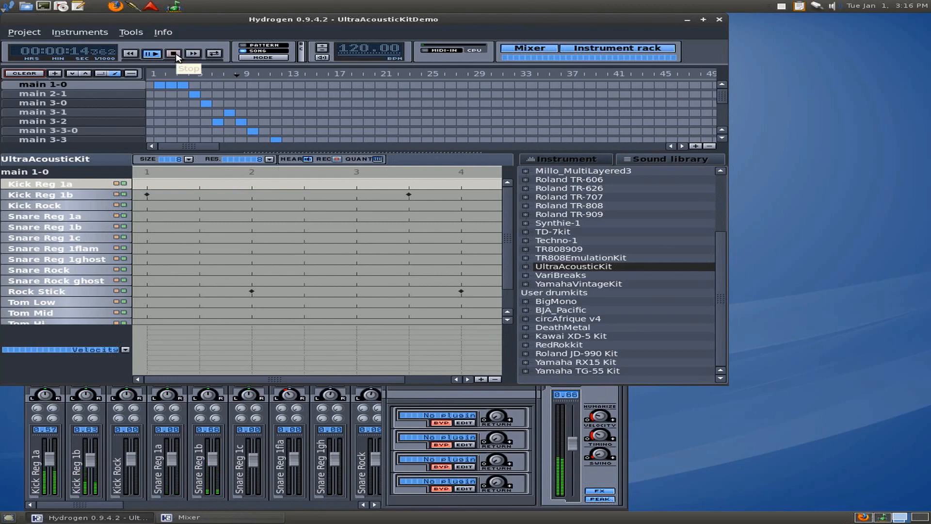
{"action": "left_click", "coordinate": [173, 53]}
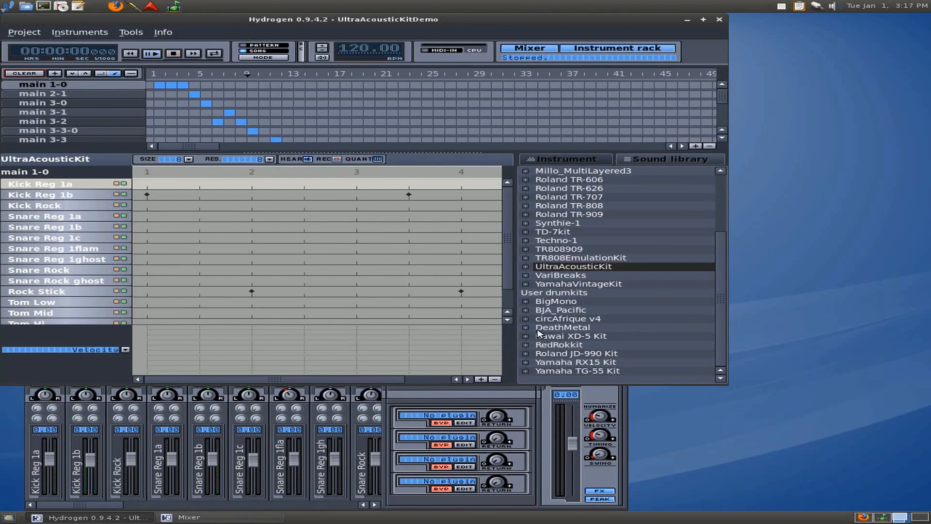
{"action": "mouse_move", "coordinate": [611, 379]}
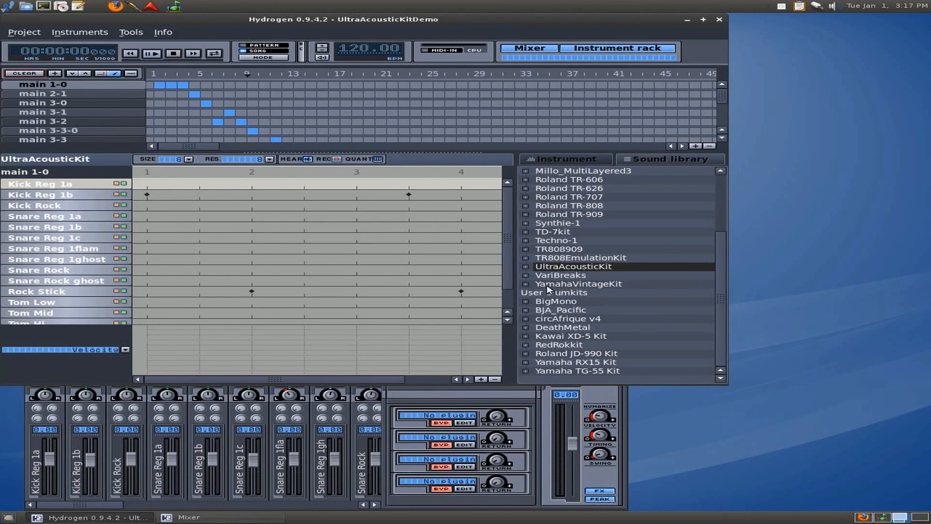
{"action": "mouse_move", "coordinate": [521, 337]}
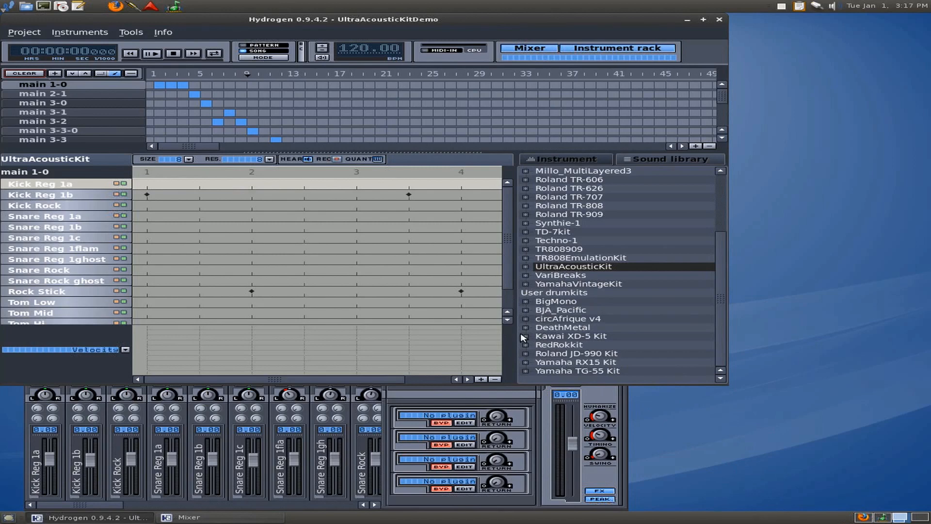
- Expand and collapse the DeathMetal, UltraAcousticKit and YamahaVintageKit kits, then return to the library top
{"action": "left_click", "coordinate": [525, 335]}
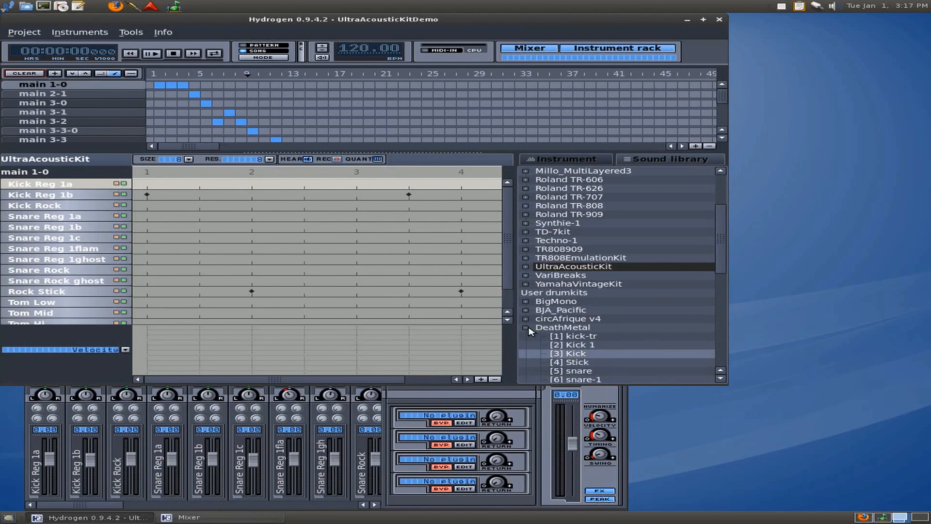
{"action": "left_click", "coordinate": [528, 326]}
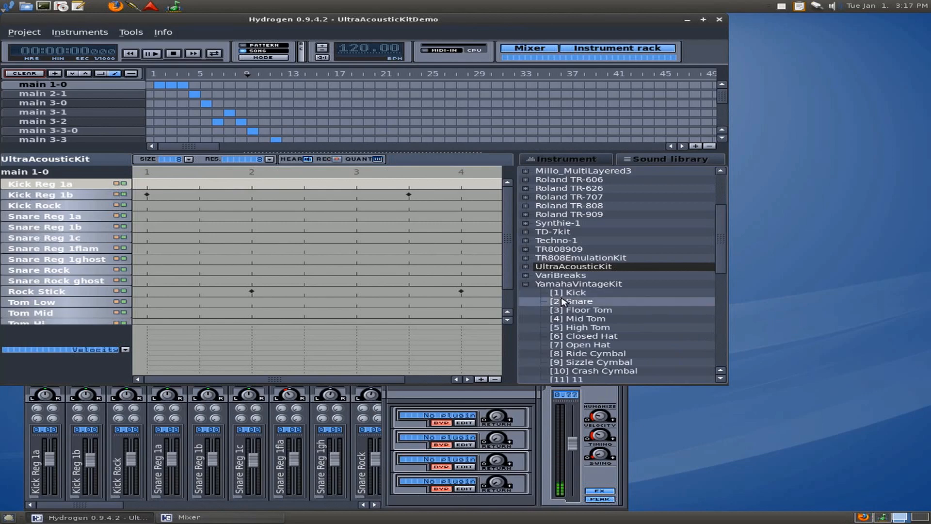
{"action": "mouse_move", "coordinate": [584, 310]}
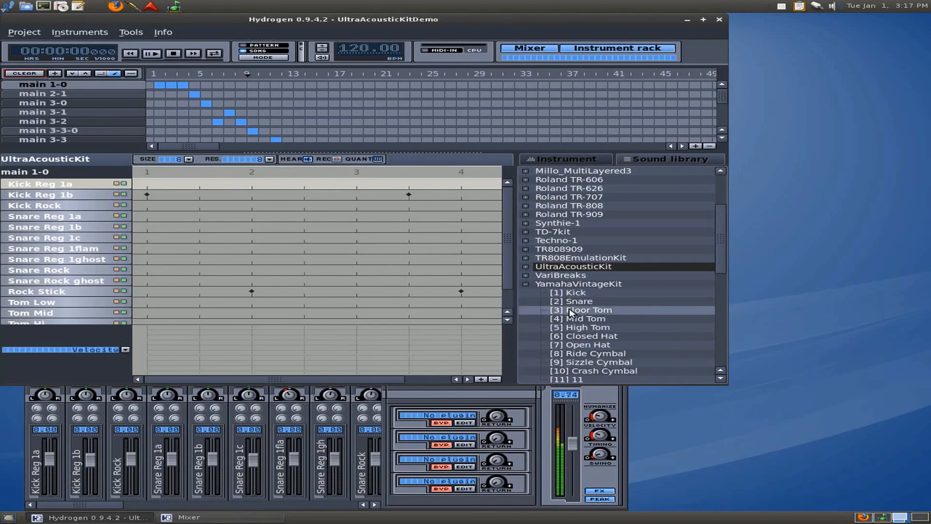
{"action": "mouse_move", "coordinate": [582, 328]}
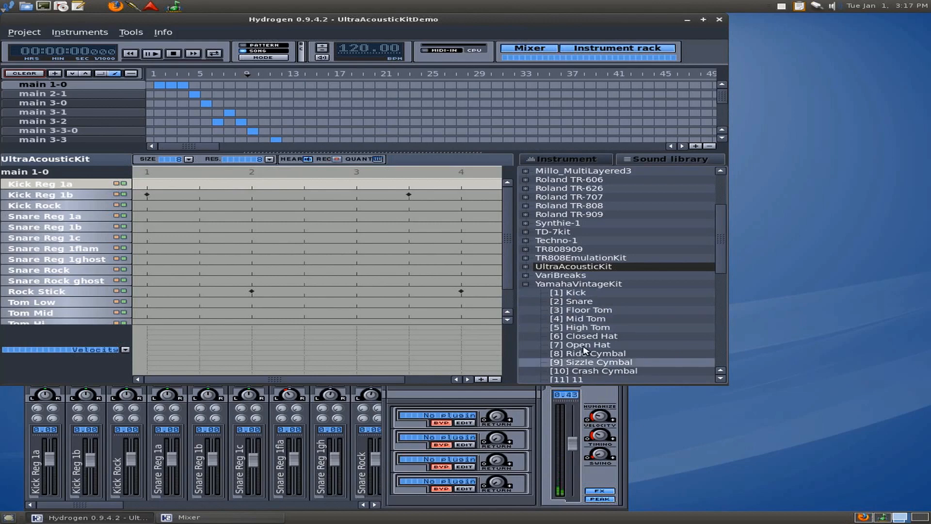
{"action": "mouse_move", "coordinate": [529, 271]}
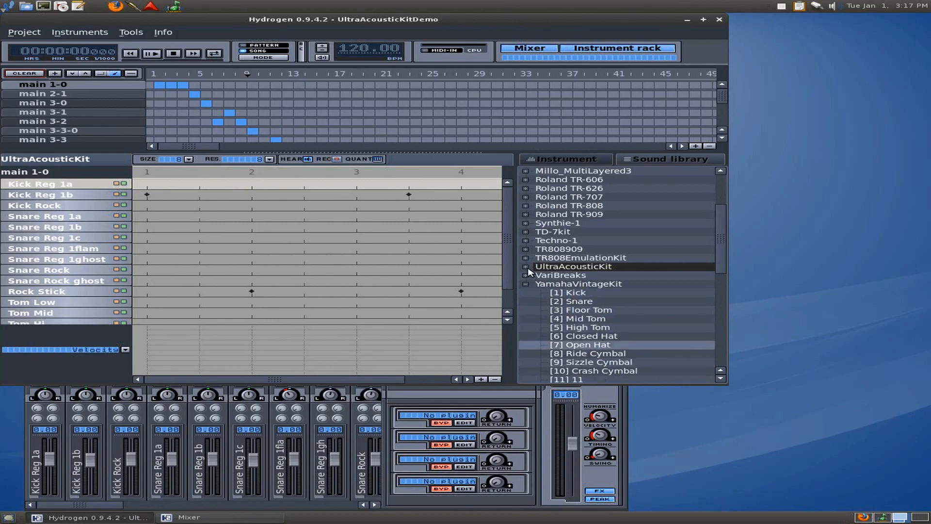
{"action": "left_click", "coordinate": [525, 266]}
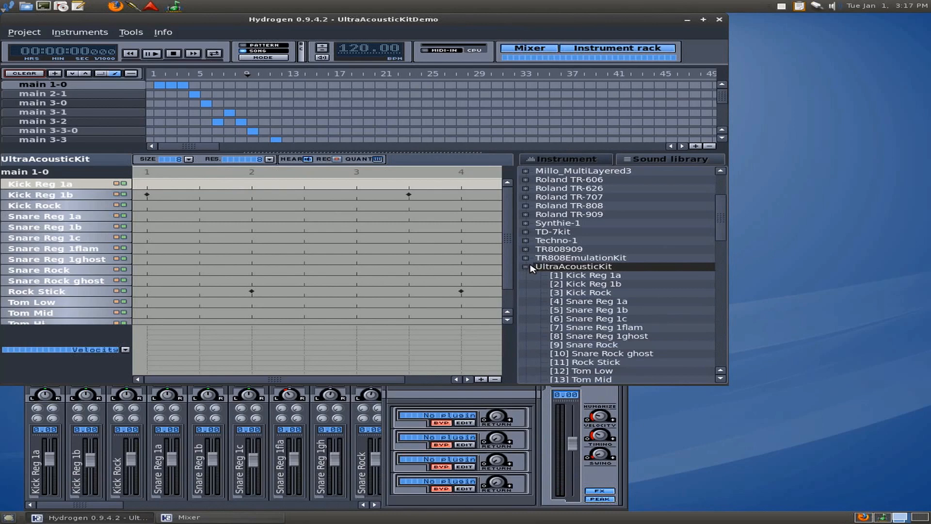
{"action": "left_click", "coordinate": [525, 267]}
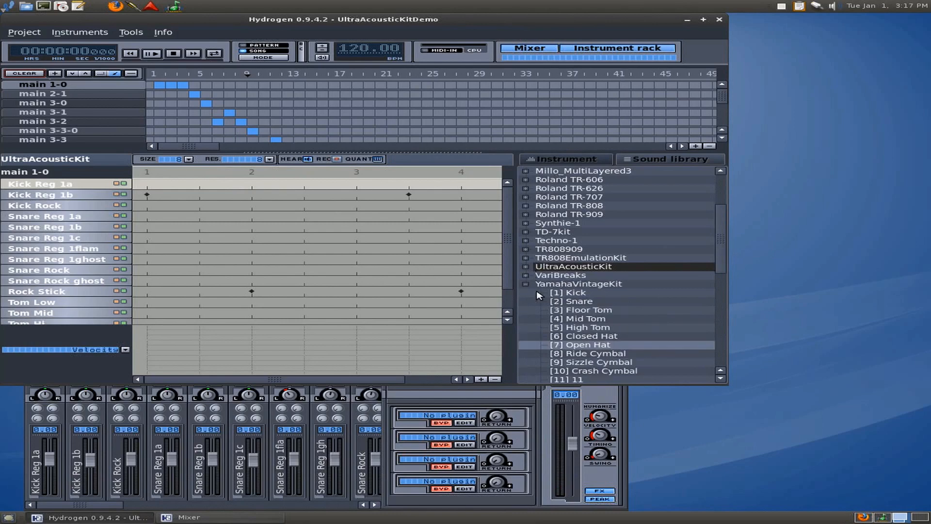
{"action": "left_click", "coordinate": [525, 283]}
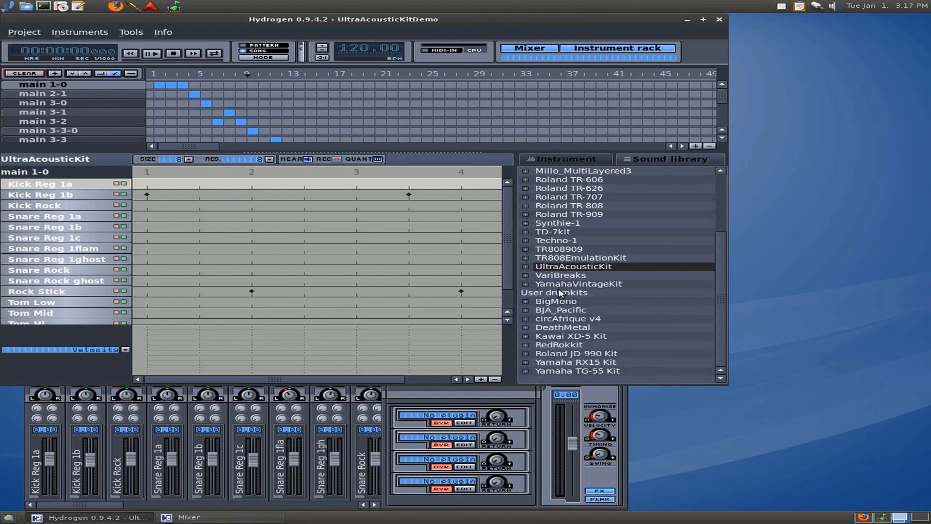
{"action": "mouse_move", "coordinate": [534, 348]}
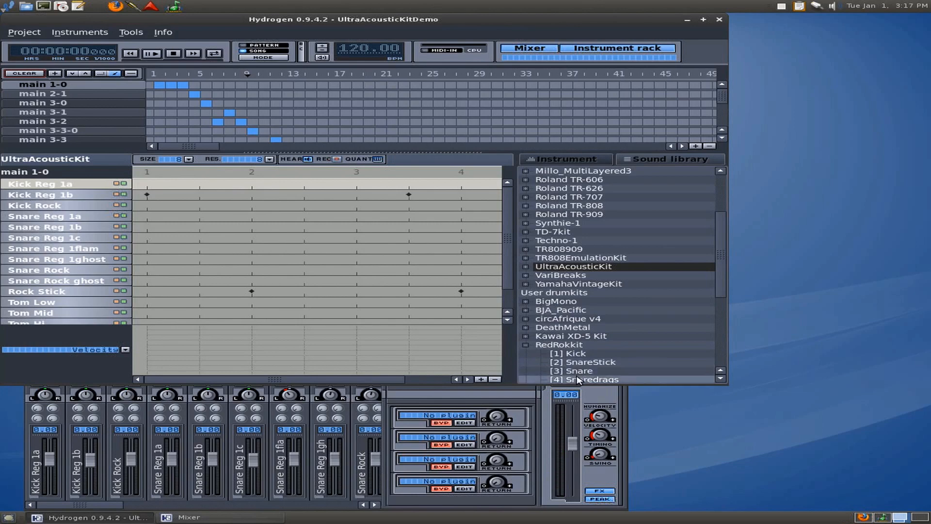
{"action": "mouse_move", "coordinate": [574, 353]}
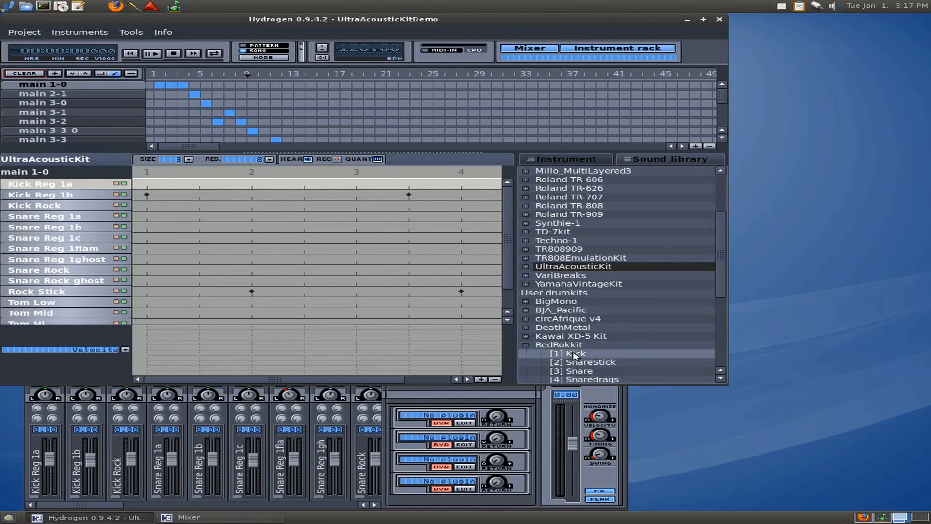
{"action": "scroll", "scroll_direction": "down", "scroll_amount": 3}
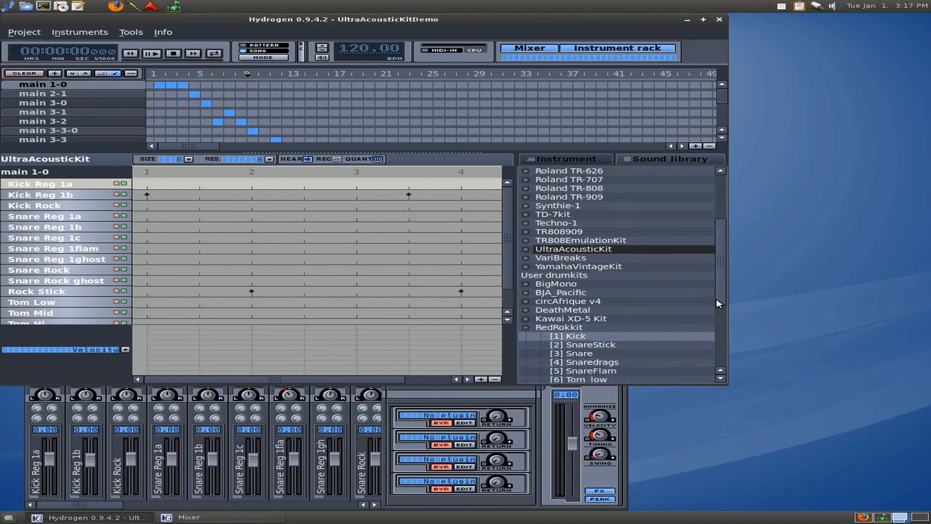
{"action": "scroll", "scroll_direction": "up", "scroll_amount": 3}
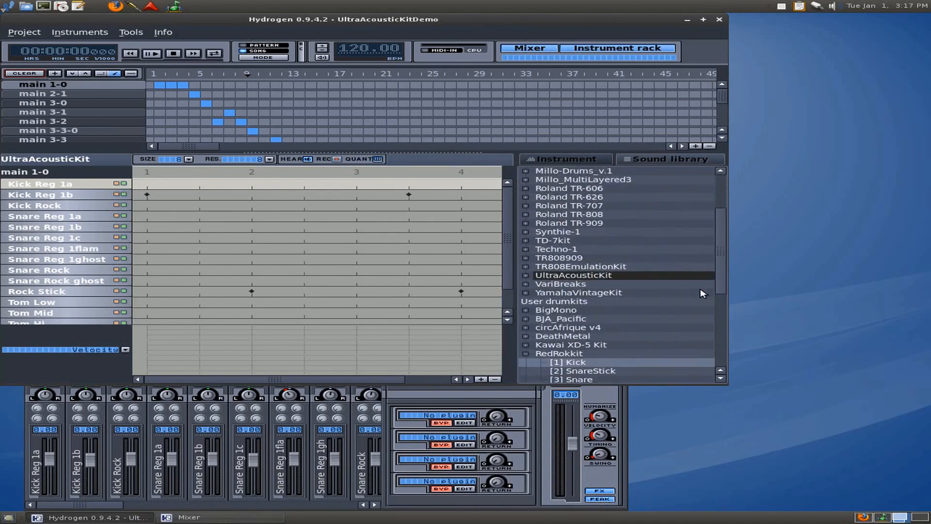
{"action": "scroll", "scroll_direction": "up", "scroll_amount": 3}
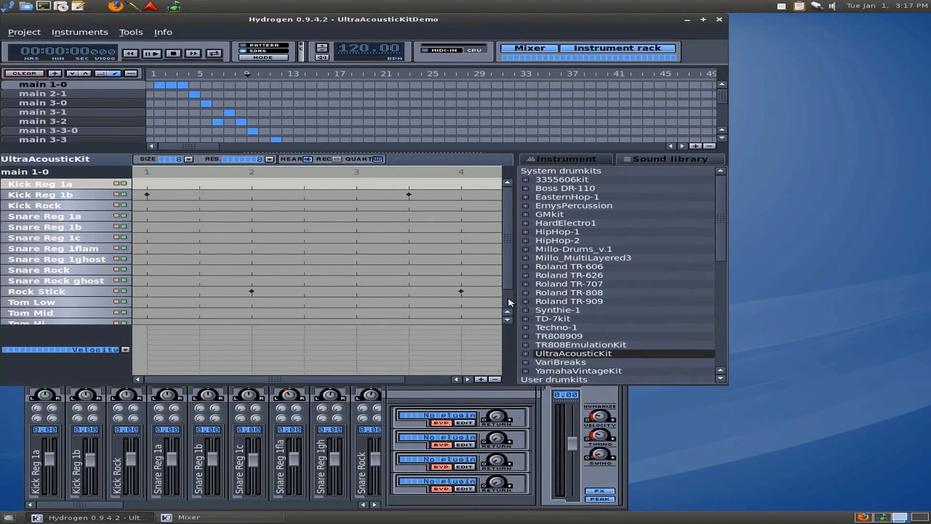
{"action": "mouse_move", "coordinate": [230, 88]}
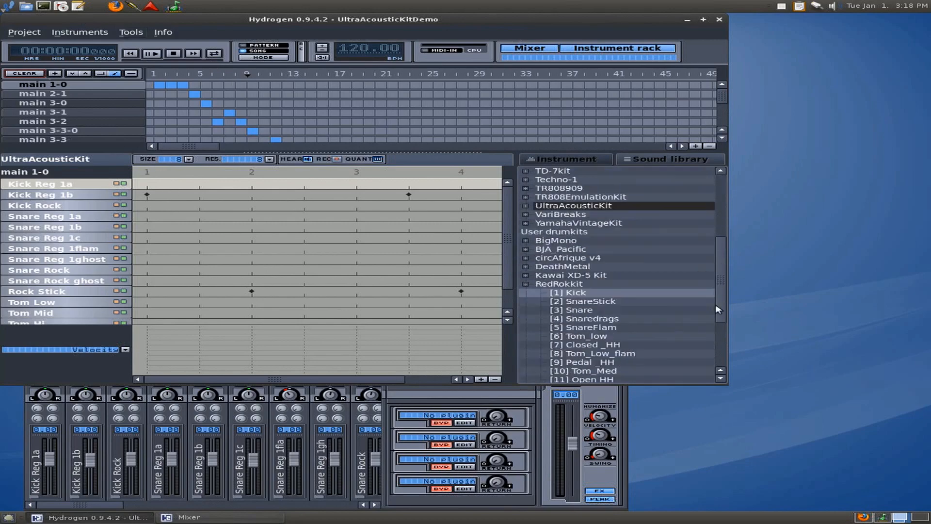
{"action": "scroll", "scroll_direction": "up", "scroll_amount": 3}
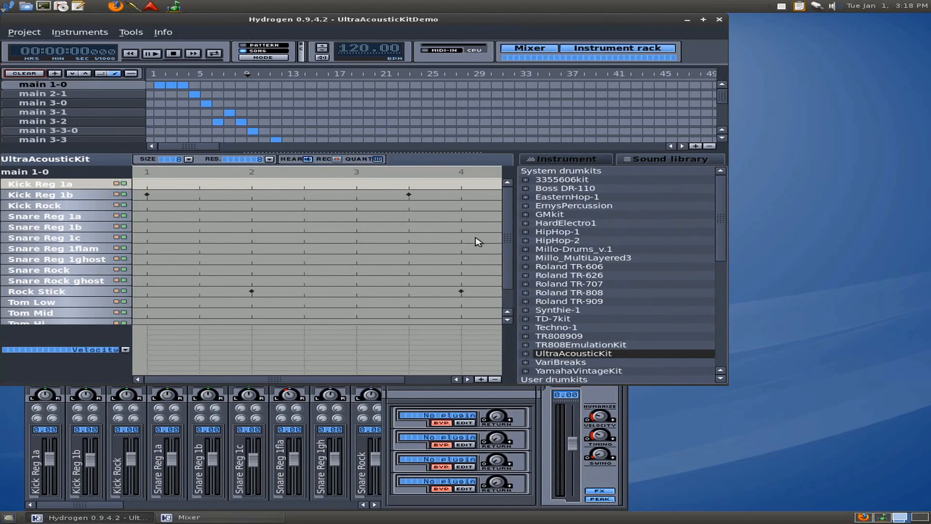
{"action": "mouse_move", "coordinate": [597, 251]}
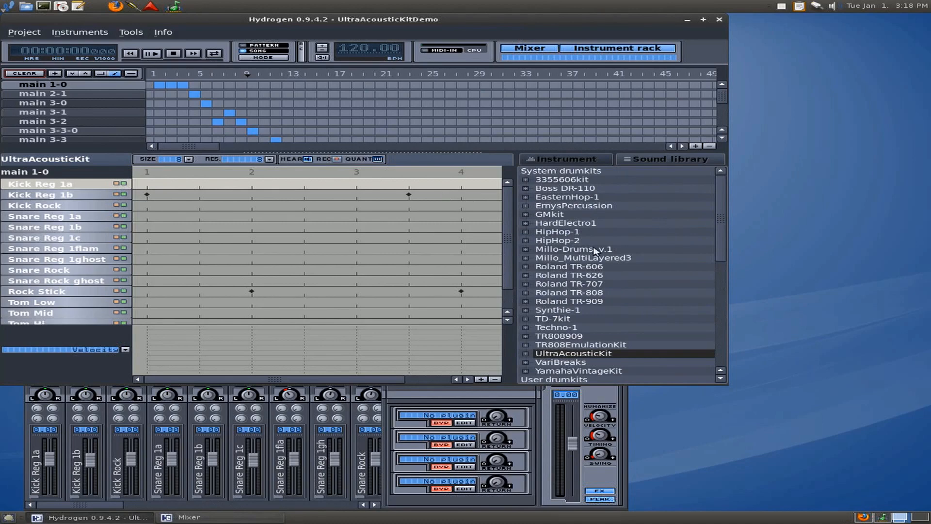
{"action": "mouse_move", "coordinate": [552, 251]}
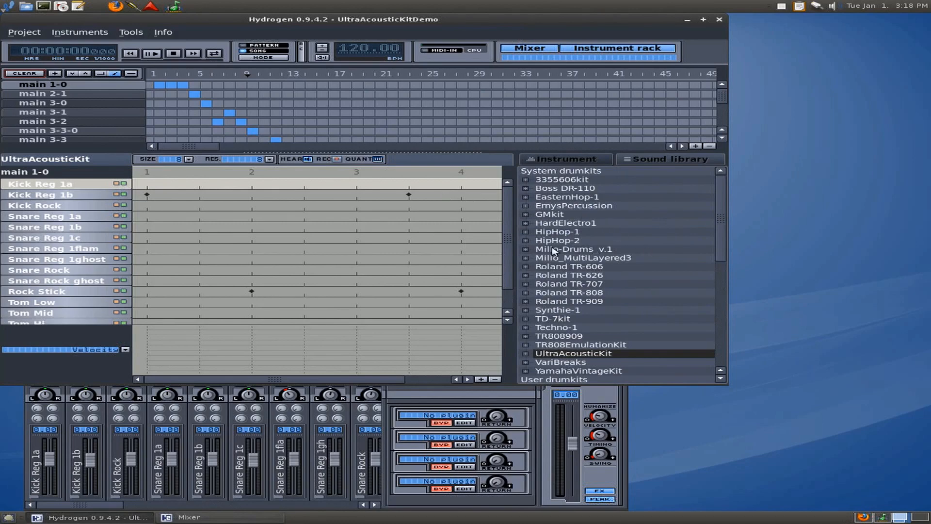
{"action": "mouse_move", "coordinate": [535, 224]}
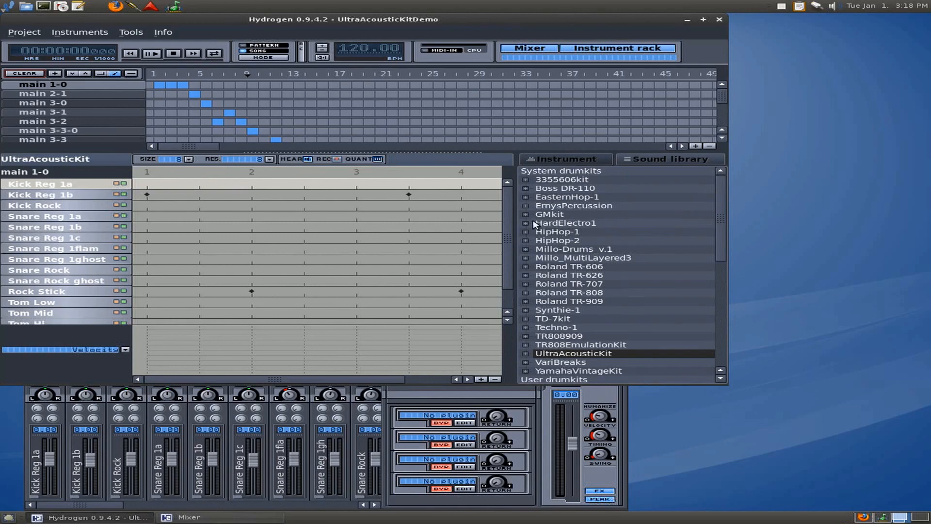
{"action": "mouse_move", "coordinate": [777, 513]}
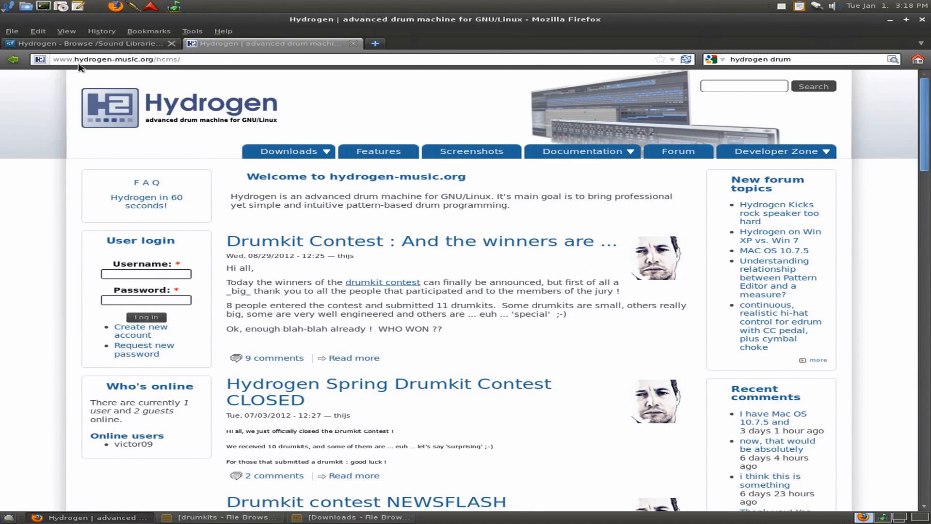
{"action": "mouse_move", "coordinate": [131, 67]}
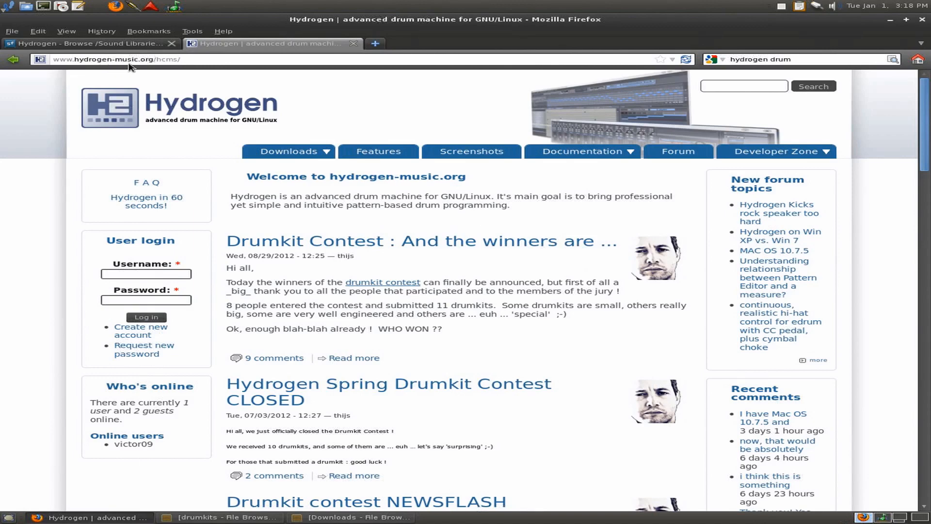
{"action": "mouse_move", "coordinate": [165, 67]}
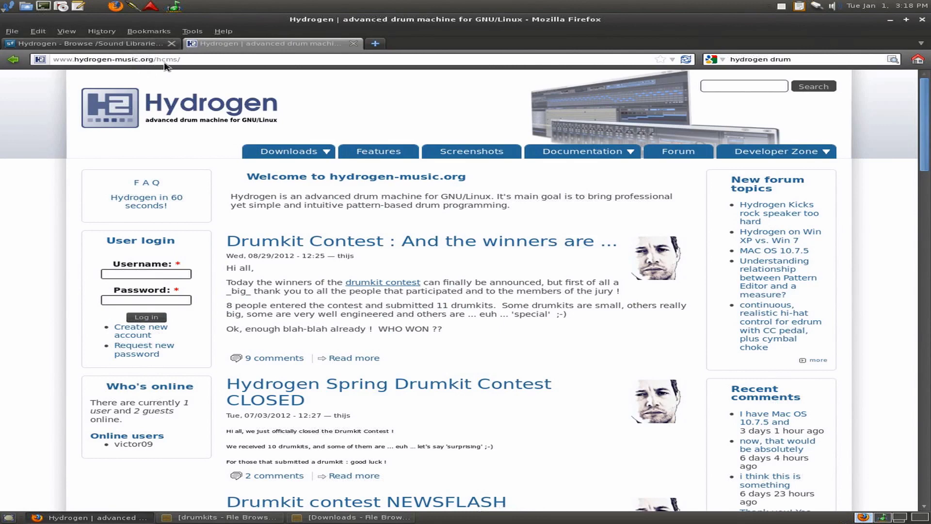
- Go from the hydrogen-music.org Downloads menu to the Sound Libraries page
{"action": "left_click", "coordinate": [289, 151]}
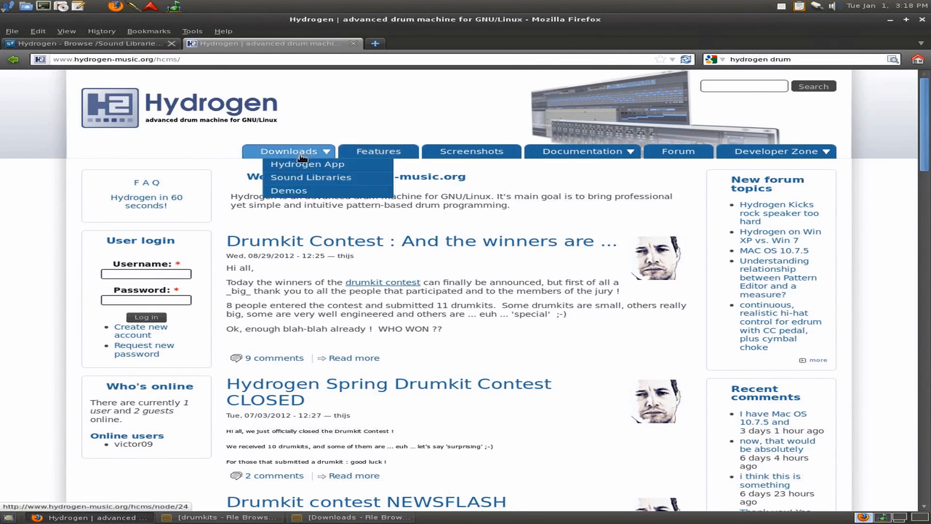
{"action": "left_click", "coordinate": [311, 177]}
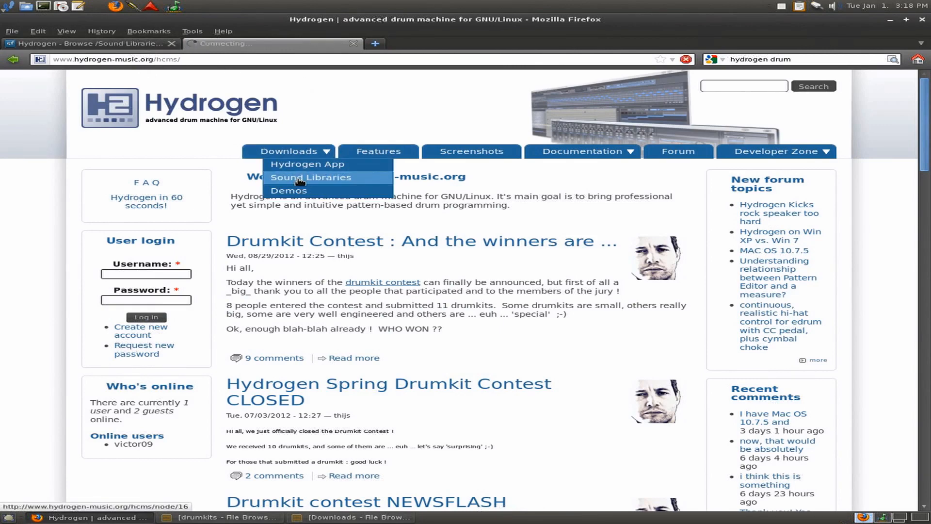
{"action": "left_click", "coordinate": [311, 177]}
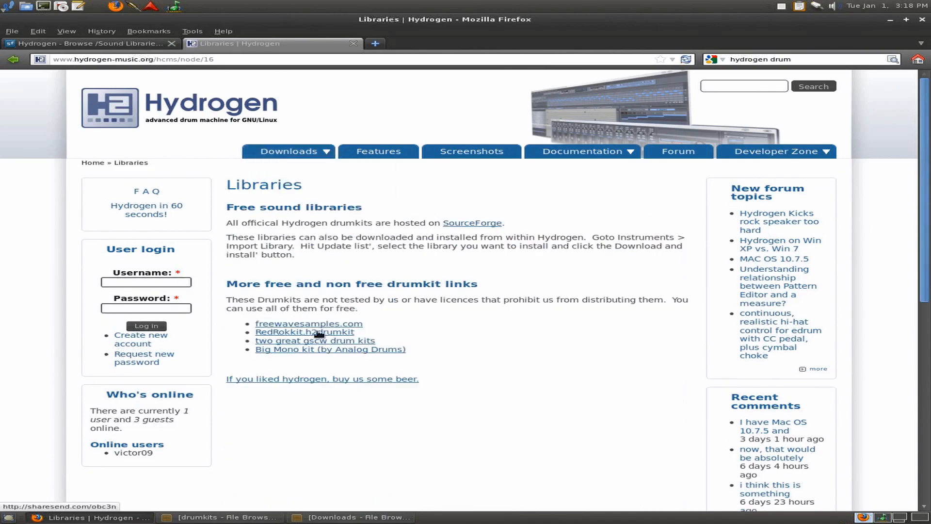
{"action": "mouse_move", "coordinate": [280, 339]}
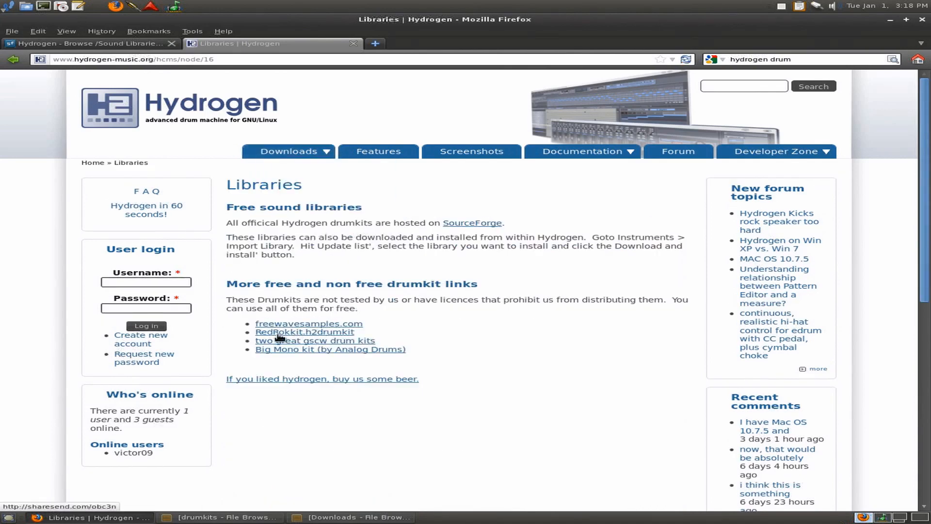
{"action": "mouse_move", "coordinate": [309, 323]}
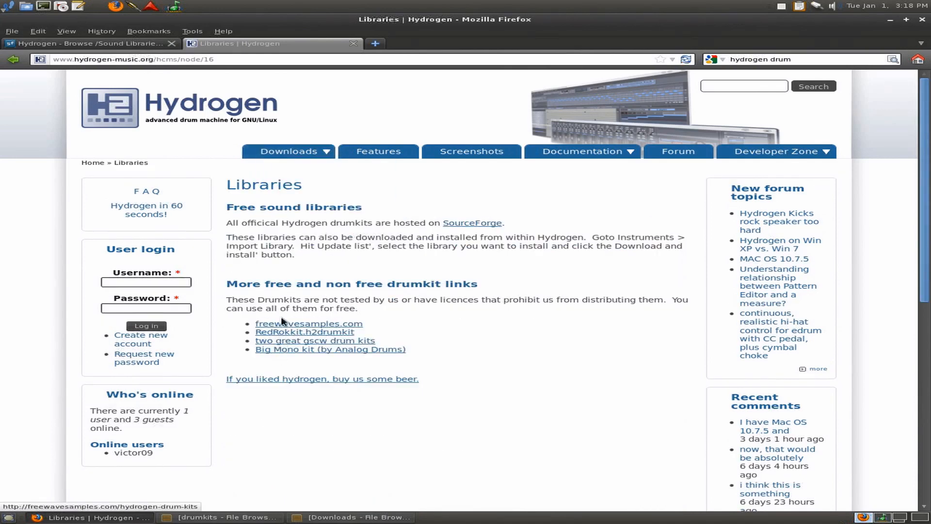
{"action": "mouse_move", "coordinate": [281, 332]}
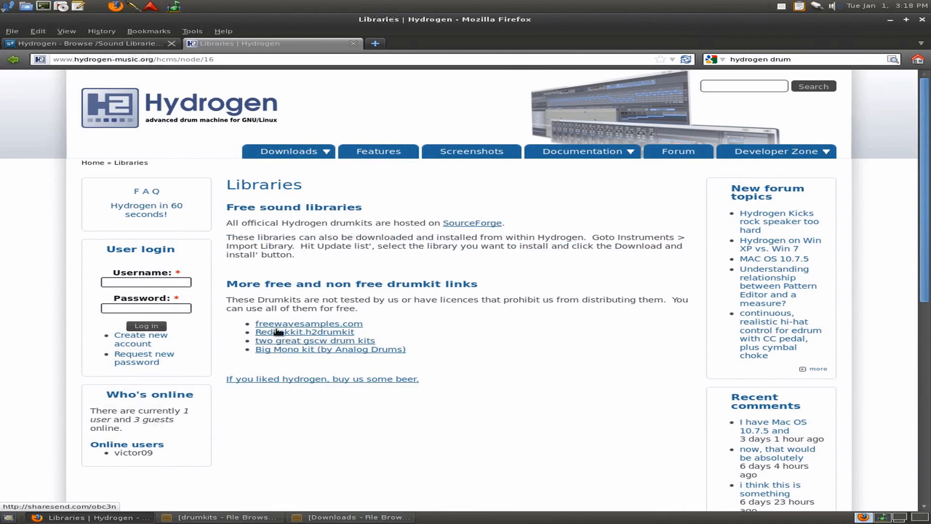
{"action": "mouse_move", "coordinate": [278, 326]}
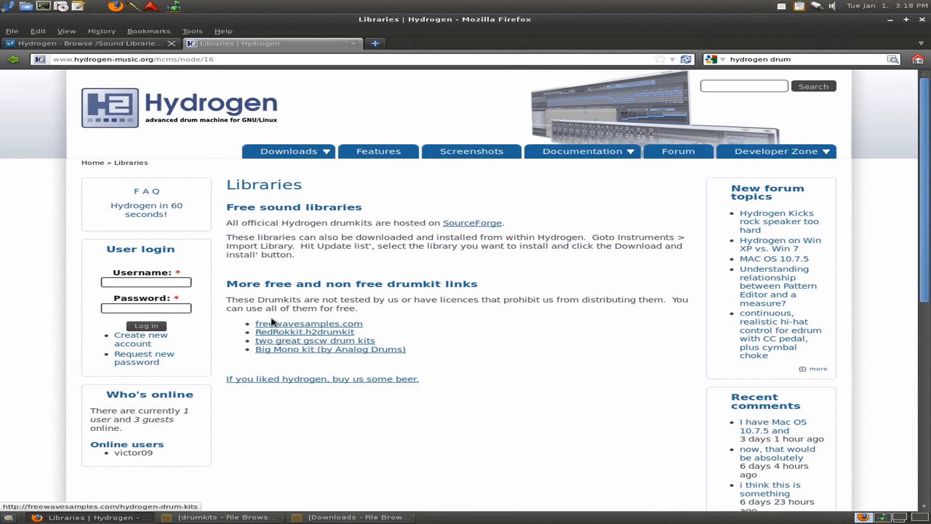
{"action": "mouse_move", "coordinate": [472, 223]}
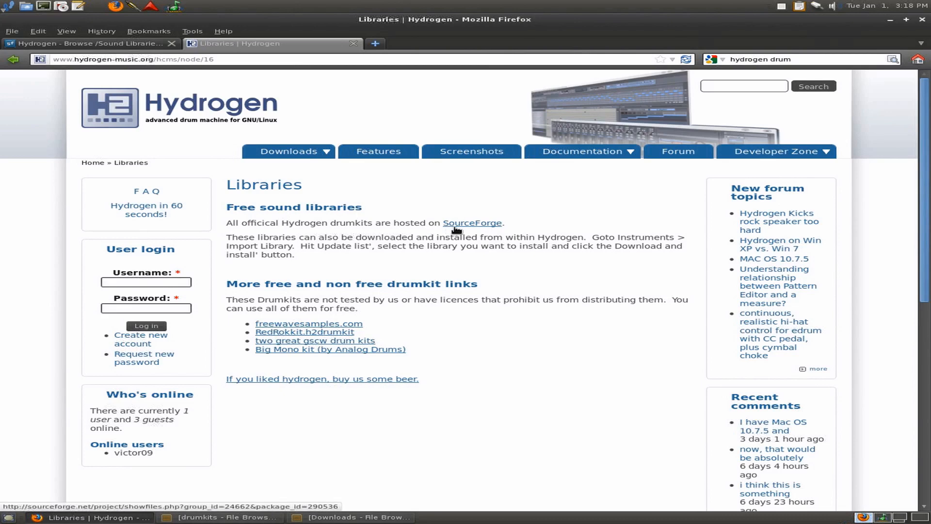
- Open the SourceForge page hosting Hydrogen's official drumkits
{"action": "left_click", "coordinate": [472, 223]}
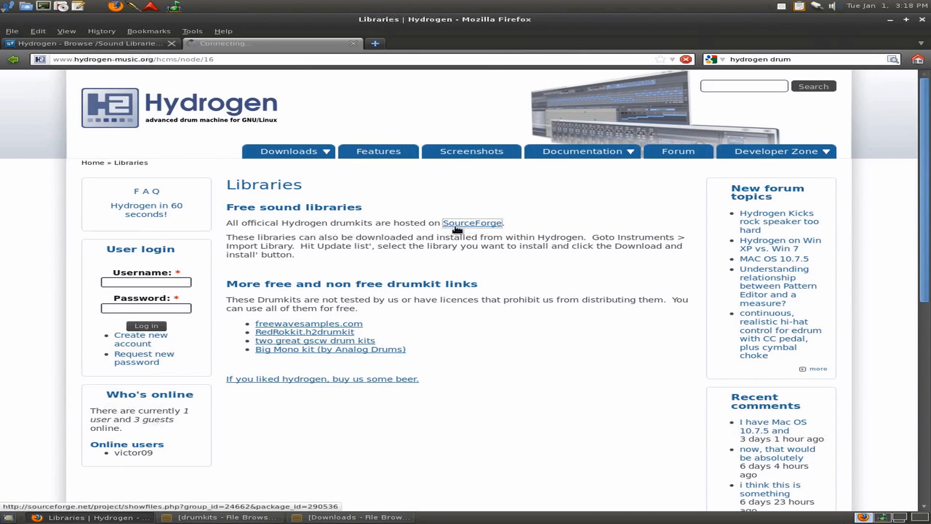
{"action": "mouse_move", "coordinate": [135, 82]}
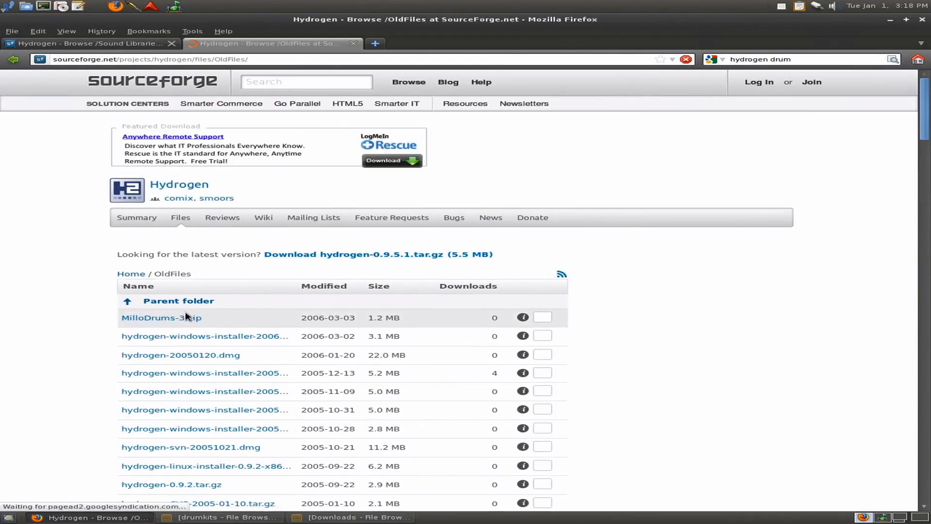
{"action": "scroll", "scroll_direction": "down", "scroll_amount": 3}
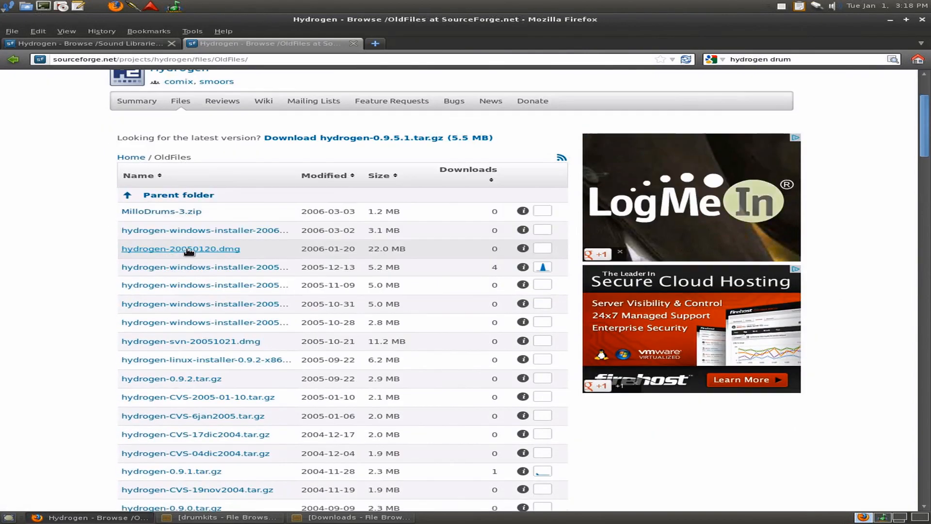
{"action": "scroll", "scroll_direction": "up", "scroll_amount": 3}
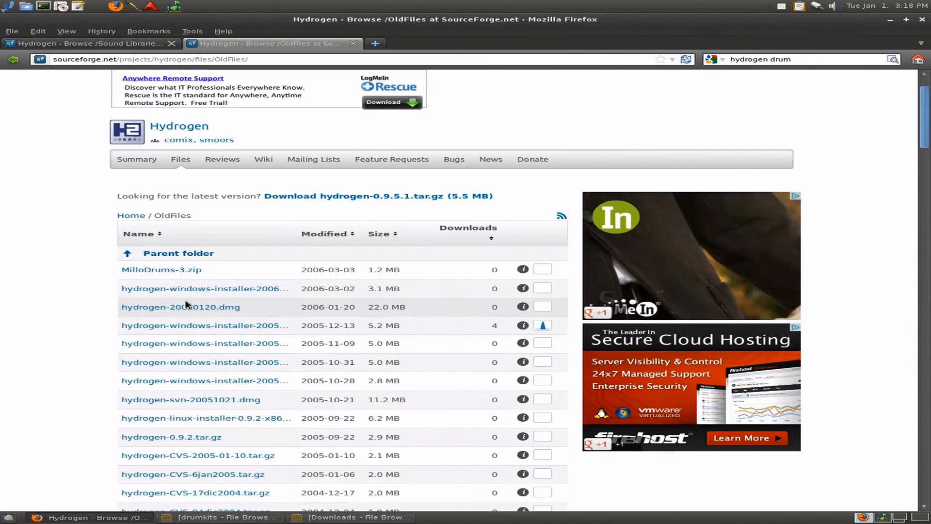
- Go up to the project files, then into Sound Libraries and Main sound libraries
{"action": "left_click", "coordinate": [131, 215]}
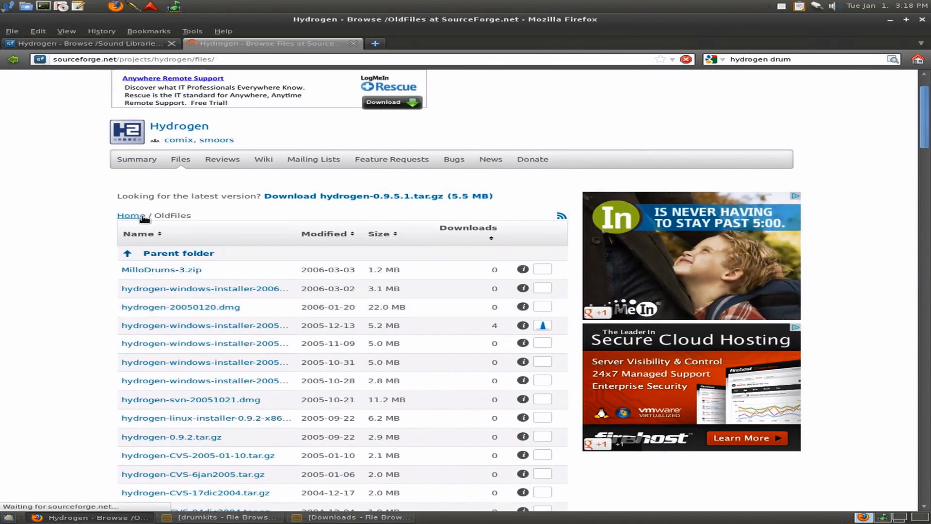
{"action": "left_click", "coordinate": [130, 215]}
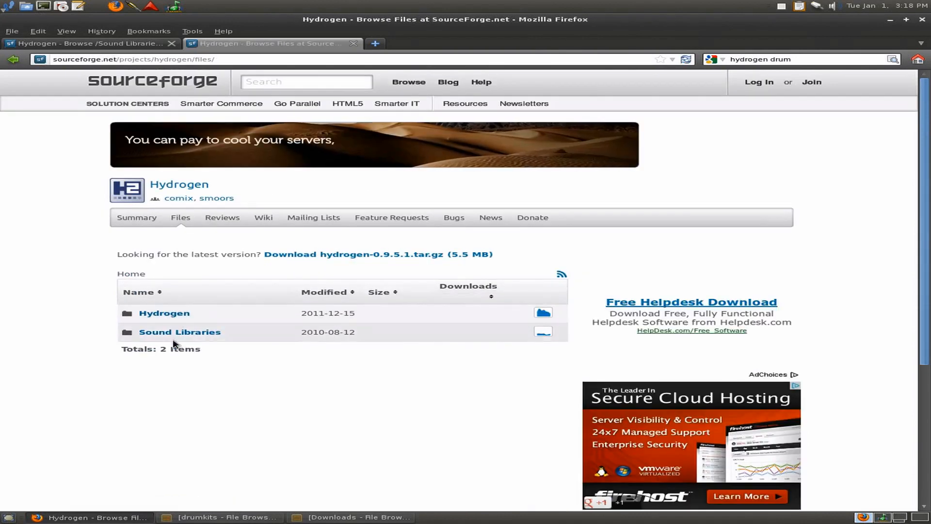
{"action": "mouse_move", "coordinate": [180, 331]}
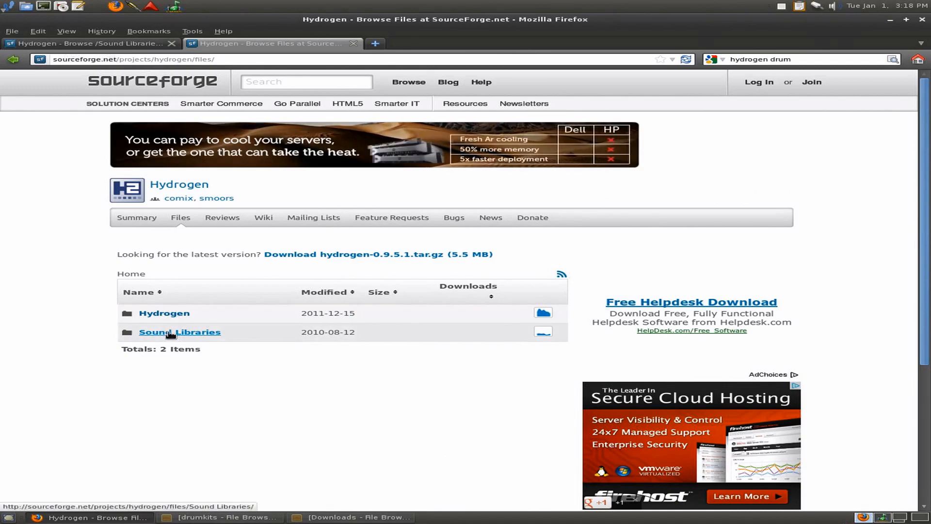
{"action": "left_click", "coordinate": [179, 331]}
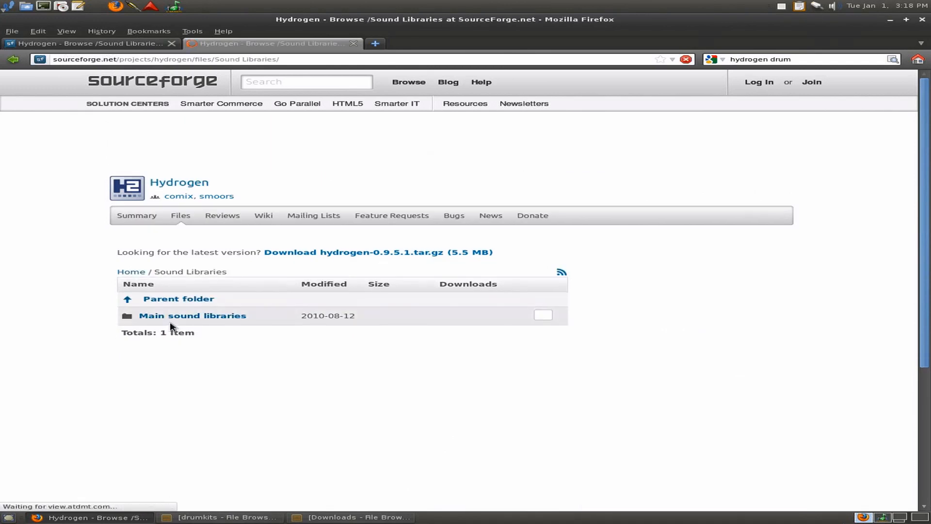
{"action": "left_click", "coordinate": [193, 316]}
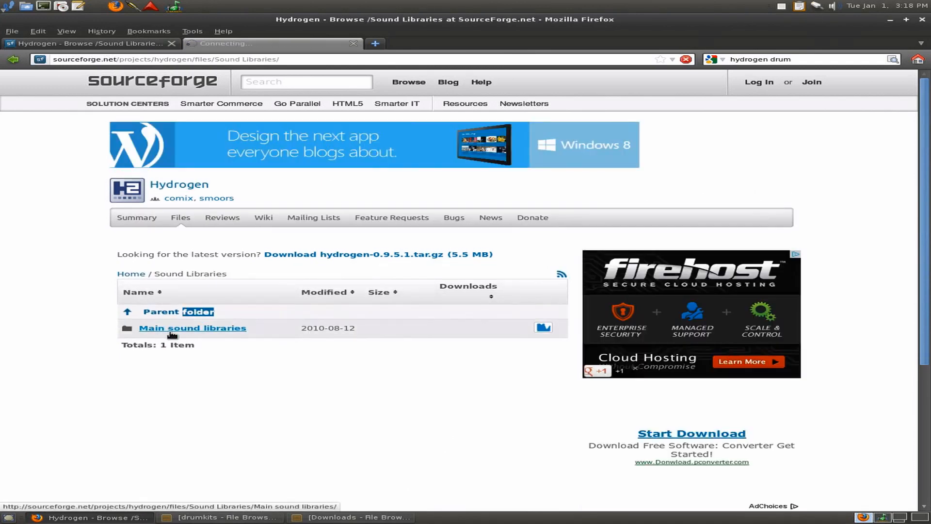
{"action": "left_click", "coordinate": [193, 328]}
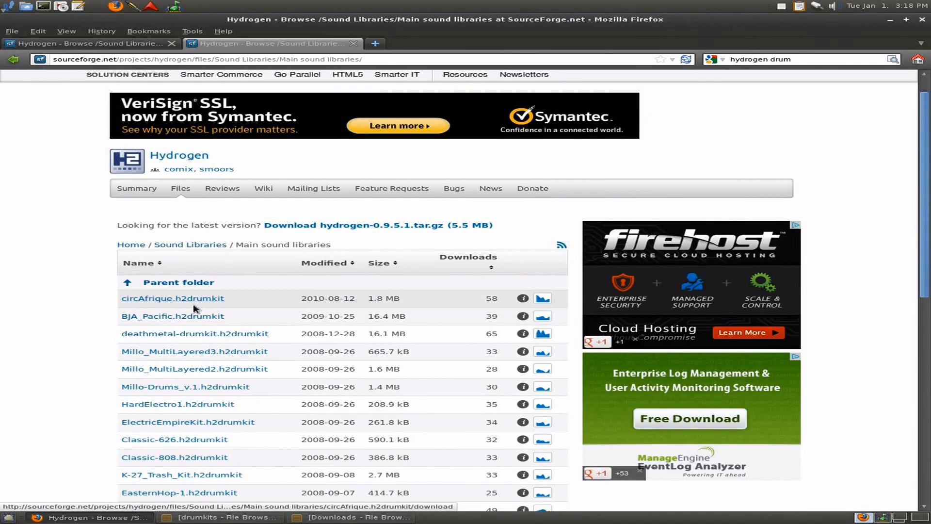
{"action": "mouse_move", "coordinate": [113, 309]}
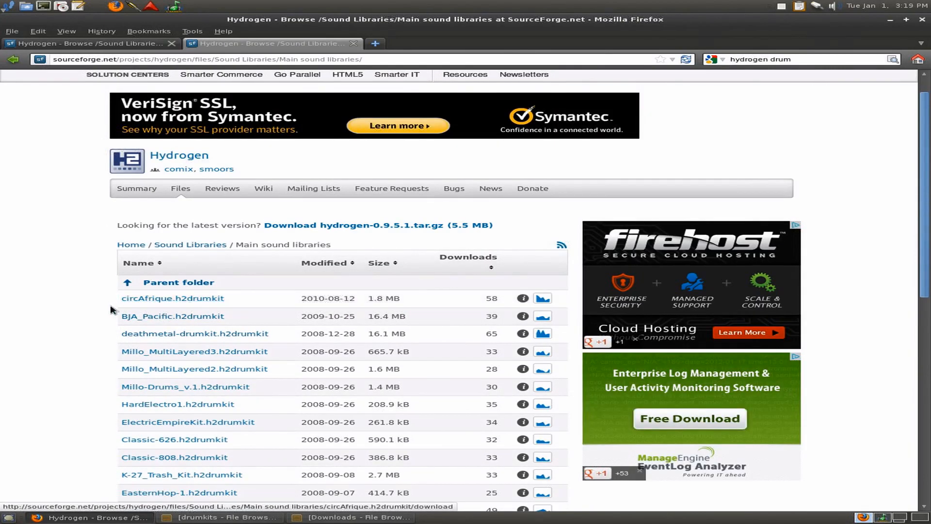
{"action": "mouse_move", "coordinate": [164, 341]}
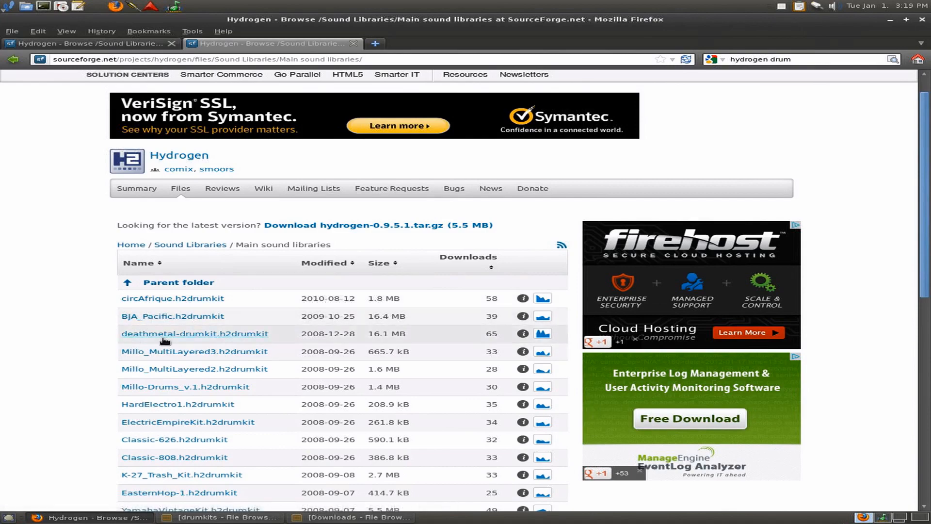
{"action": "mouse_move", "coordinate": [188, 421]}
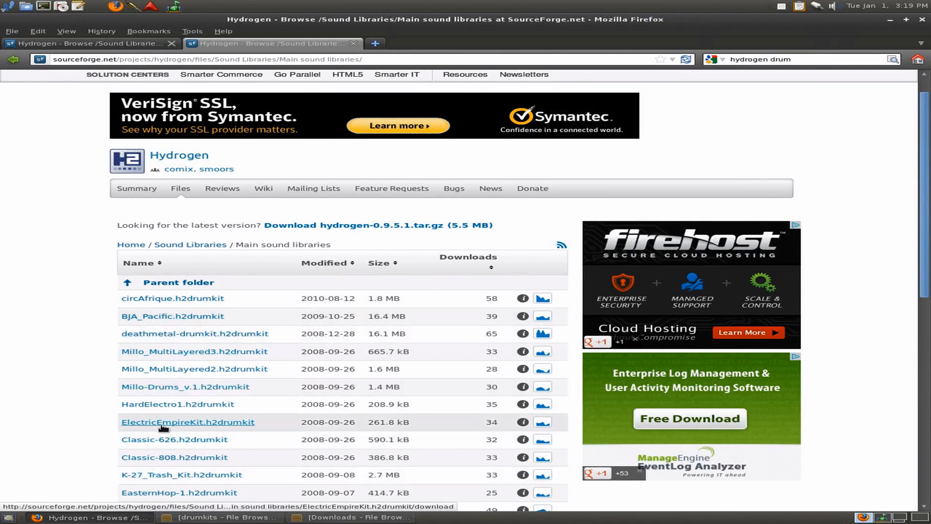
{"action": "scroll", "scroll_direction": "up", "scroll_amount": 3}
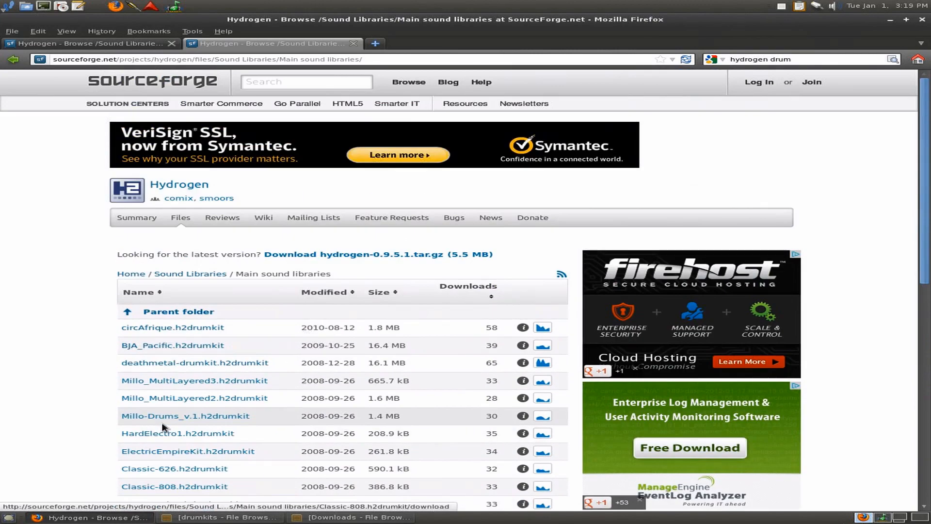
{"action": "scroll", "scroll_direction": "down", "scroll_amount": 3}
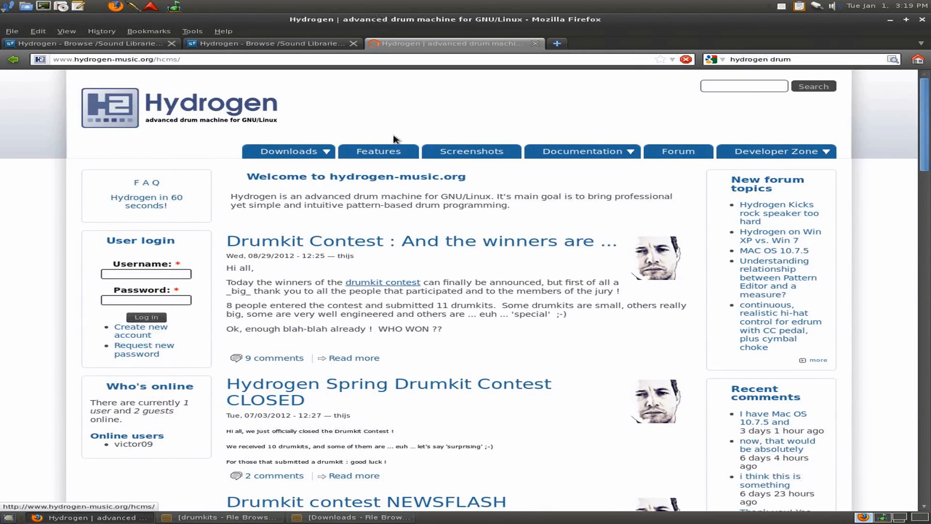
- Open Hydrogen's Download page and scroll through its stable, unstable, macOS and source listings
{"action": "left_click", "coordinate": [289, 151]}
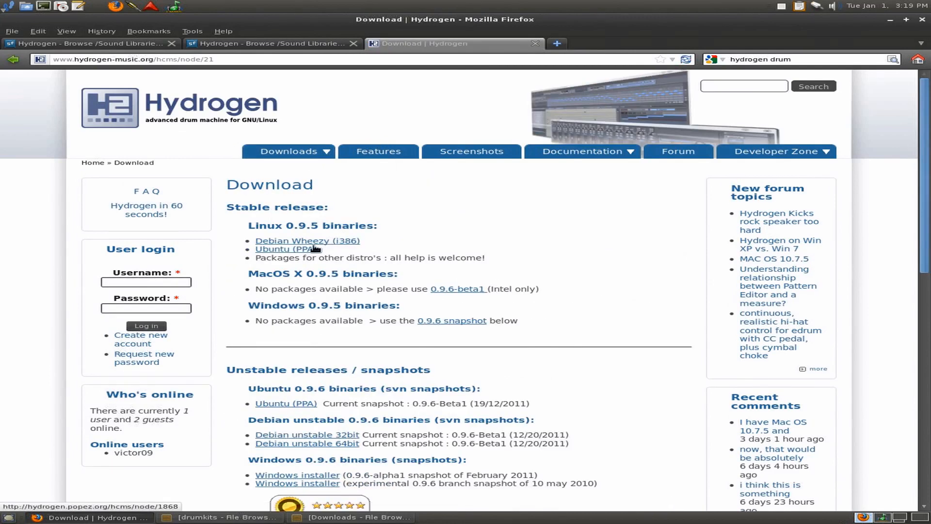
{"action": "mouse_move", "coordinate": [317, 308]}
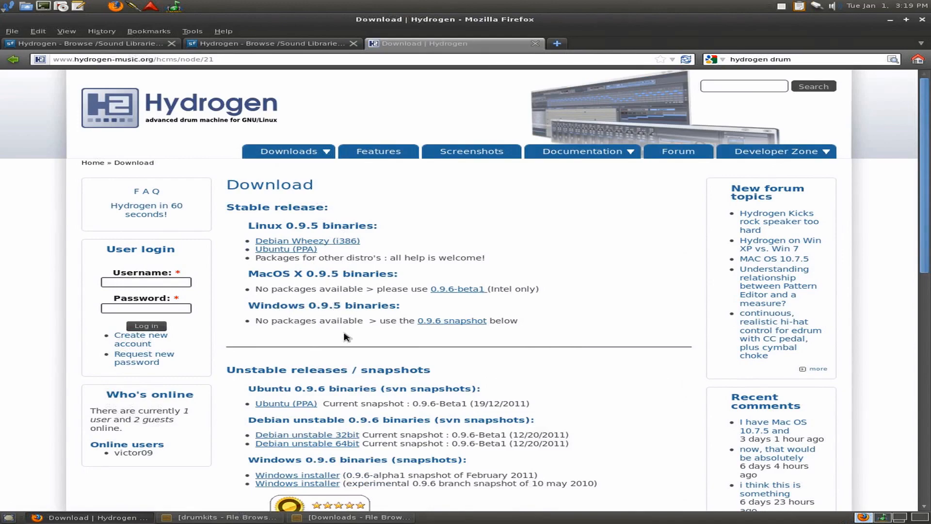
{"action": "scroll", "scroll_direction": "down", "scroll_amount": 3}
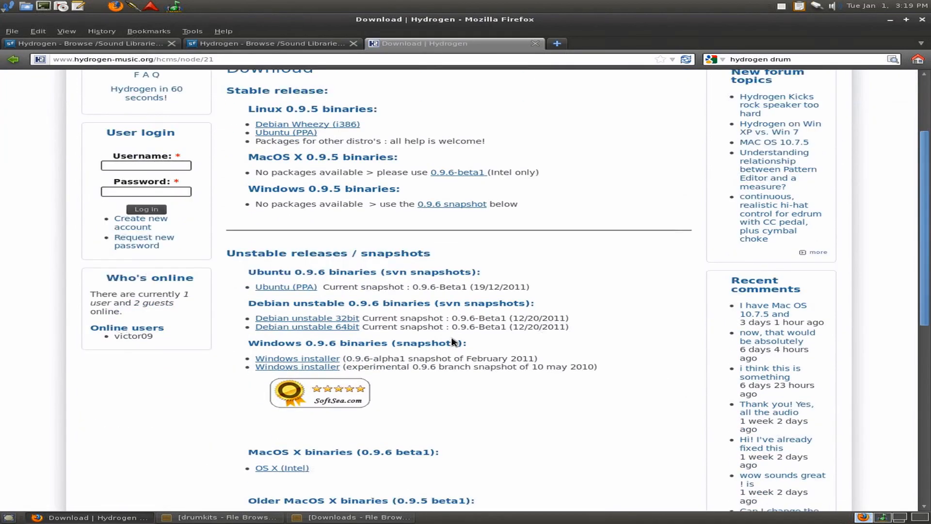
{"action": "scroll", "scroll_direction": "down", "scroll_amount": 3}
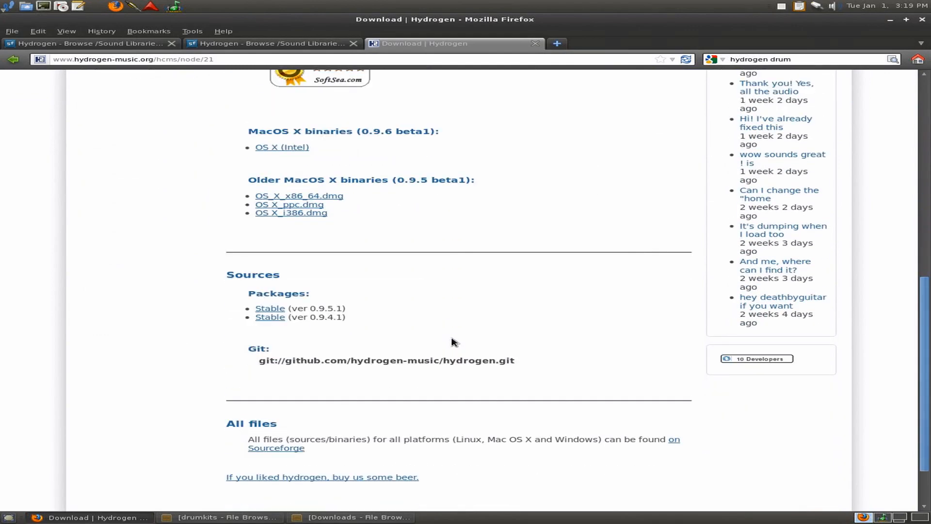
{"action": "scroll", "scroll_direction": "up", "scroll_amount": 3}
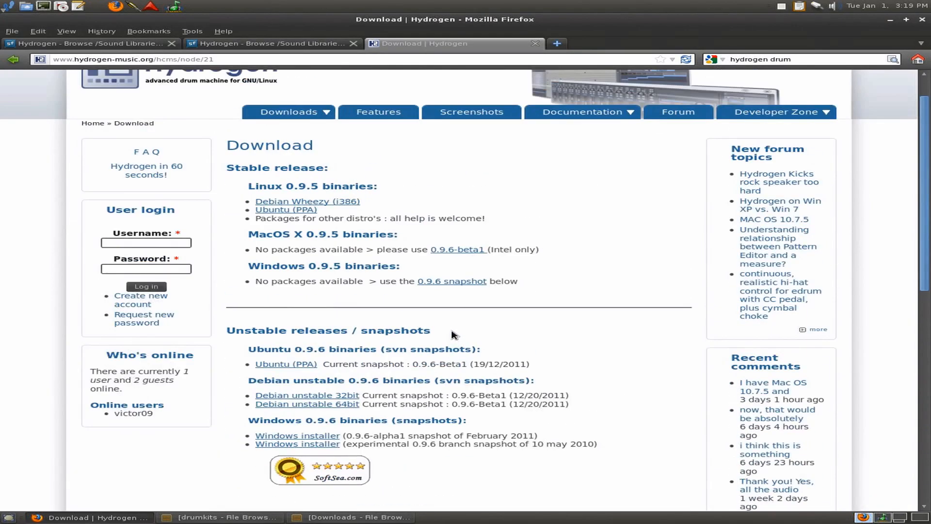
{"action": "scroll", "scroll_direction": "up", "scroll_amount": 3}
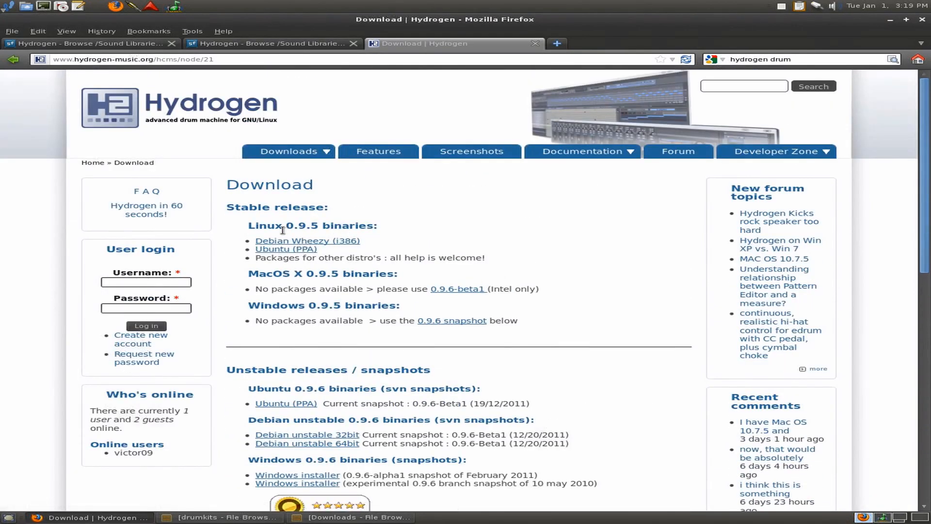
{"action": "scroll", "scroll_direction": "down", "scroll_amount": 3}
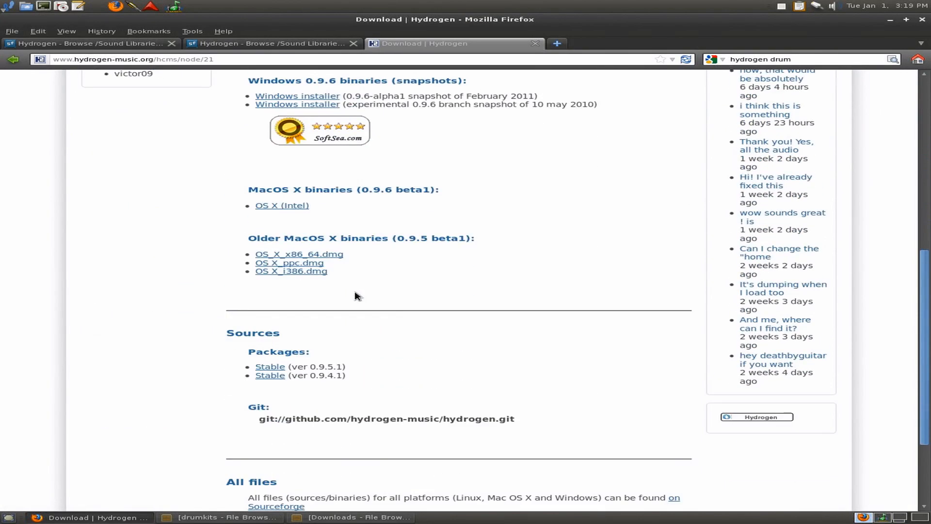
{"action": "mouse_move", "coordinate": [270, 367]}
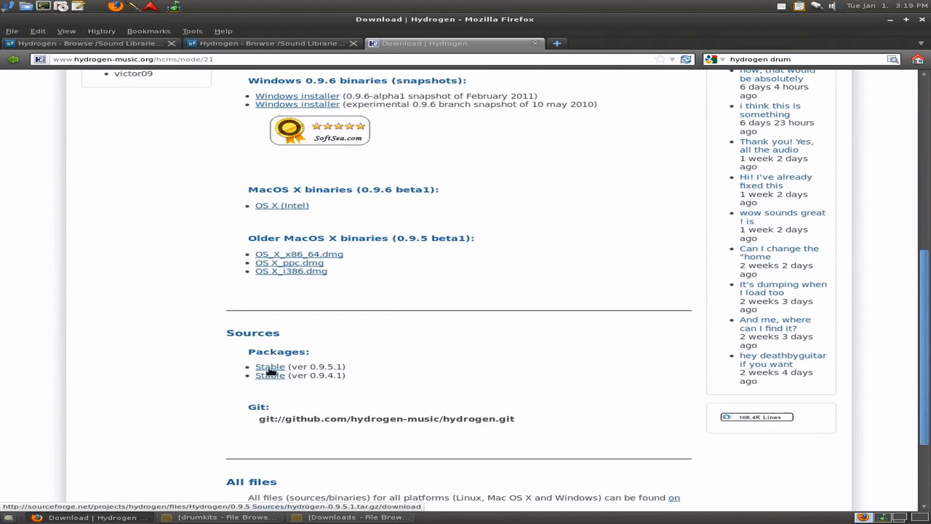
{"action": "mouse_move", "coordinate": [270, 375]}
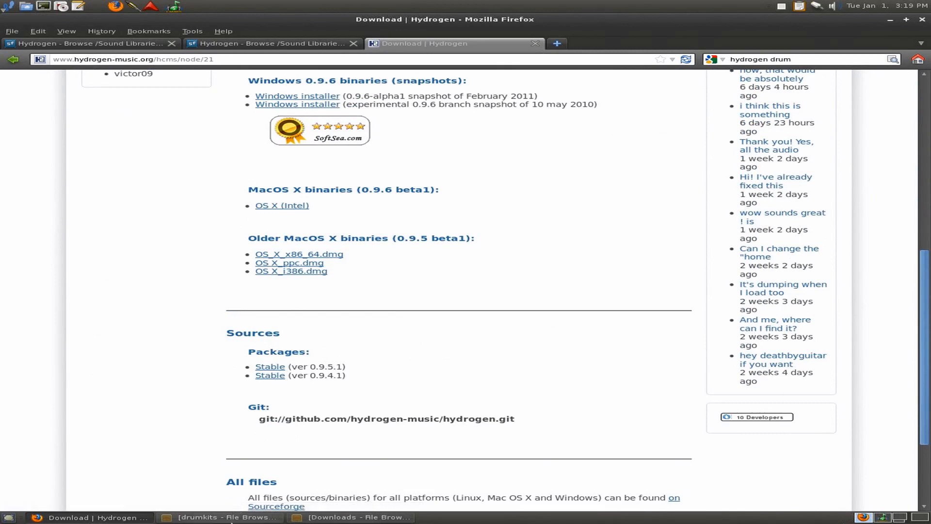
- Switch to the drumkits folder window, then to the Downloads folder window
{"action": "left_click", "coordinate": [226, 517]}
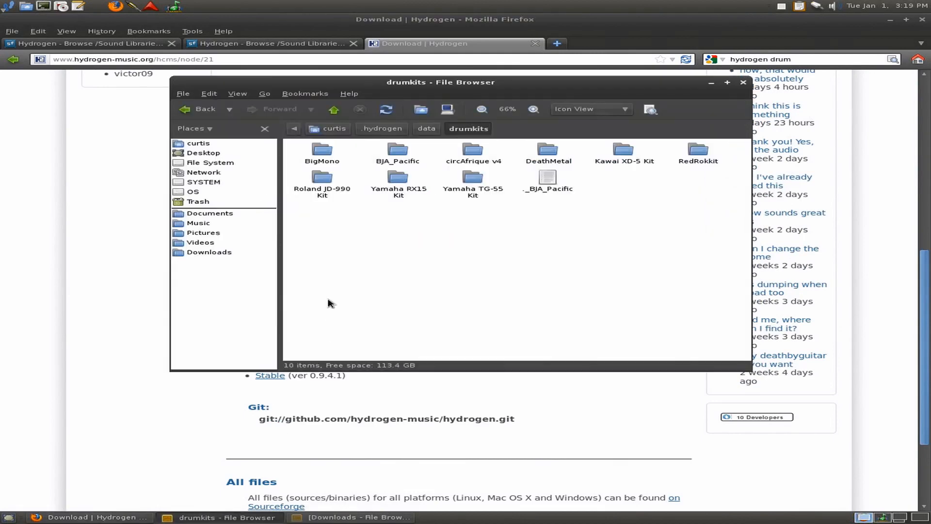
{"action": "left_click", "coordinate": [351, 516]}
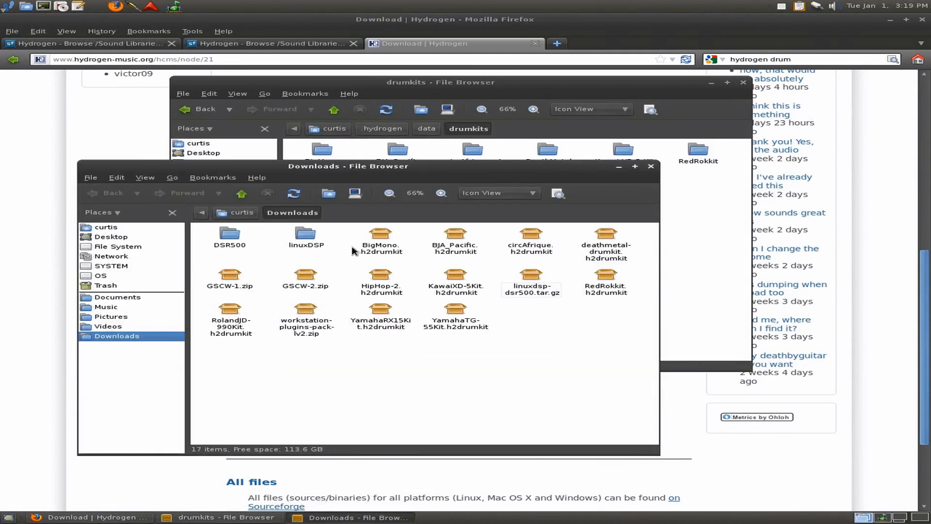
{"action": "mouse_move", "coordinate": [153, 280]}
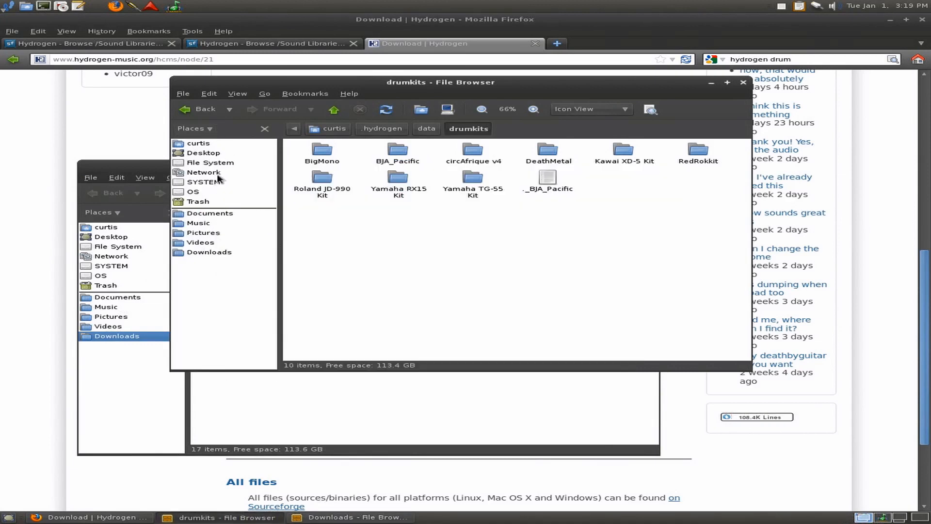
{"action": "mouse_move", "coordinate": [249, 167]}
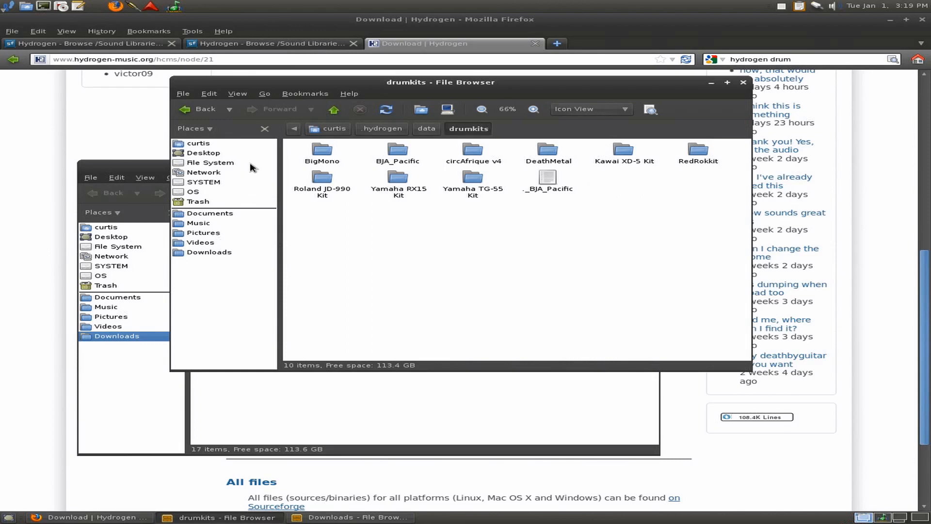
{"action": "mouse_move", "coordinate": [448, 247]}
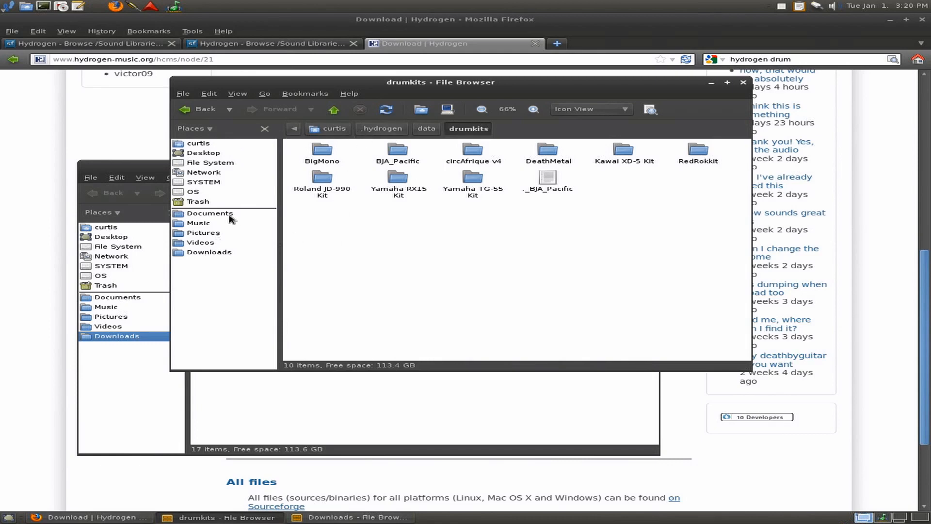
{"action": "mouse_move", "coordinate": [217, 181]}
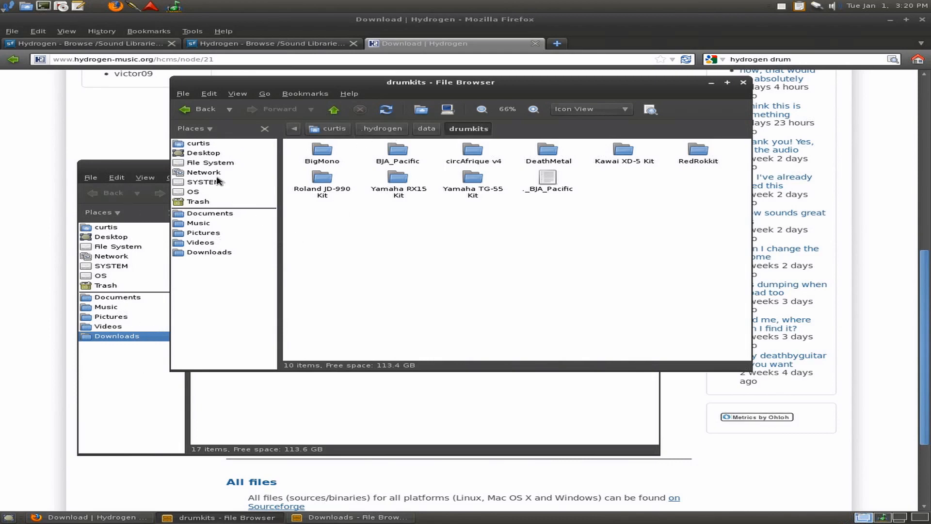
{"action": "mouse_move", "coordinate": [209, 162]}
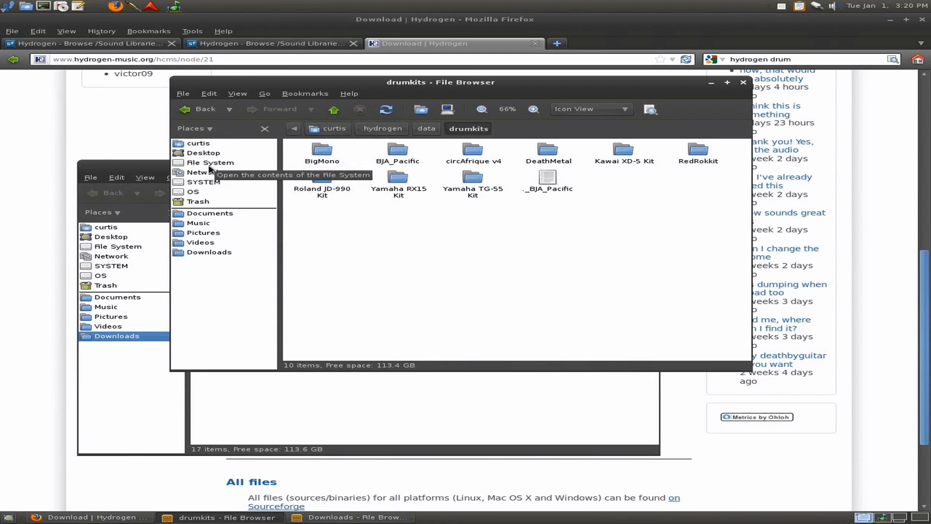
- Open the file system root in a new window and browse to /usr/share/hydrogen/data/drumkits
{"action": "right_click", "coordinate": [210, 162]}
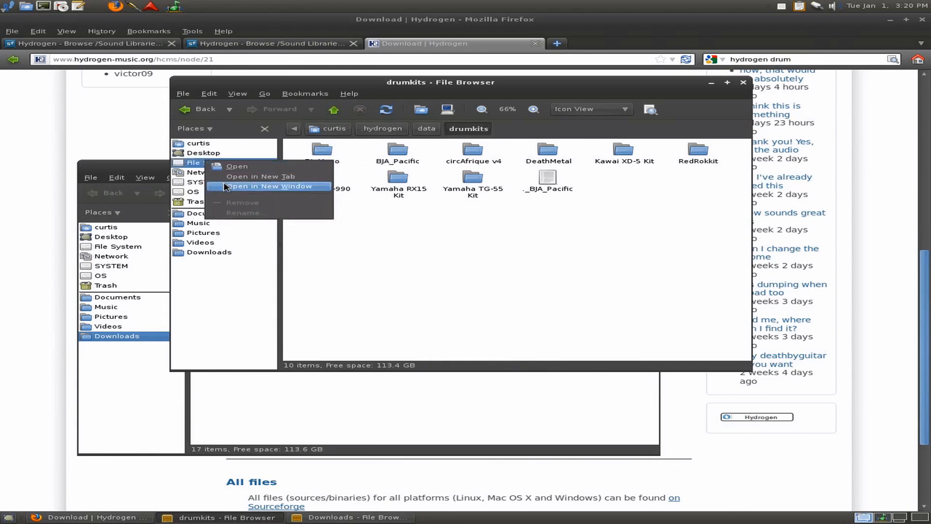
{"action": "left_click", "coordinate": [272, 186]}
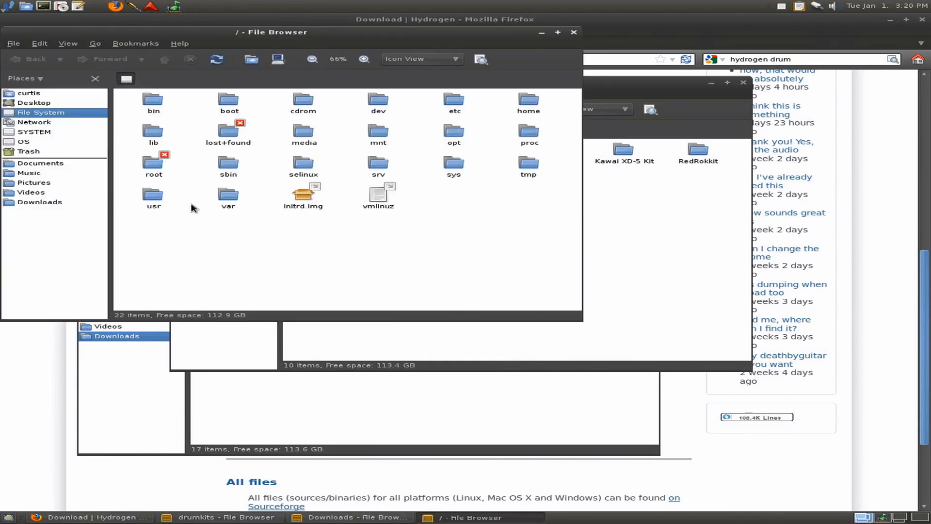
{"action": "double_click", "coordinate": [153, 198]}
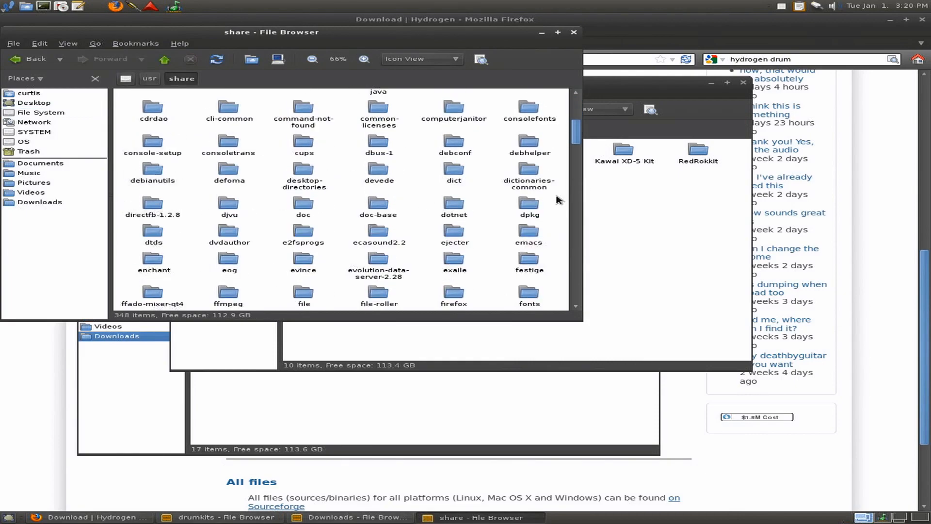
{"action": "scroll", "scroll_direction": "down", "scroll_amount": 3}
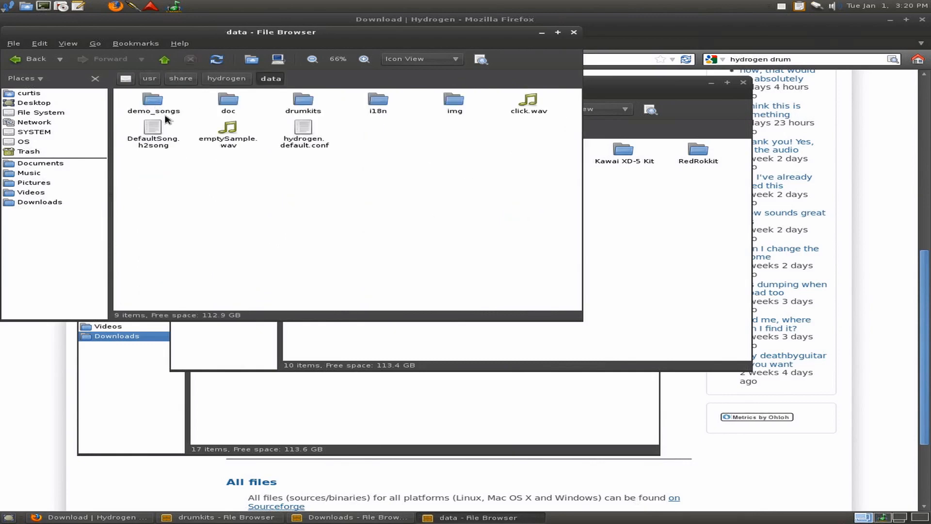
{"action": "double_click", "coordinate": [303, 101]}
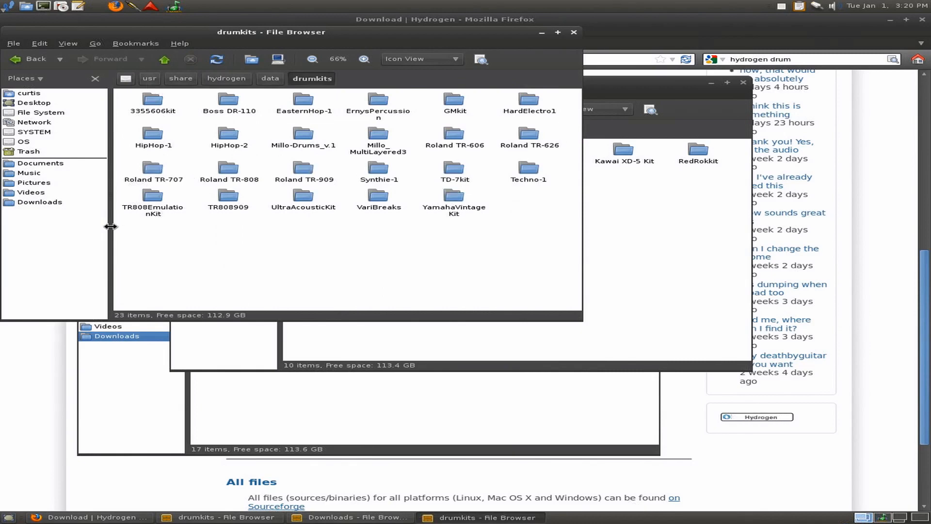
{"action": "mouse_move", "coordinate": [208, 245]}
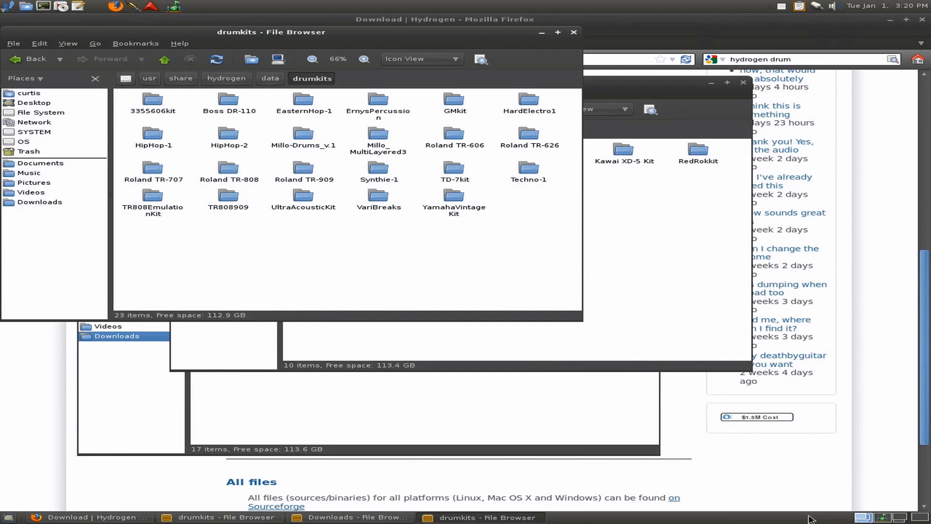
{"action": "mouse_move", "coordinate": [688, 516]}
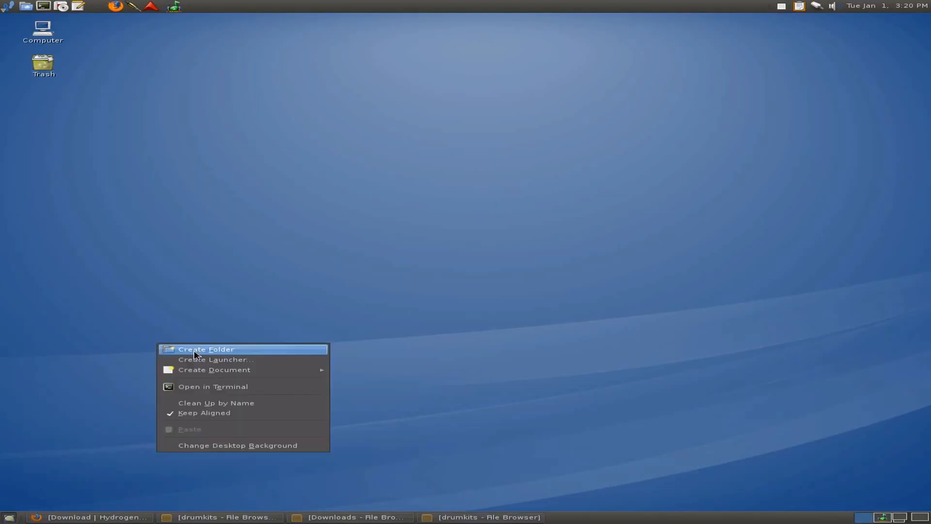
- Create a desktop folder named 'Hydrogen Kits' and restore the drumkits File Browser window
{"action": "left_click", "coordinate": [206, 349]}
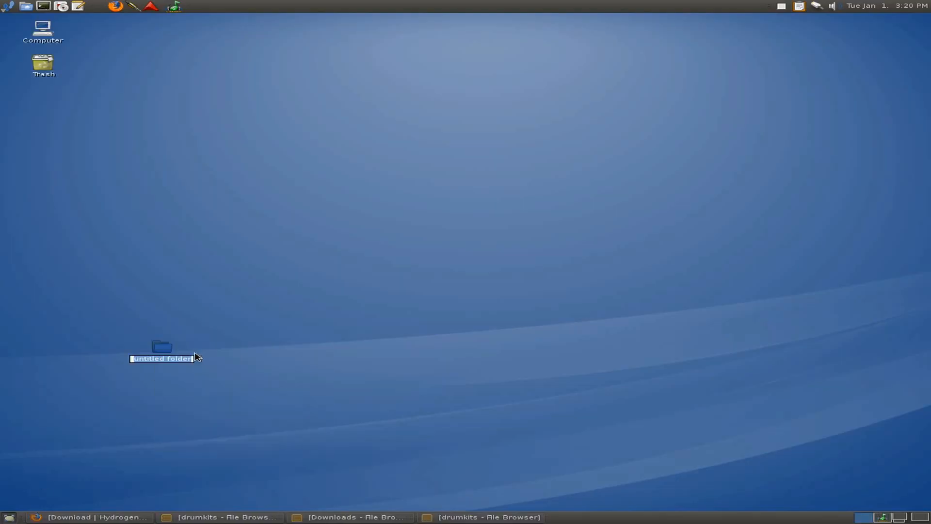
{"action": "type", "text": "Hydrogen"}
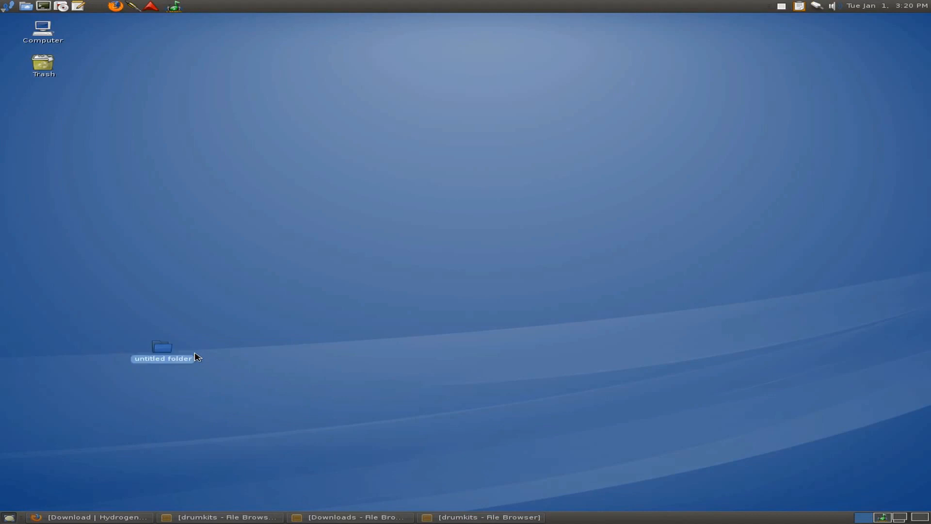
{"action": "type", "text": "Hydrogen Kits"}
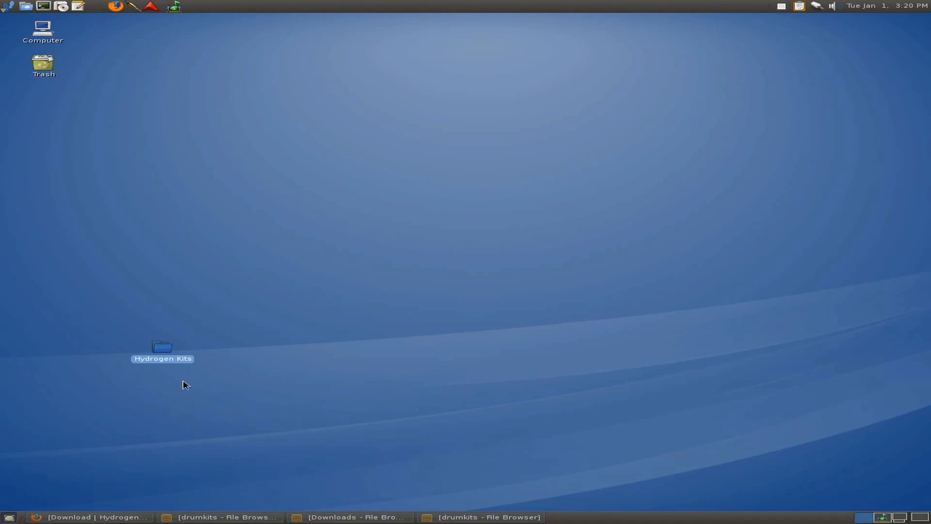
{"action": "mouse_move", "coordinate": [662, 485]}
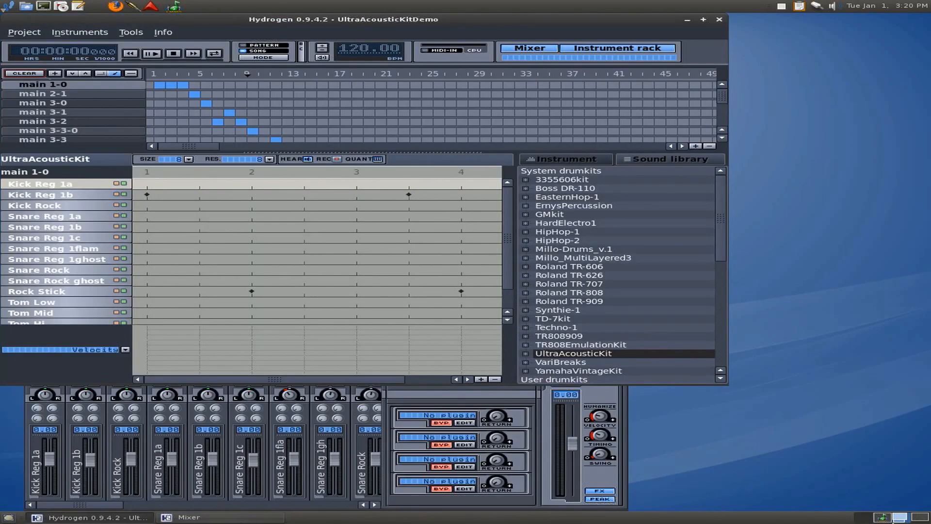
{"action": "left_click", "coordinate": [199, 516]}
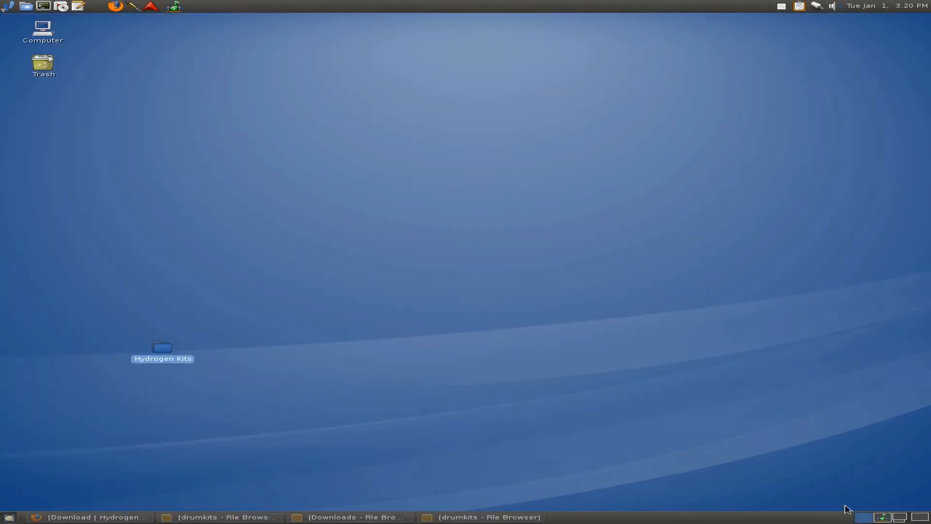
{"action": "left_click", "coordinate": [481, 517]}
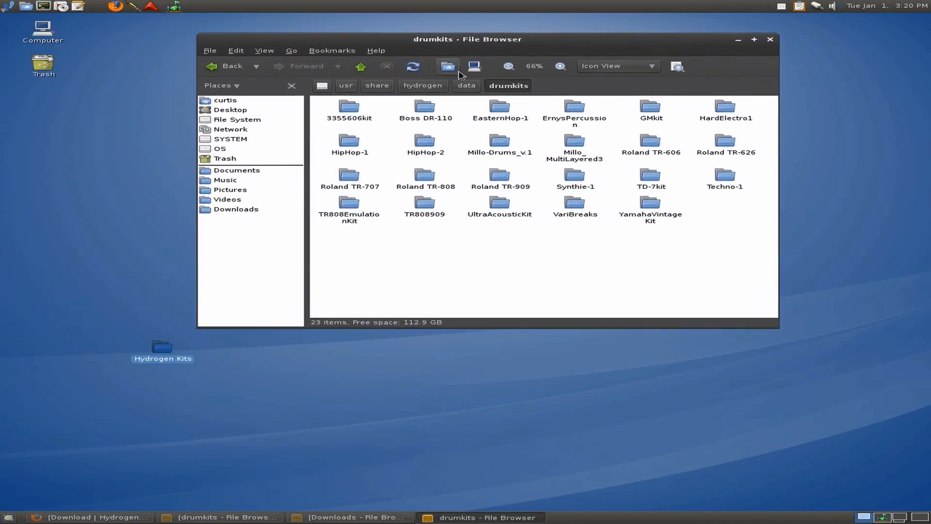
- Select and copy all 23 system kit folders, then paste them into desktop Hydrogen Kits
{"action": "key", "text": "ctrl+a"}
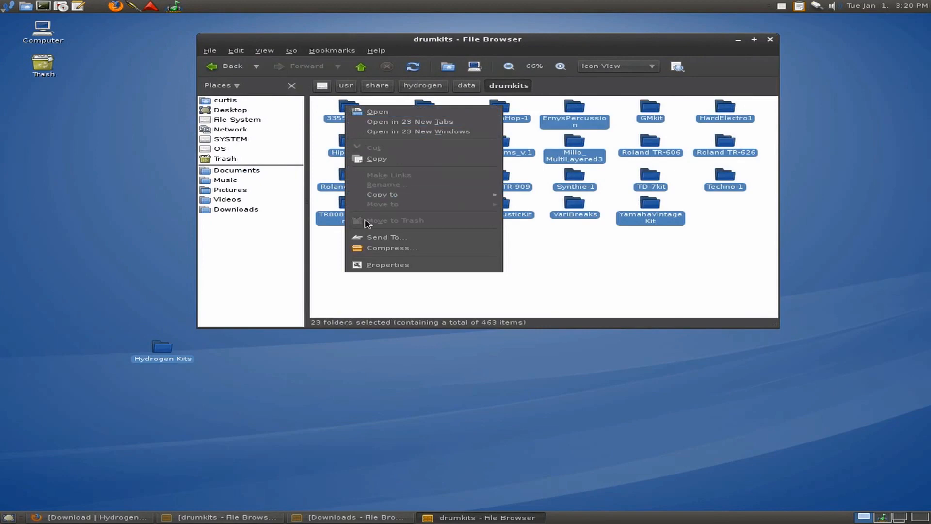
{"action": "left_click", "coordinate": [376, 158]}
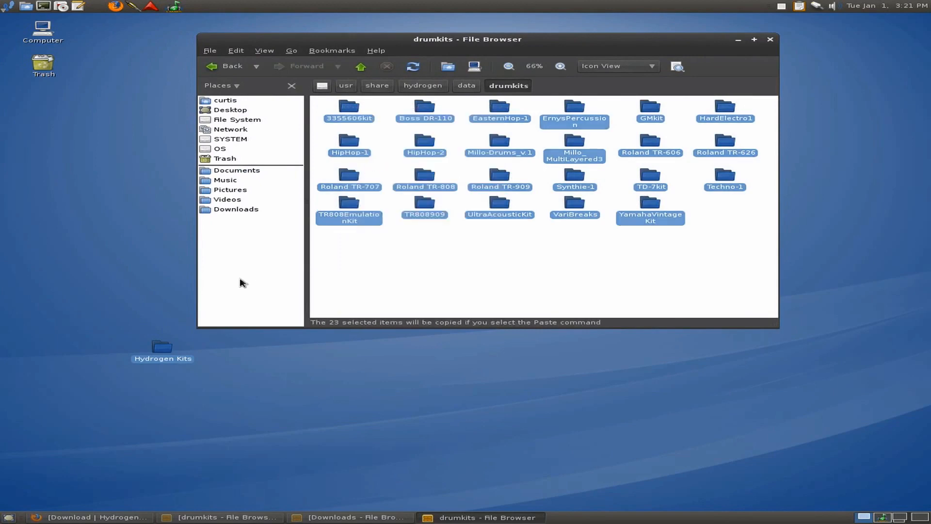
{"action": "double_click", "coordinate": [162, 350]}
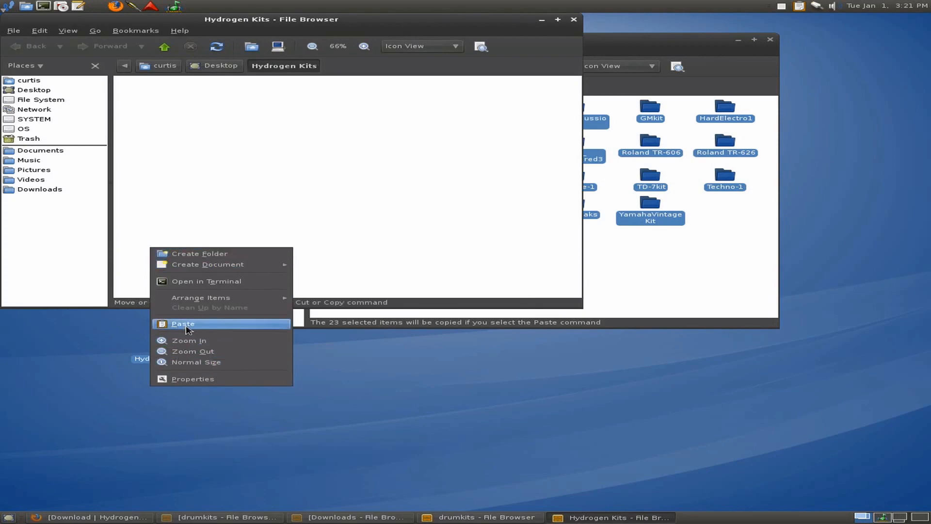
{"action": "left_click", "coordinate": [183, 323]}
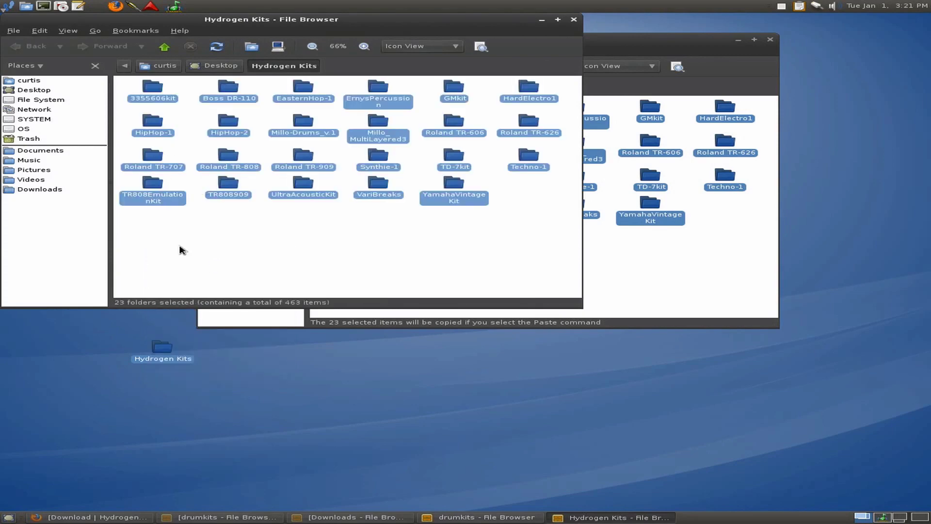
- Browse the 3355606kit, HipHop-2 and TD-7kit folders, ending inside 3355606kit with its wav samples
{"action": "double_click", "coordinate": [152, 87]}
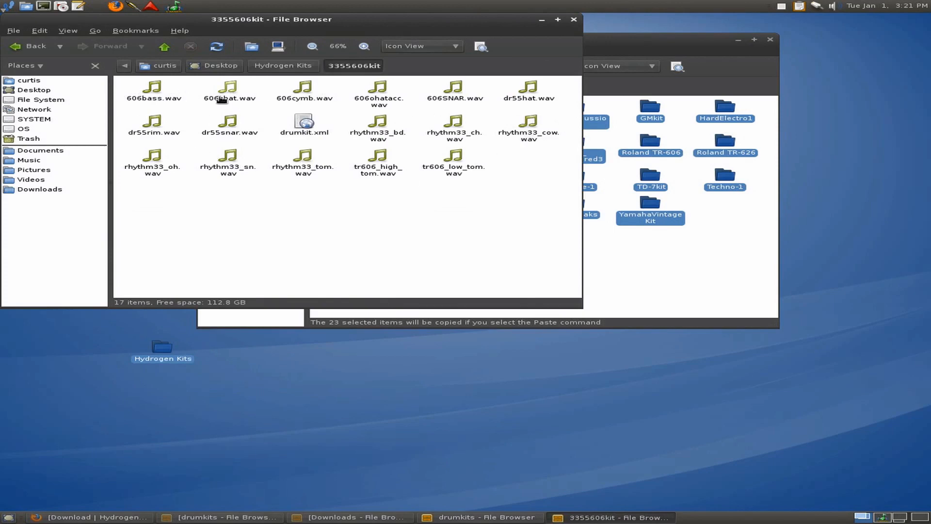
{"action": "left_click", "coordinate": [283, 66]}
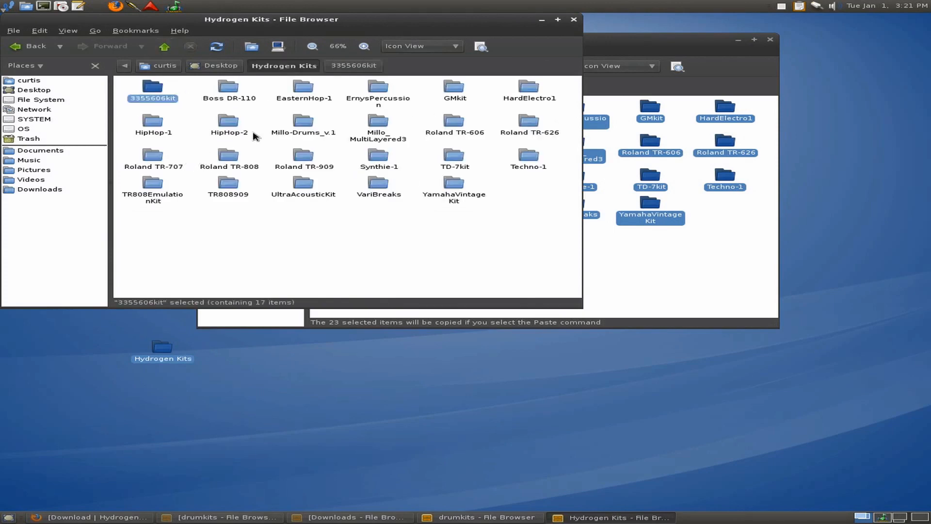
{"action": "double_click", "coordinate": [229, 124]}
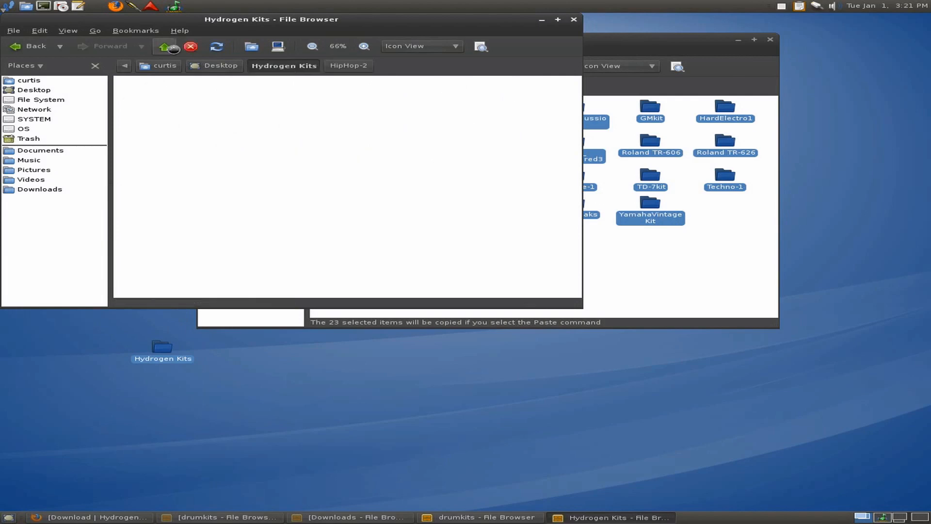
{"action": "double_click", "coordinate": [651, 174]}
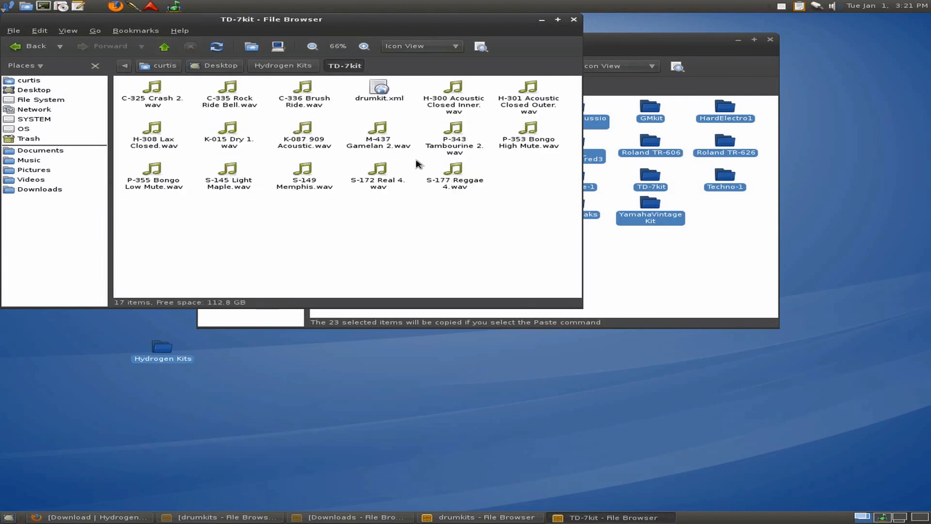
{"action": "left_click", "coordinate": [284, 66]}
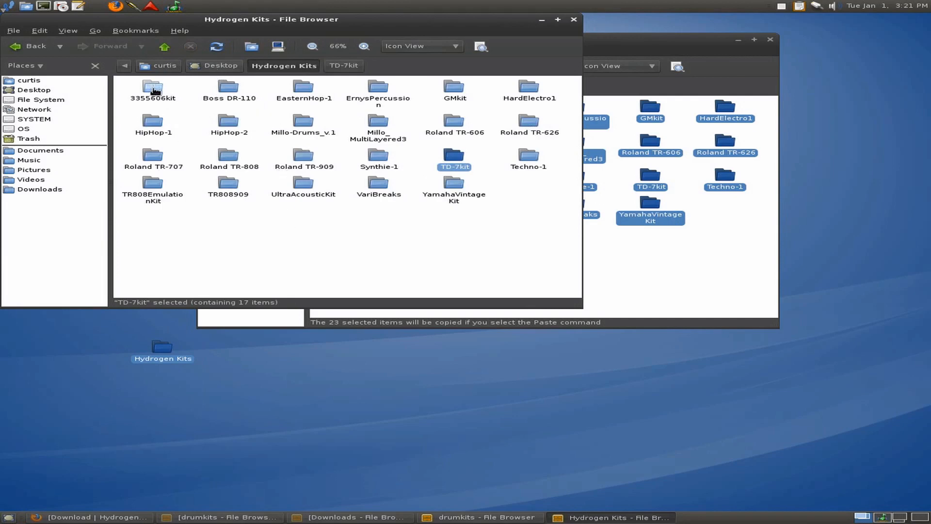
{"action": "left_click", "coordinate": [153, 88]}
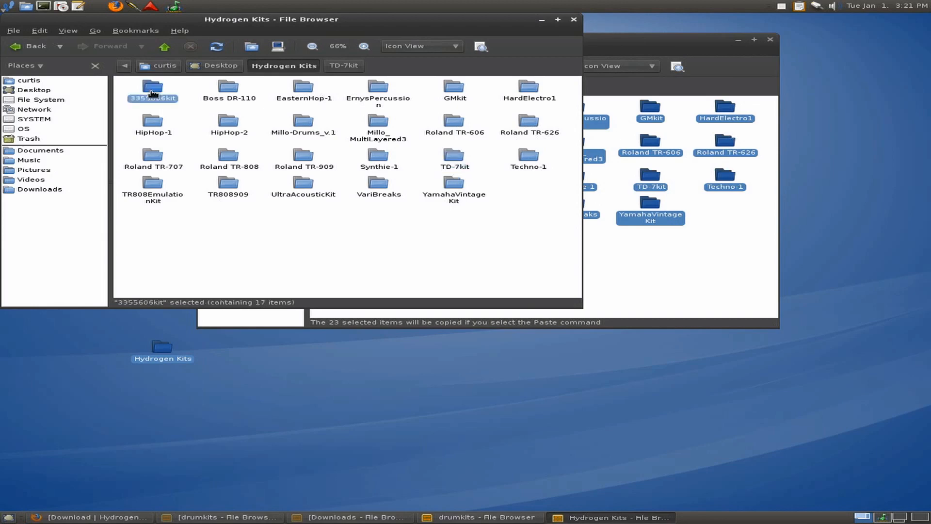
{"action": "double_click", "coordinate": [152, 87]}
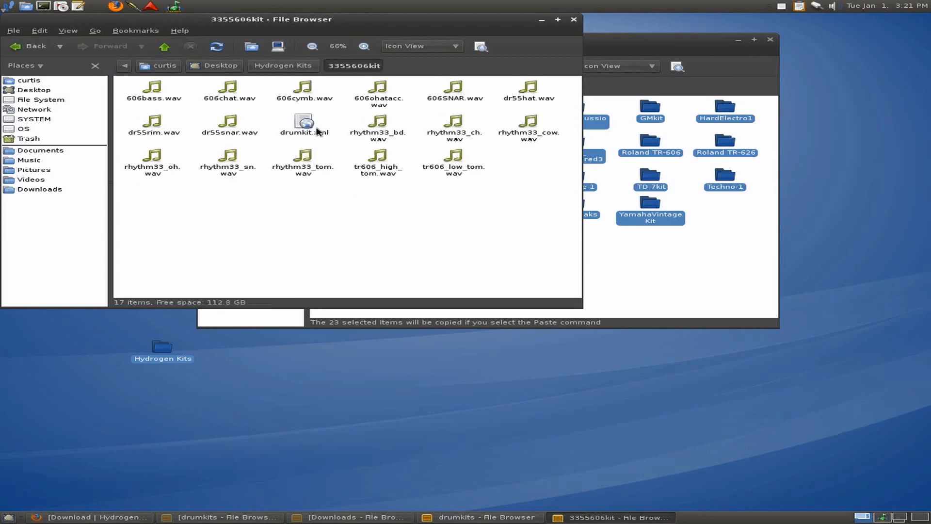
{"action": "mouse_move", "coordinate": [299, 136]}
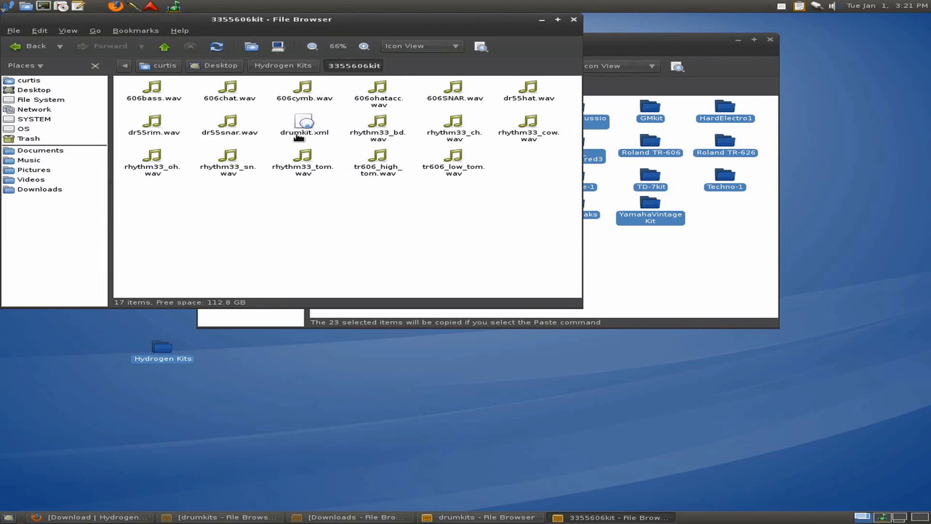
{"action": "mouse_move", "coordinate": [303, 142]}
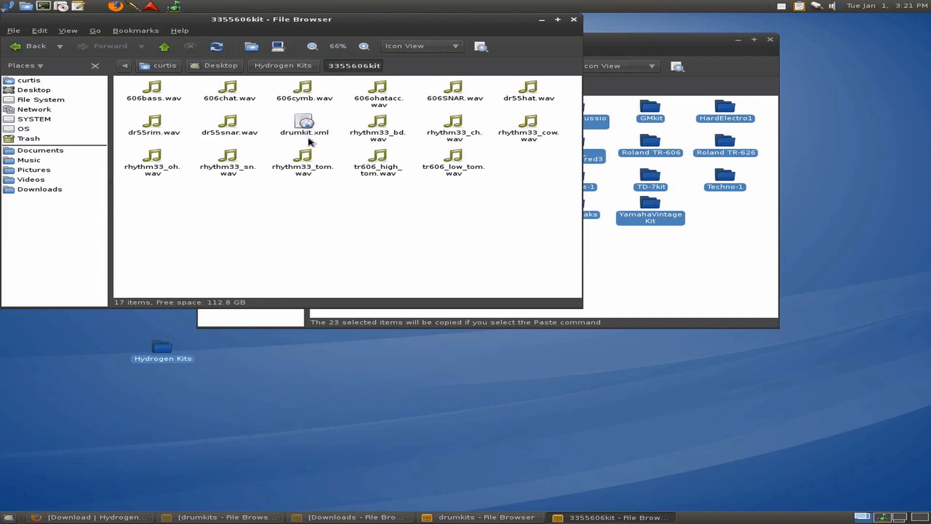
{"action": "mouse_move", "coordinate": [466, 146]}
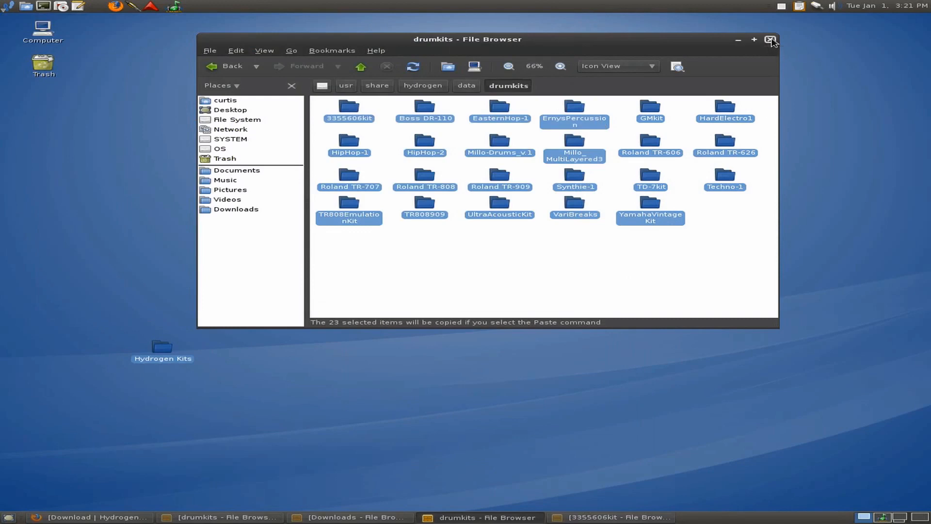
- Close the system drumkits window and bring back the Downloads folder with the h2drumkit files
{"action": "left_click", "coordinate": [771, 40]}
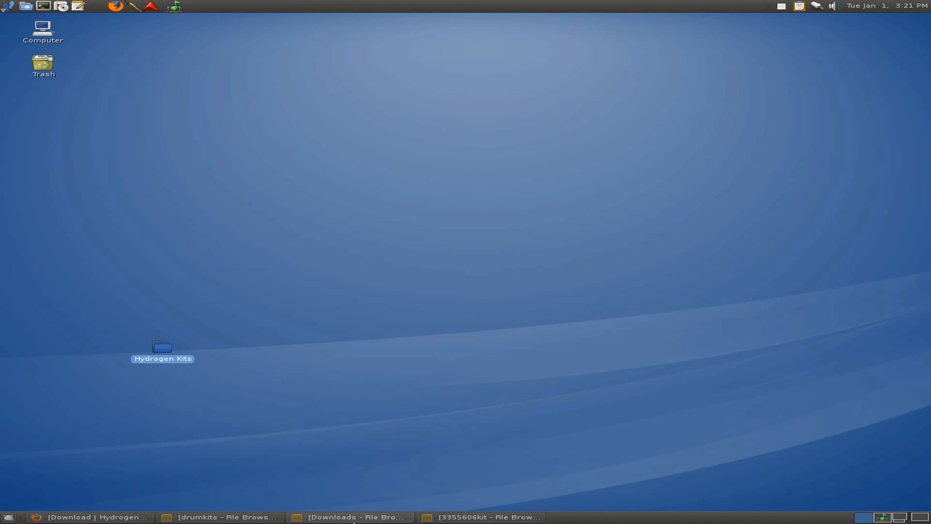
{"action": "left_click", "coordinate": [349, 517]}
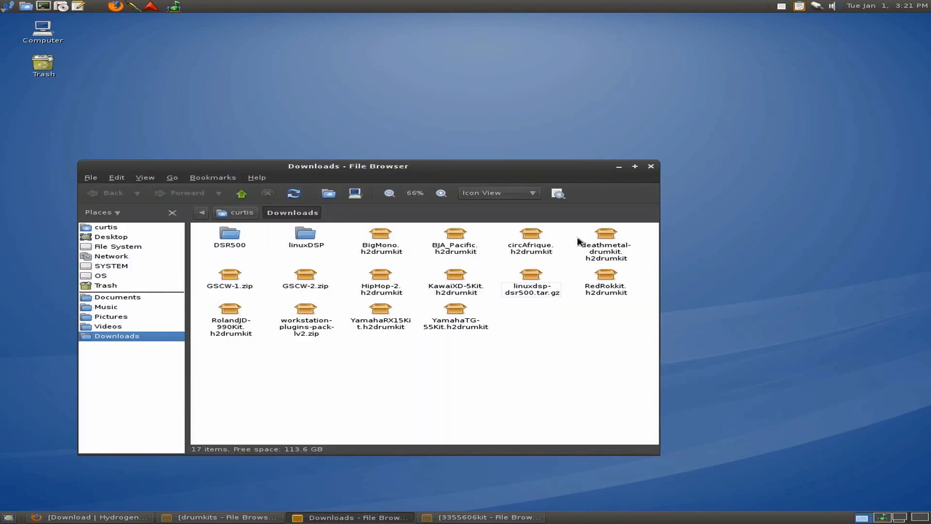
{"action": "mouse_move", "coordinate": [456, 312]}
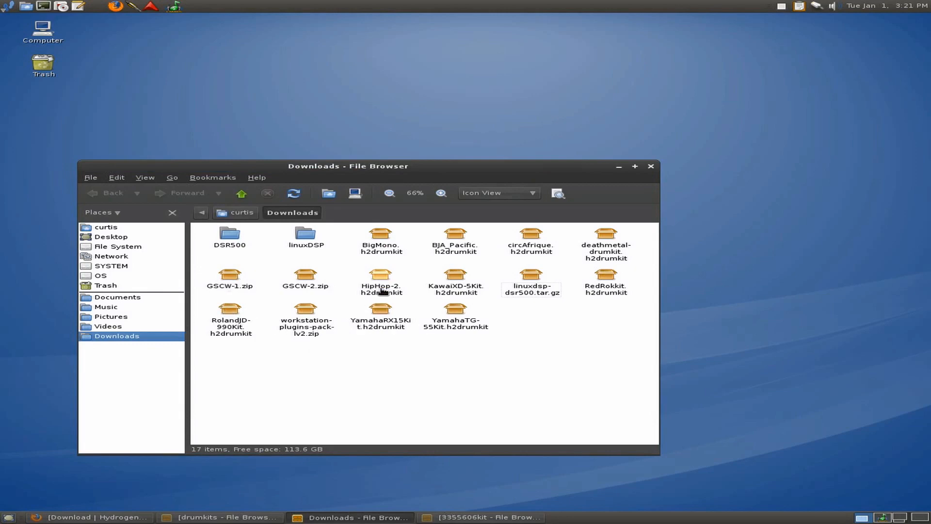
{"action": "mouse_move", "coordinate": [380, 256]}
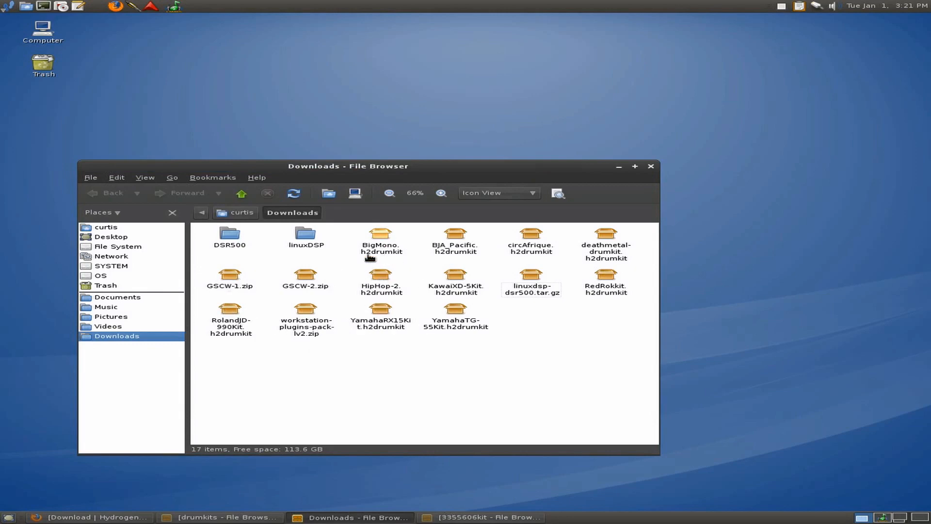
{"action": "mouse_move", "coordinate": [522, 262]}
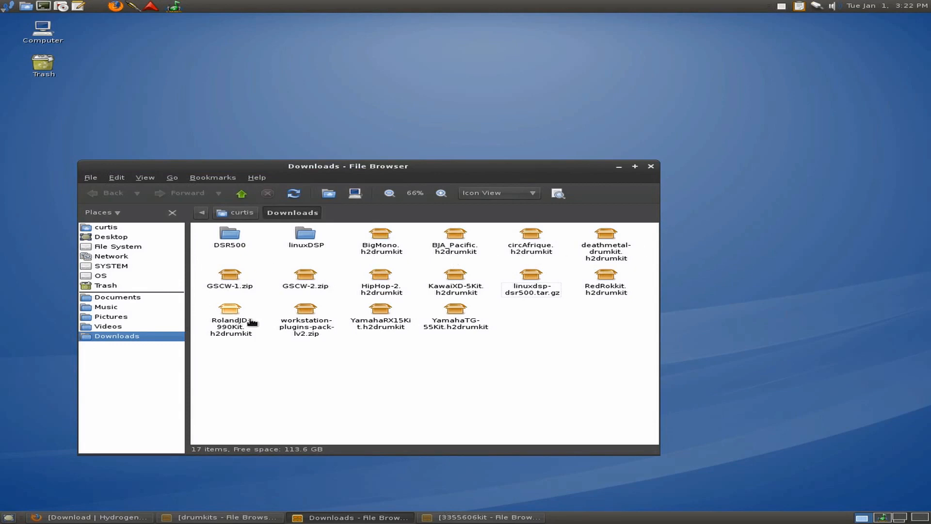
{"action": "mouse_move", "coordinate": [544, 468]}
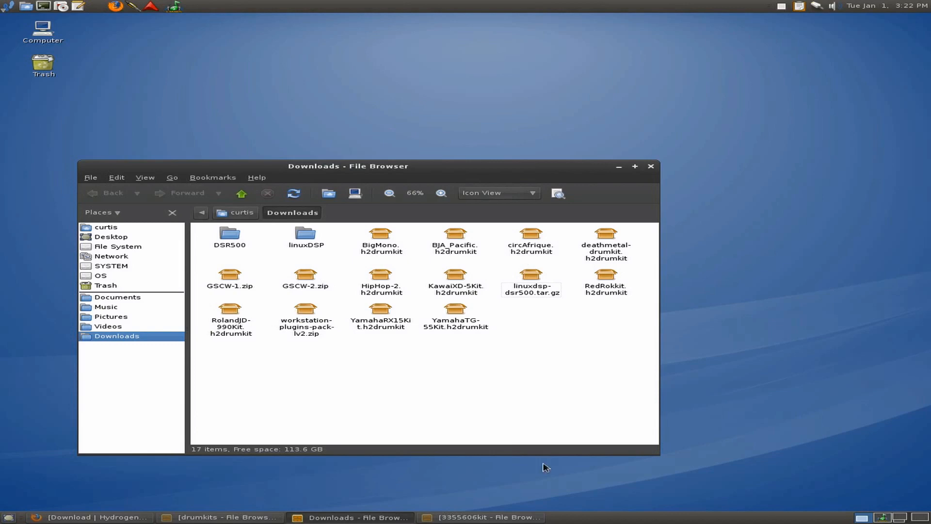
{"action": "mouse_move", "coordinate": [791, 461]}
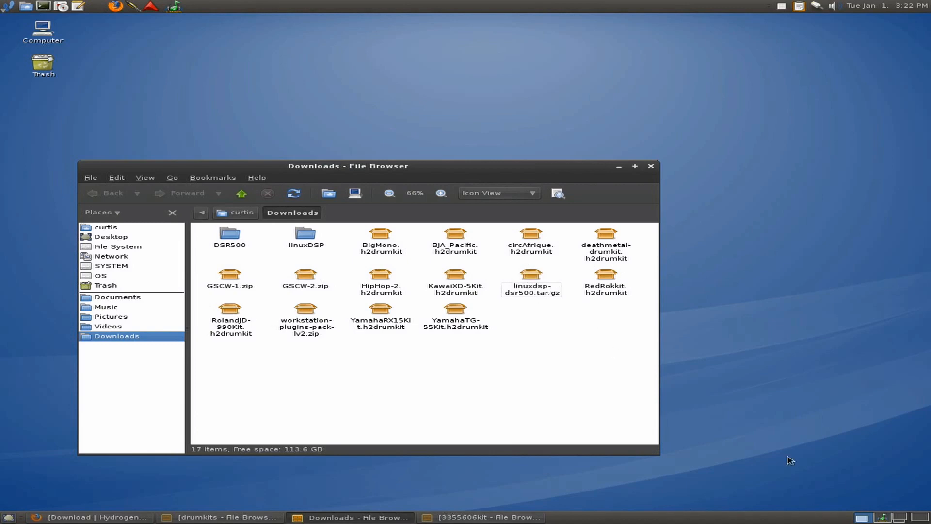
- Import BigMono.h2drumkit from Downloads through Hydrogen's Sound Library import, then close the window
{"action": "left_click", "coordinate": [89, 517]}
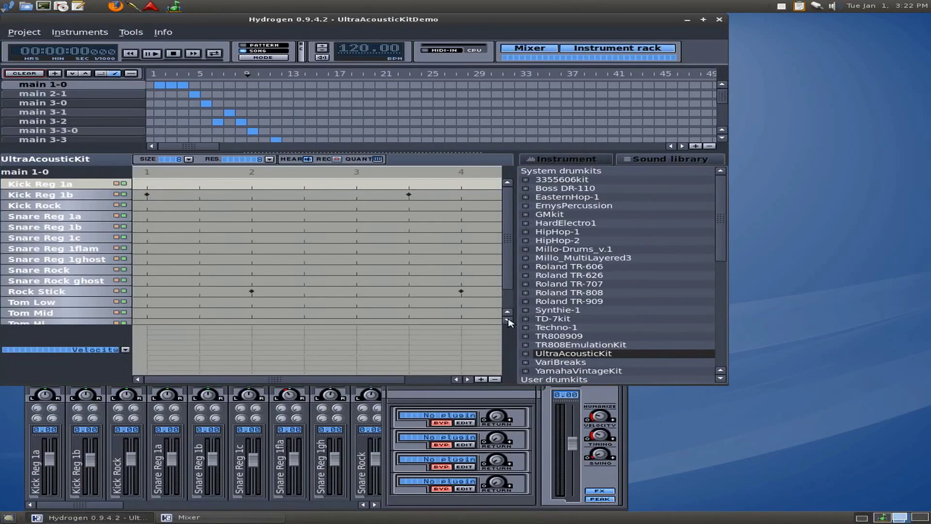
{"action": "left_click", "coordinate": [79, 32]}
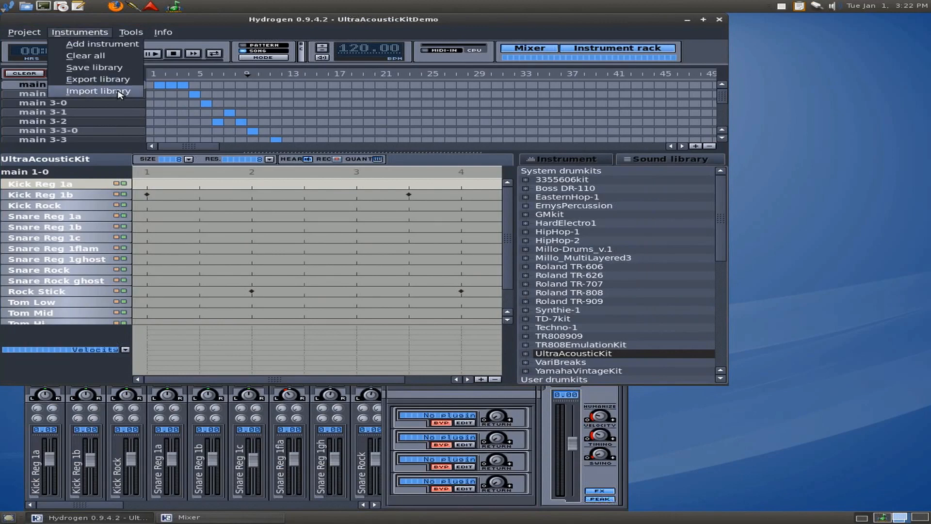
{"action": "left_click", "coordinate": [98, 90]}
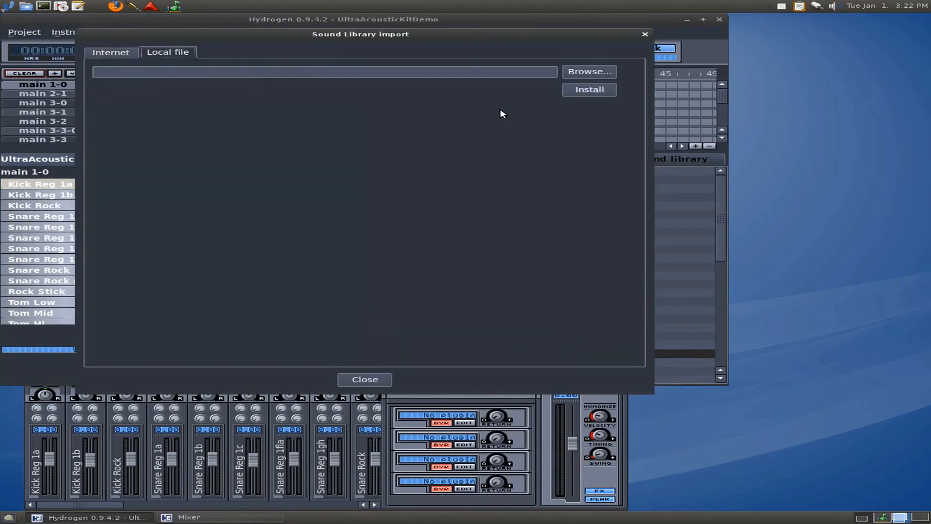
{"action": "left_click", "coordinate": [588, 71]}
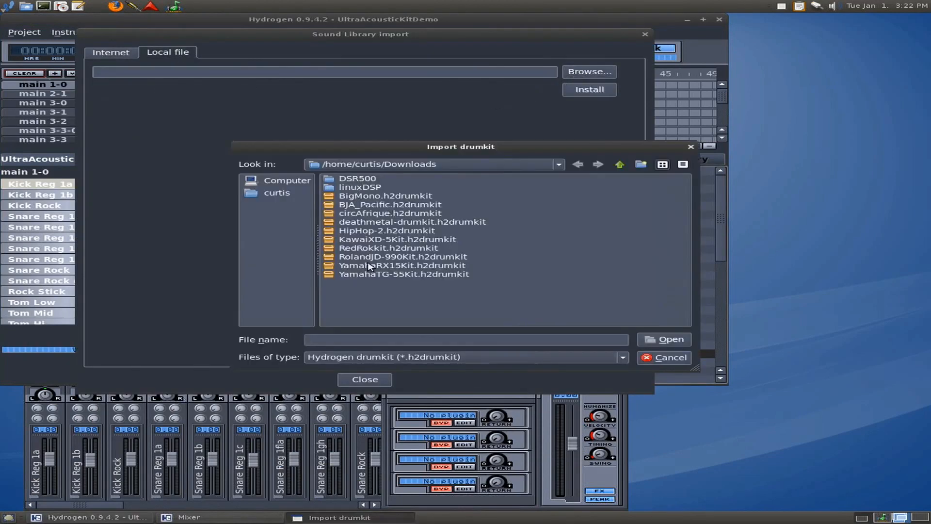
{"action": "mouse_move", "coordinate": [288, 196]}
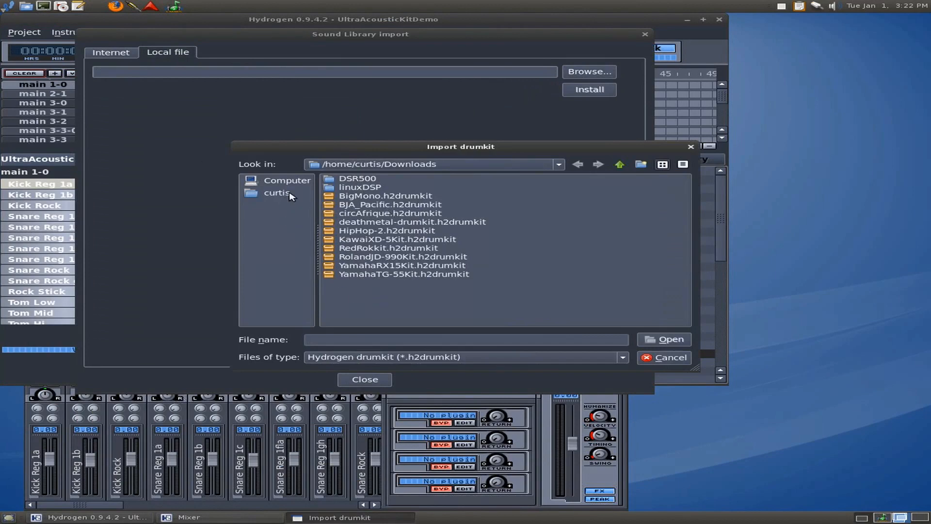
{"action": "mouse_move", "coordinate": [368, 201]}
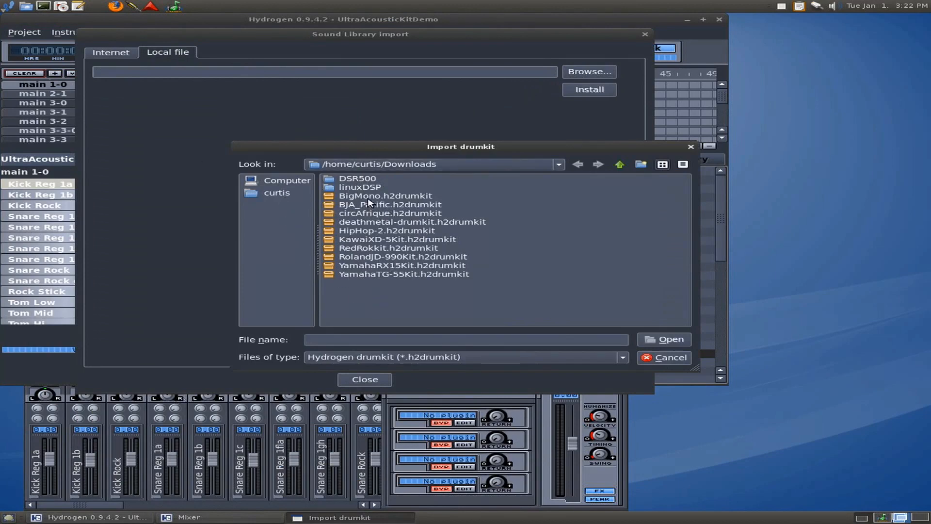
{"action": "double_click", "coordinate": [384, 196]}
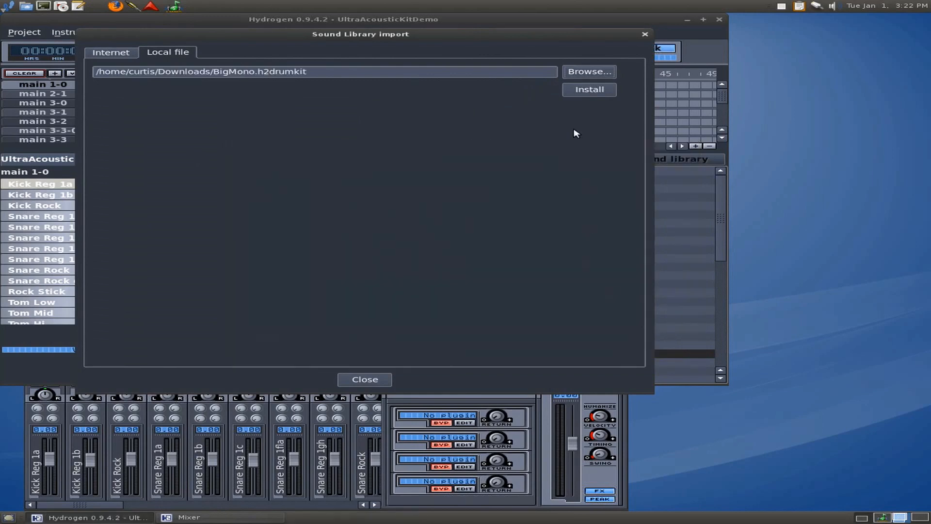
{"action": "left_click", "coordinate": [588, 89]}
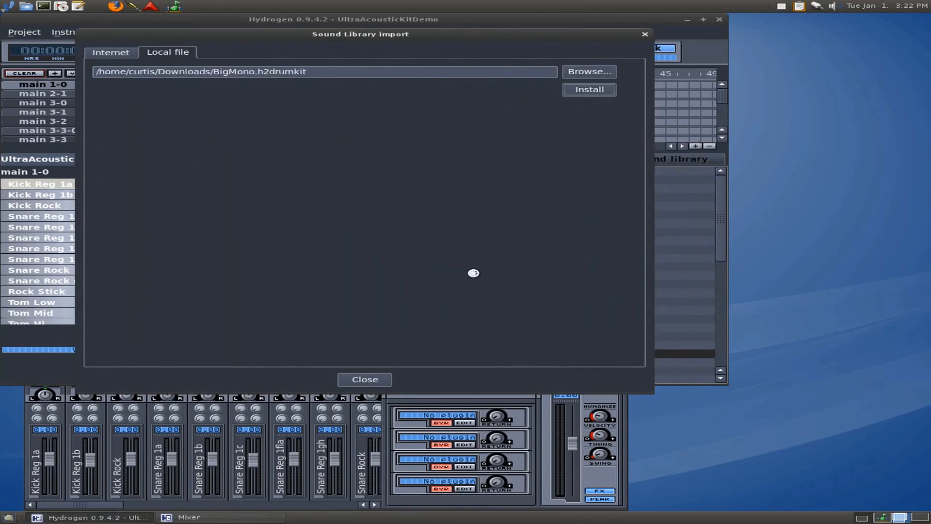
{"action": "mouse_move", "coordinate": [331, 182]}
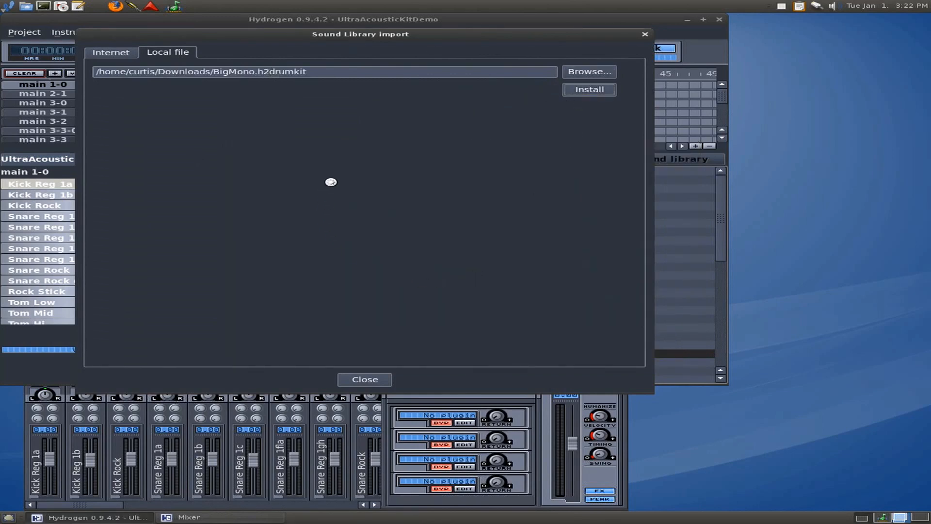
{"action": "left_click", "coordinate": [589, 90]}
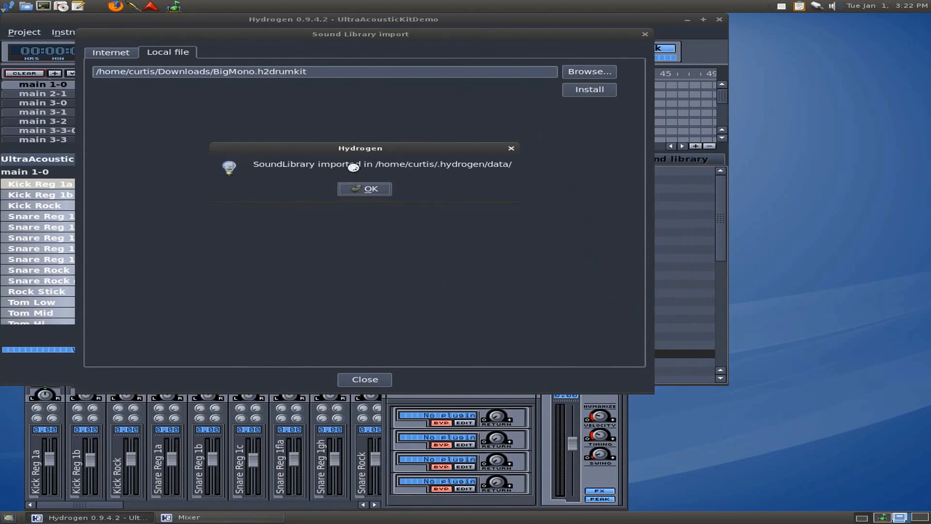
{"action": "mouse_move", "coordinate": [419, 168]}
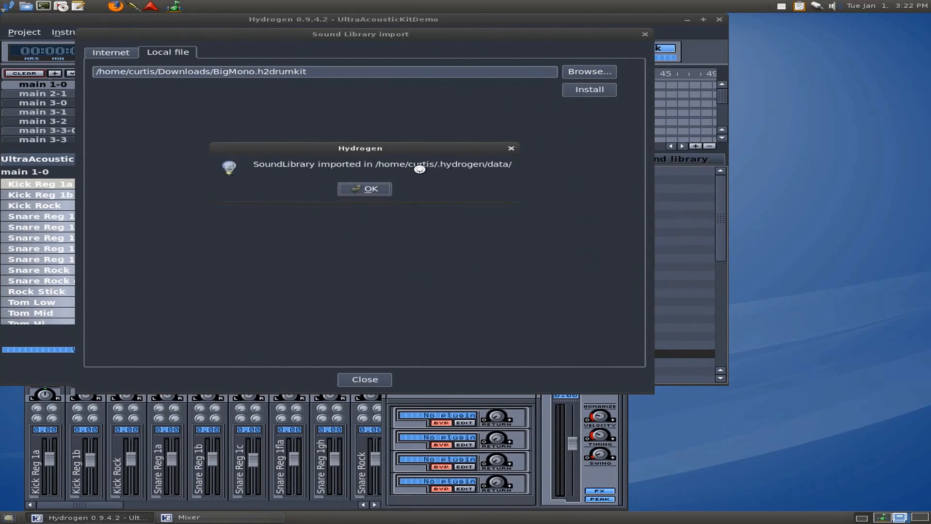
{"action": "mouse_move", "coordinate": [336, 166]}
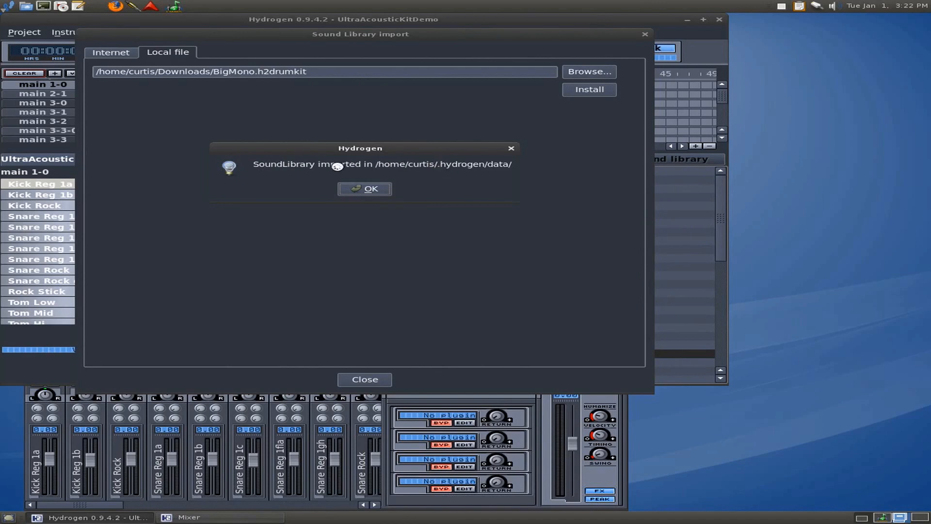
{"action": "left_click", "coordinate": [364, 188]}
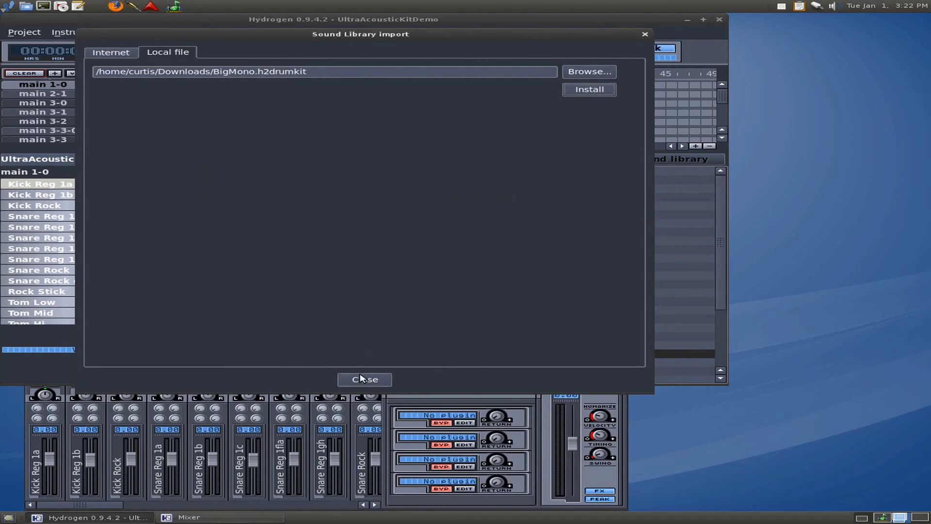
{"action": "left_click", "coordinate": [364, 379]}
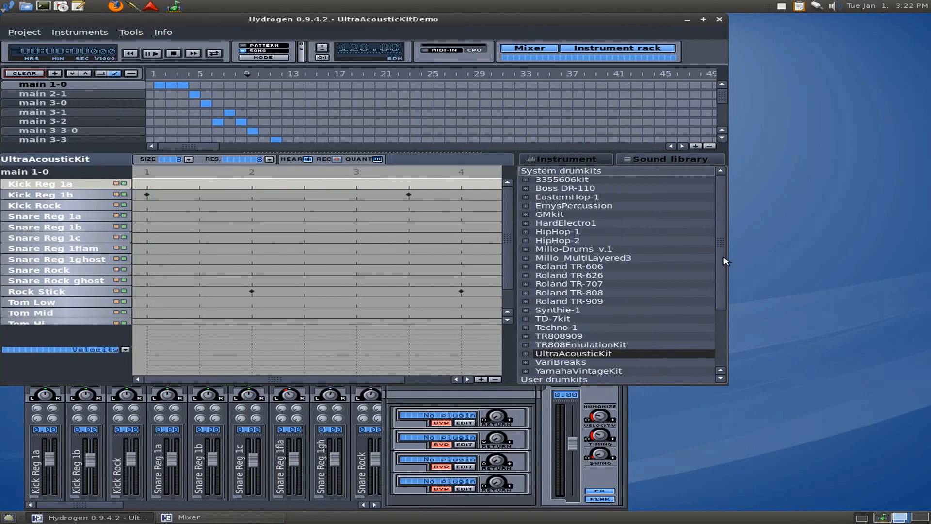
- Check that BigMono is listed under User drumkits, then switch to the Desk 1 workspace
{"action": "scroll", "scroll_direction": "down", "scroll_amount": 3}
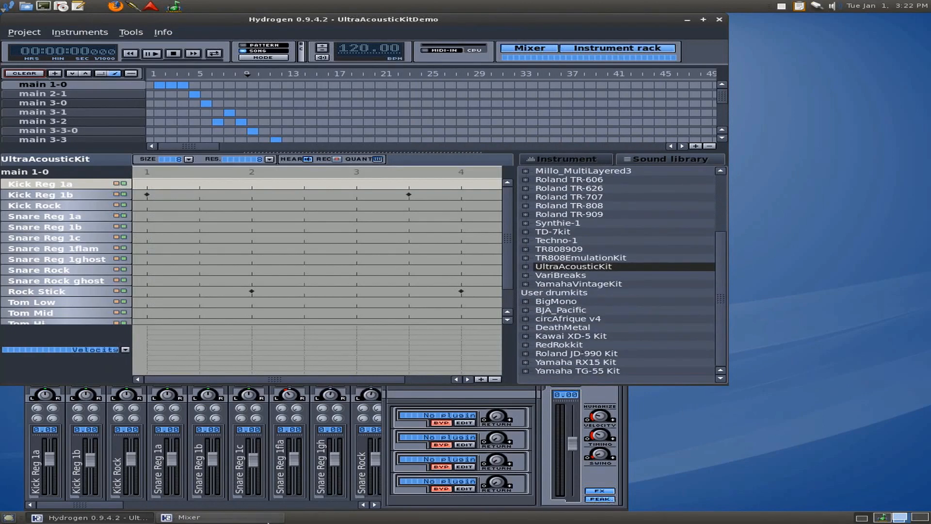
{"action": "mouse_move", "coordinate": [868, 520]}
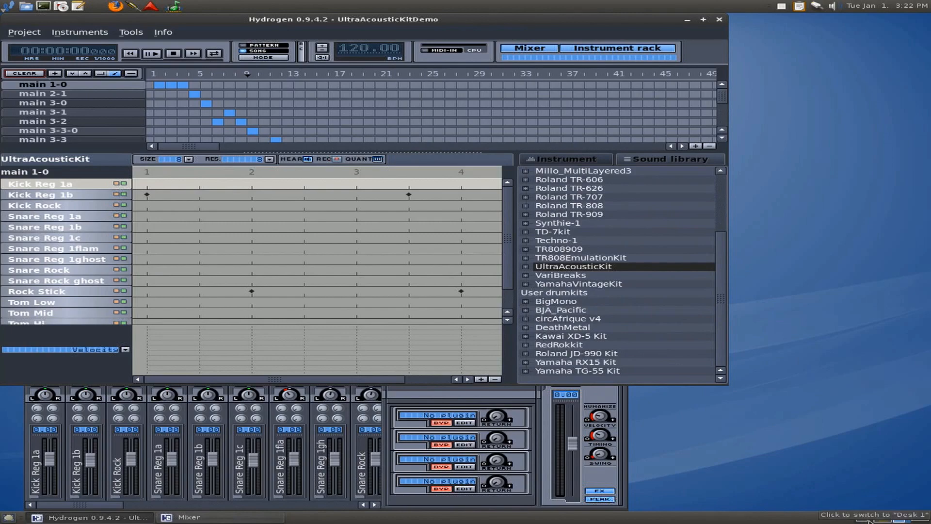
{"action": "left_click", "coordinate": [354, 516]}
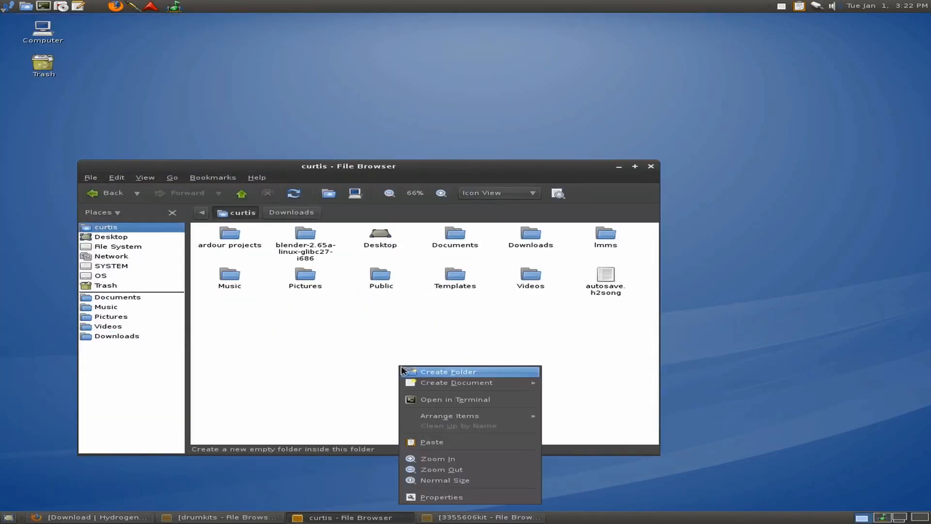
- Show hidden files, open ~/.hydrogen/data/drumkits and copy the nine kit folders
{"action": "left_click", "coordinate": [145, 177]}
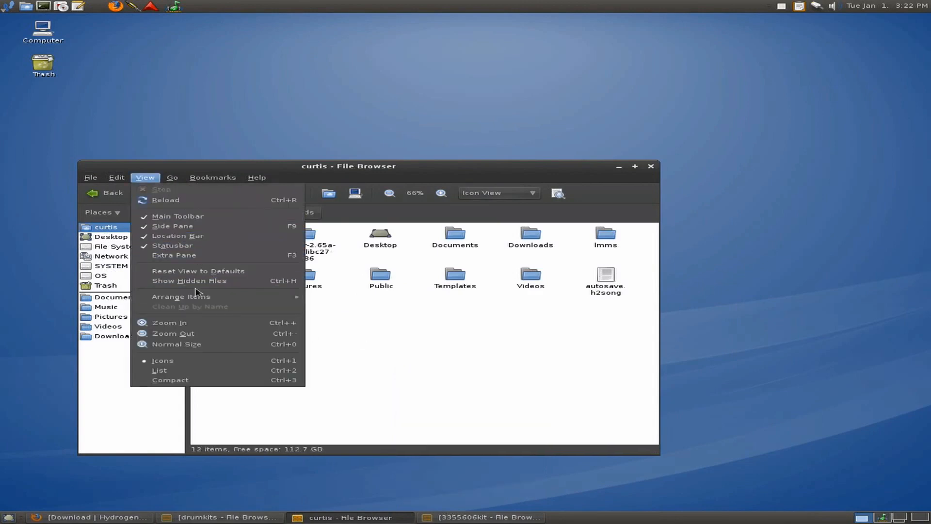
{"action": "left_click", "coordinate": [188, 280]}
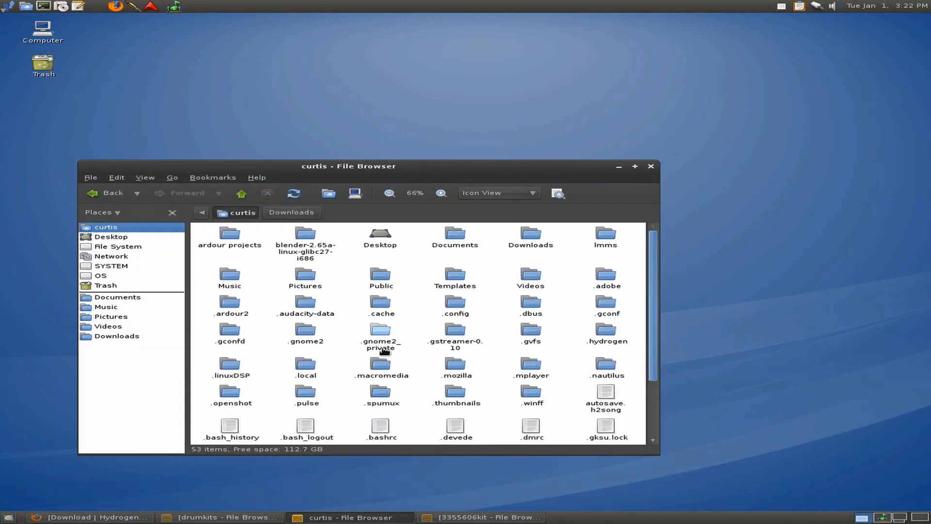
{"action": "double_click", "coordinate": [606, 331]}
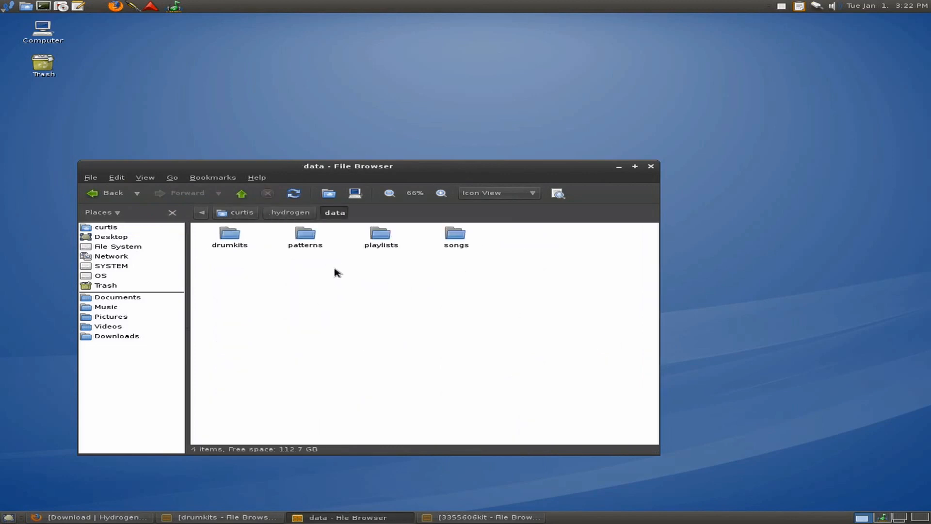
{"action": "double_click", "coordinate": [230, 235]}
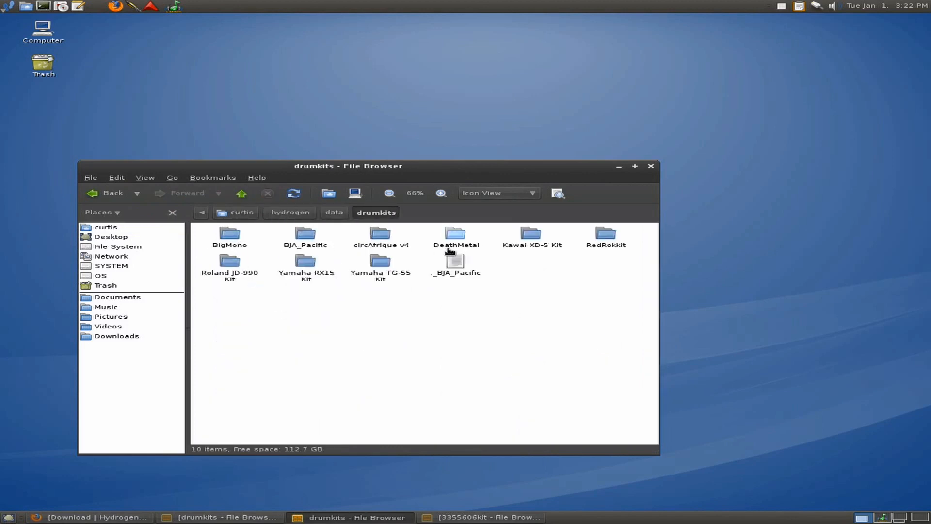
{"action": "mouse_move", "coordinate": [251, 264]}
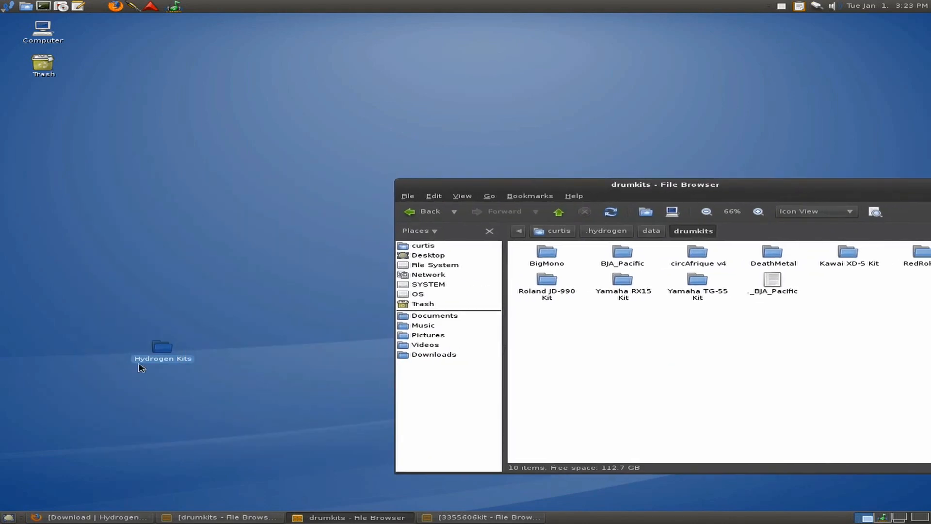
{"action": "mouse_move", "coordinate": [532, 187]}
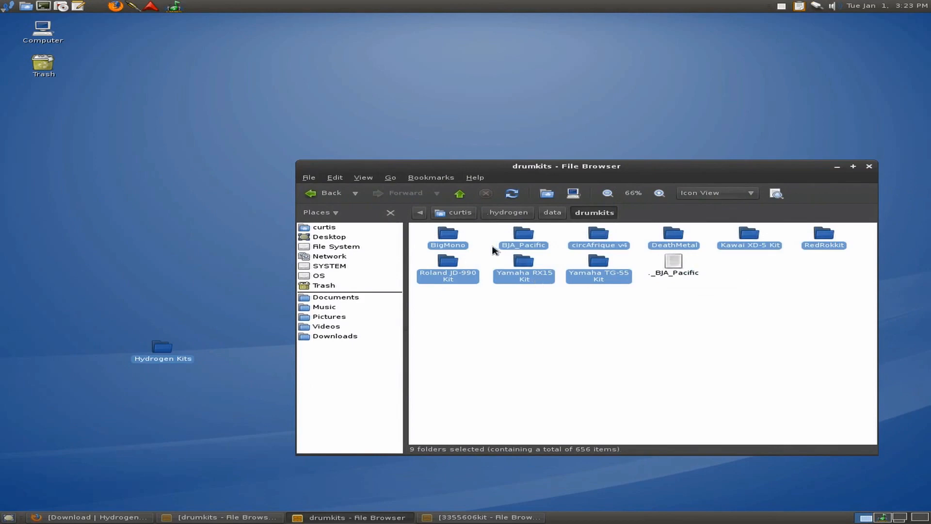
{"action": "key", "text": "ctrl+c"}
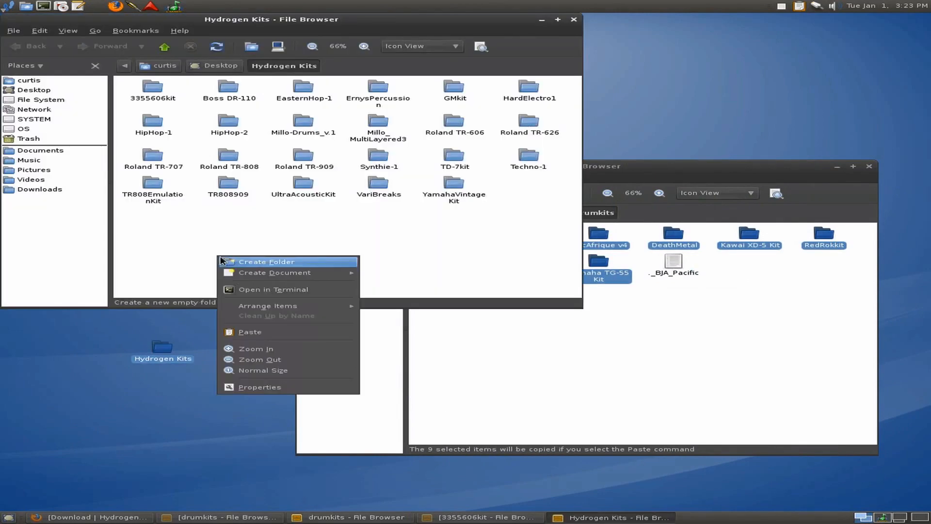
- Paste the nine copied kit folders into Hydrogen Kits next to the 23 system kits
{"action": "left_click", "coordinate": [257, 366]}
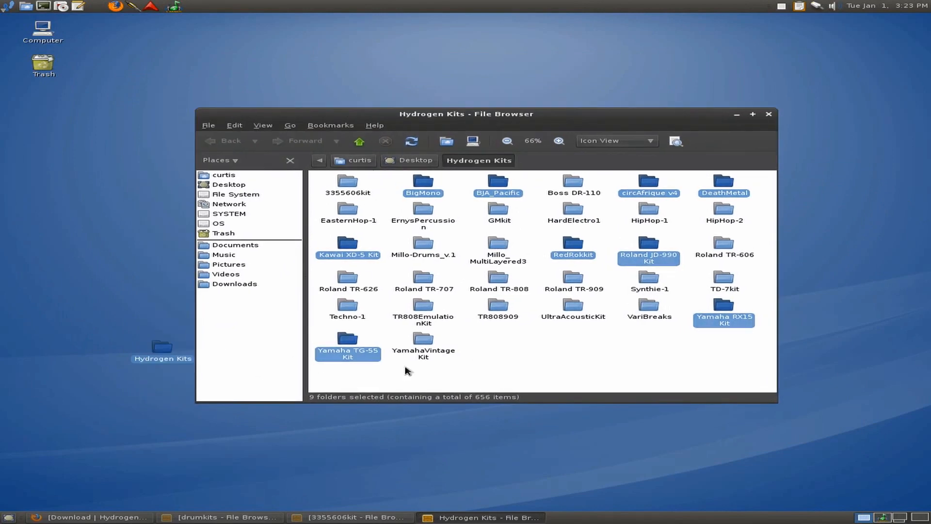
- Go through the 3355606kit, BigMono, BJA_Pacific and Boss DR-110 kits and their drumkit.xml files
{"action": "left_click", "coordinate": [348, 181]}
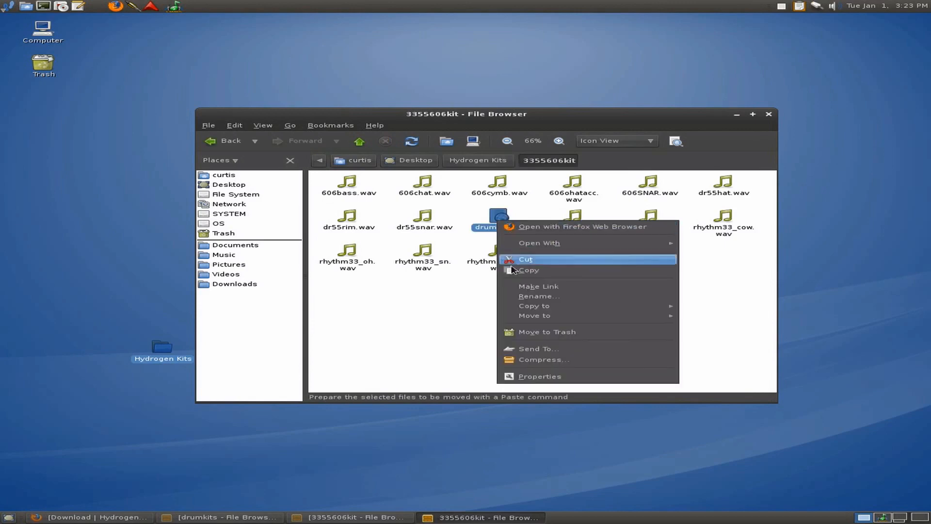
{"action": "left_click", "coordinate": [525, 259]}
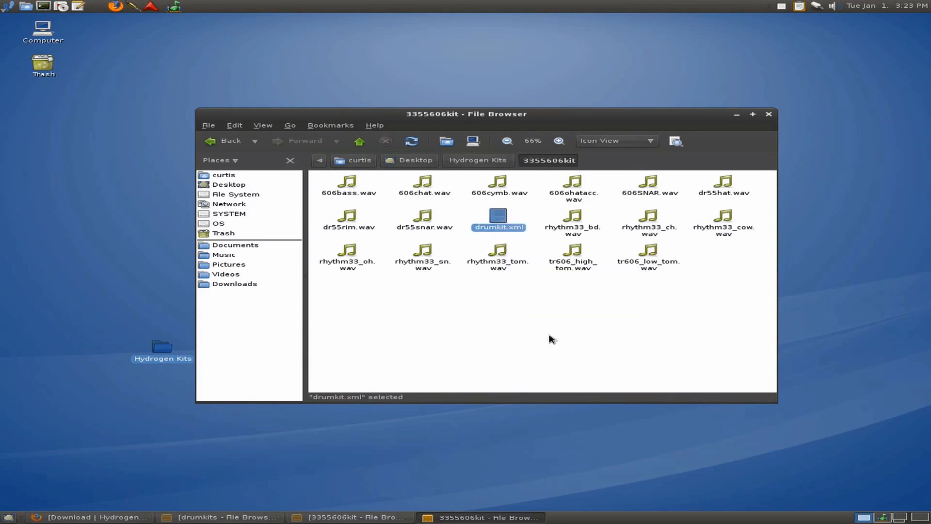
{"action": "left_click", "coordinate": [477, 160]}
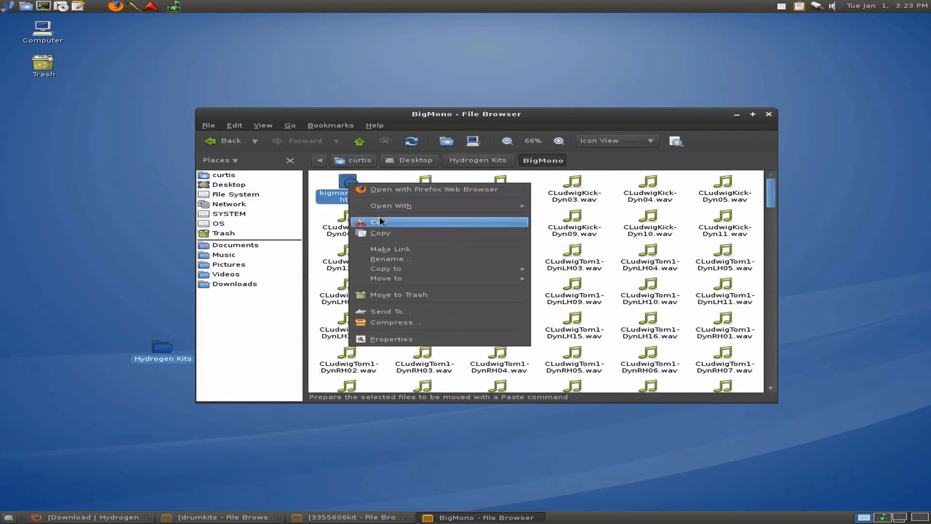
{"action": "left_click", "coordinate": [379, 222]}
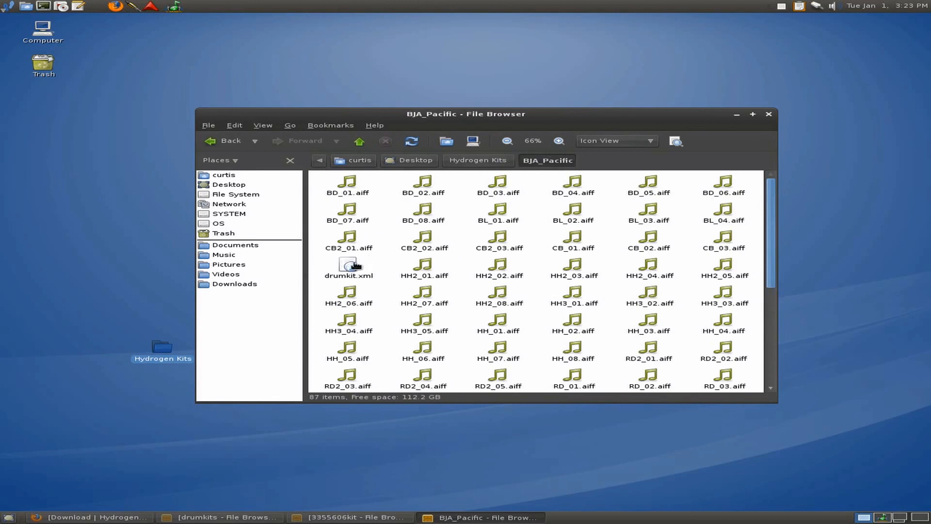
{"action": "left_click", "coordinate": [349, 267]}
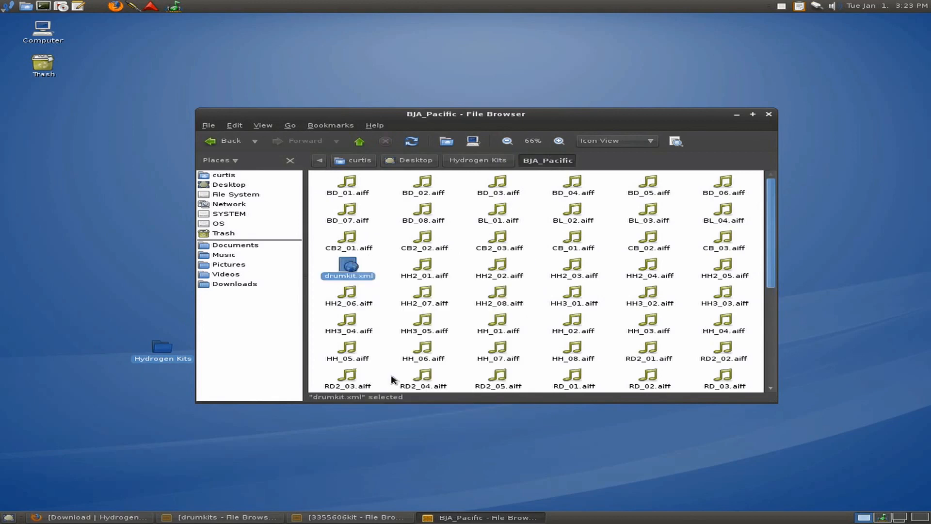
{"action": "left_click", "coordinate": [478, 159]}
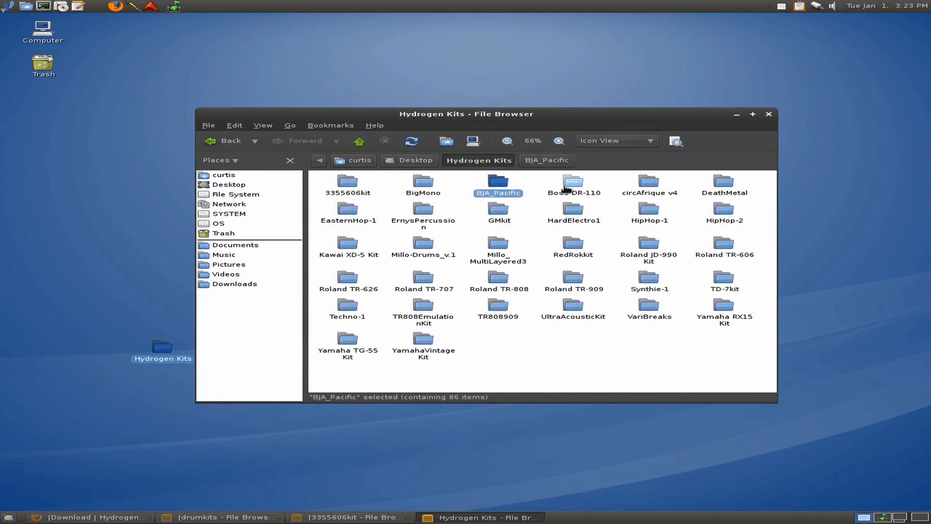
{"action": "right_click", "coordinate": [347, 211]}
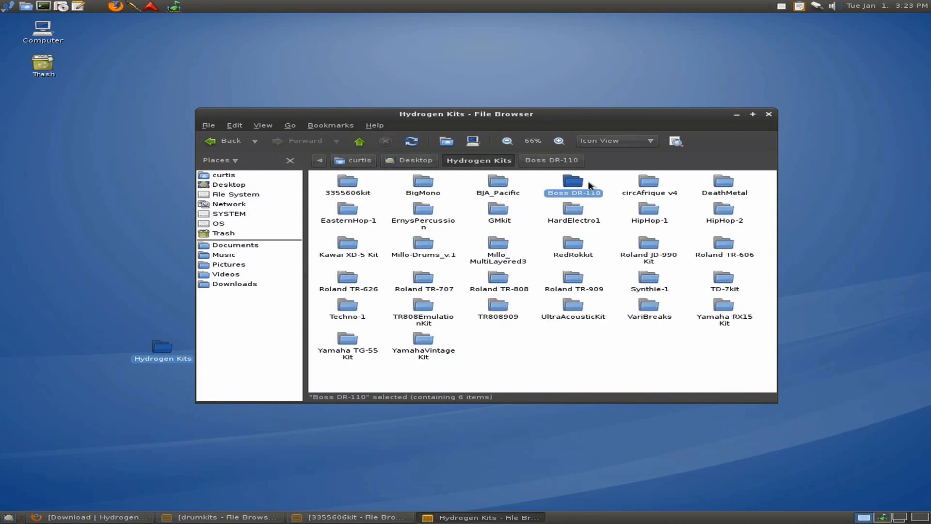
{"action": "right_click", "coordinate": [573, 254]}
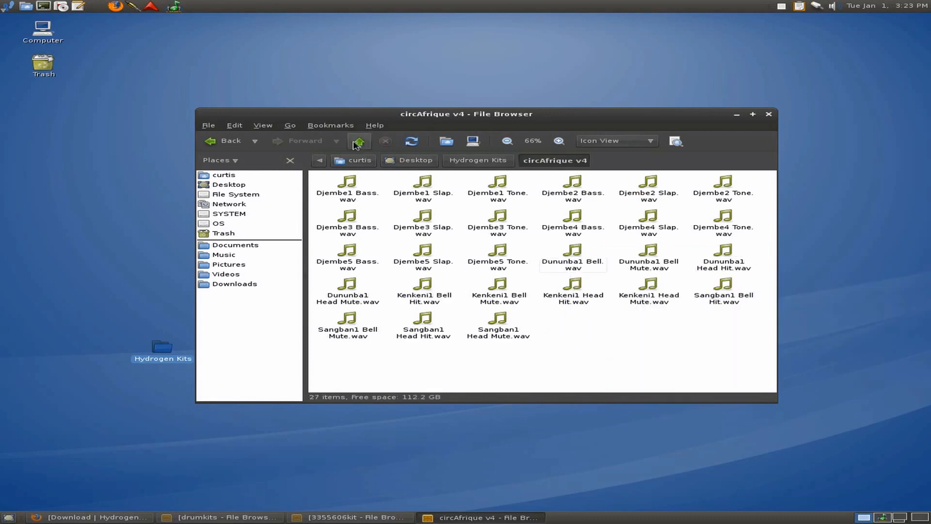
{"action": "left_click", "coordinate": [359, 141]}
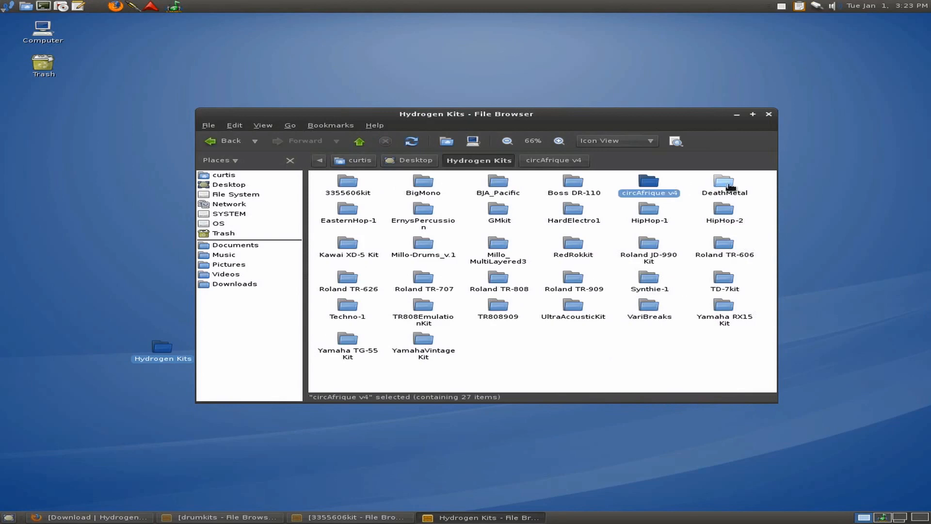
- Open the DeathMetal kit and remove one of its samples
{"action": "double_click", "coordinate": [724, 181]}
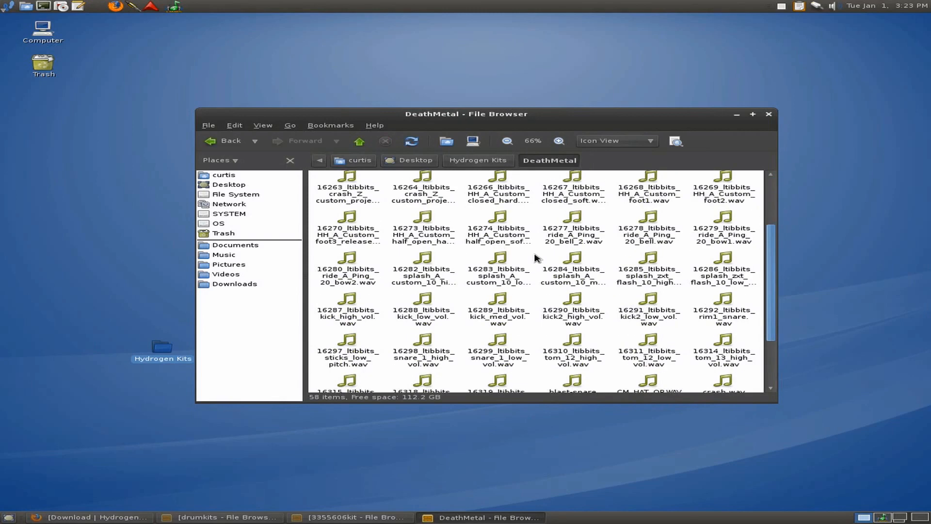
{"action": "right_click", "coordinate": [347, 342]}
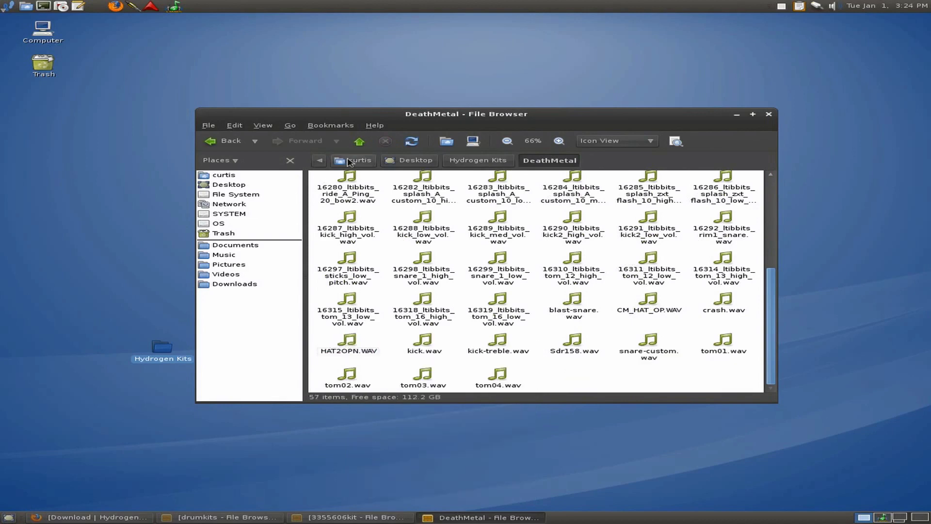
{"action": "left_click", "coordinate": [478, 160]}
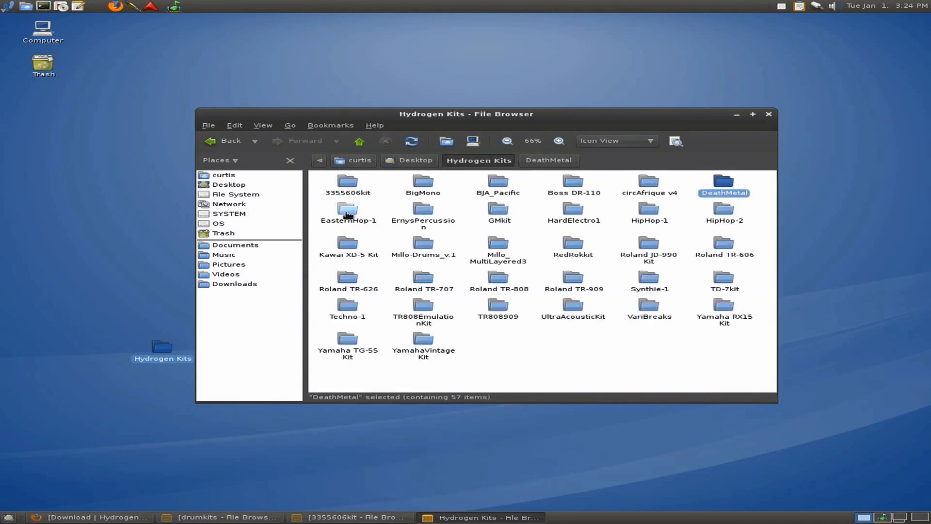
- Rename the ErnysPercussion drum sample to Maracas.wav
{"action": "double_click", "coordinate": [348, 212]}
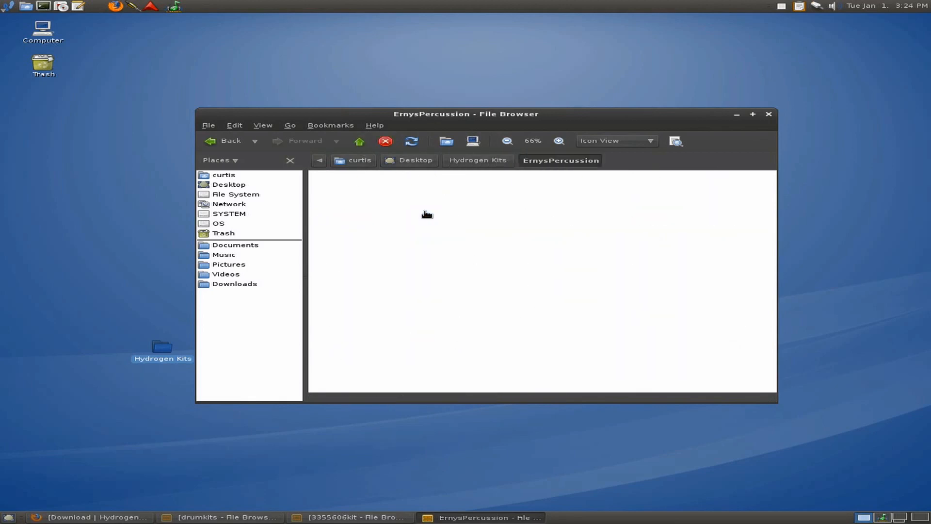
{"action": "right_click", "coordinate": [648, 321]}
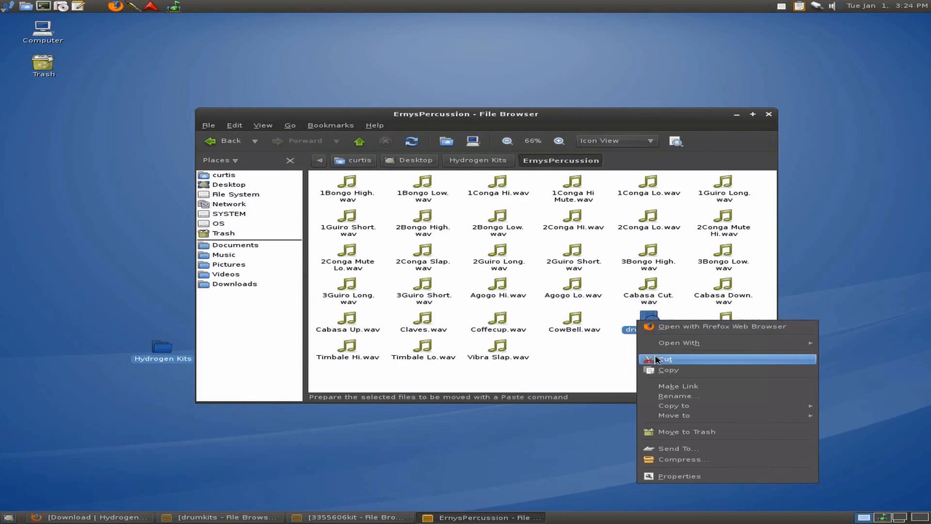
{"action": "mouse_move", "coordinate": [689, 403]}
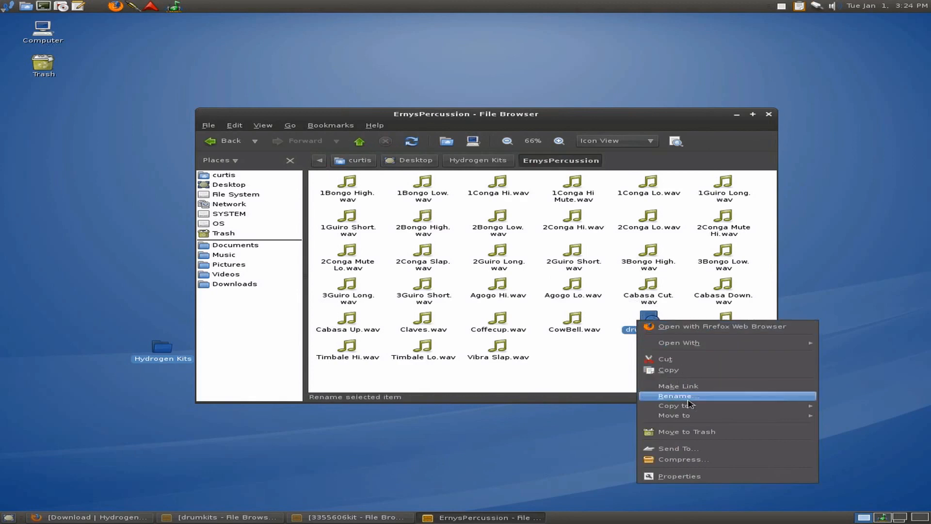
{"action": "left_click", "coordinate": [677, 396]}
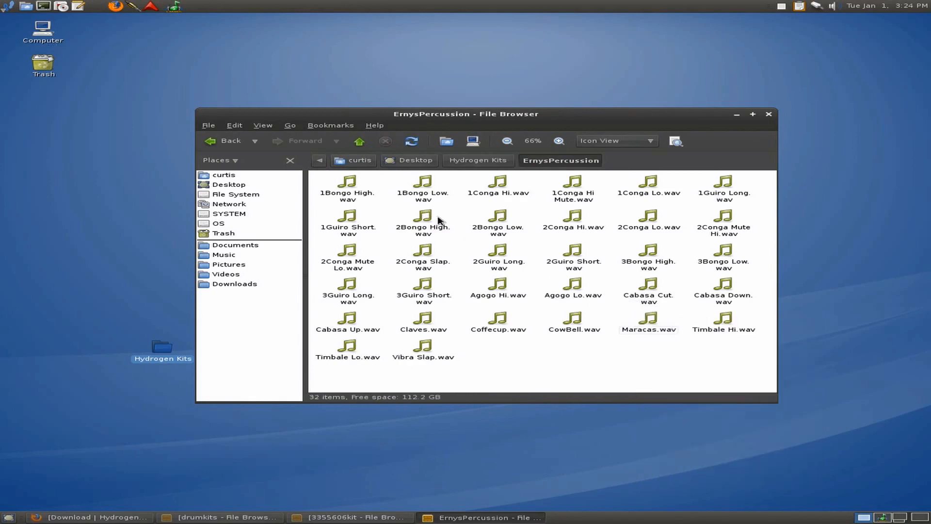
- Look inside the Yamaha TG-55 and YamahaVintageKit folders, returning to Hydrogen Kits
{"action": "left_click", "coordinate": [476, 160]}
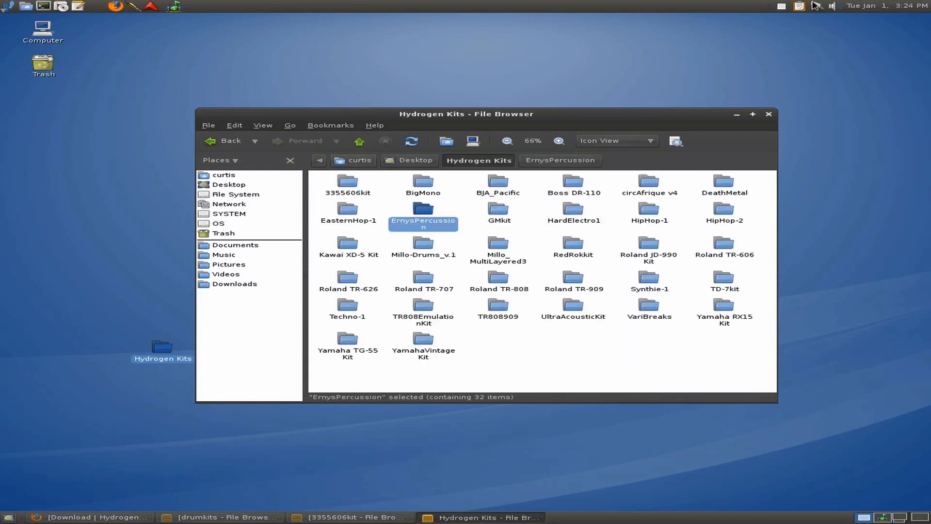
{"action": "double_click", "coordinate": [423, 345]}
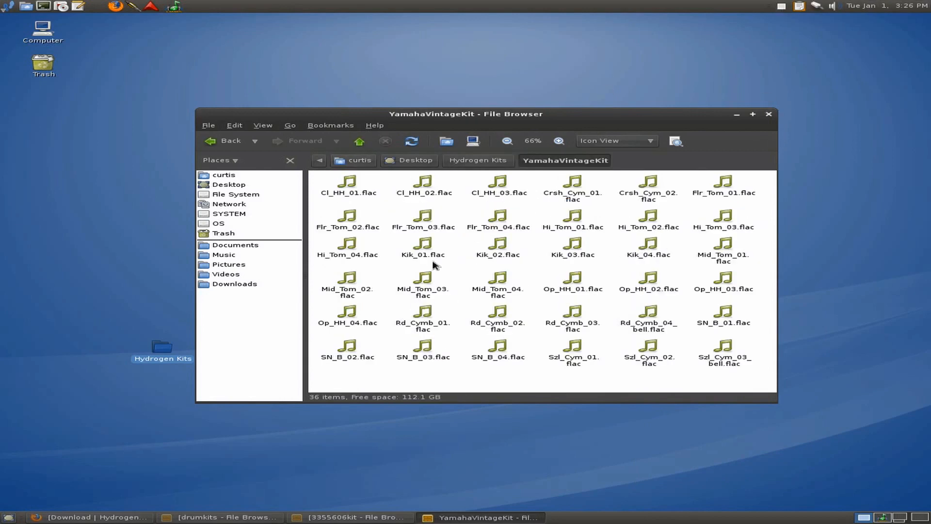
{"action": "left_click", "coordinate": [476, 160]}
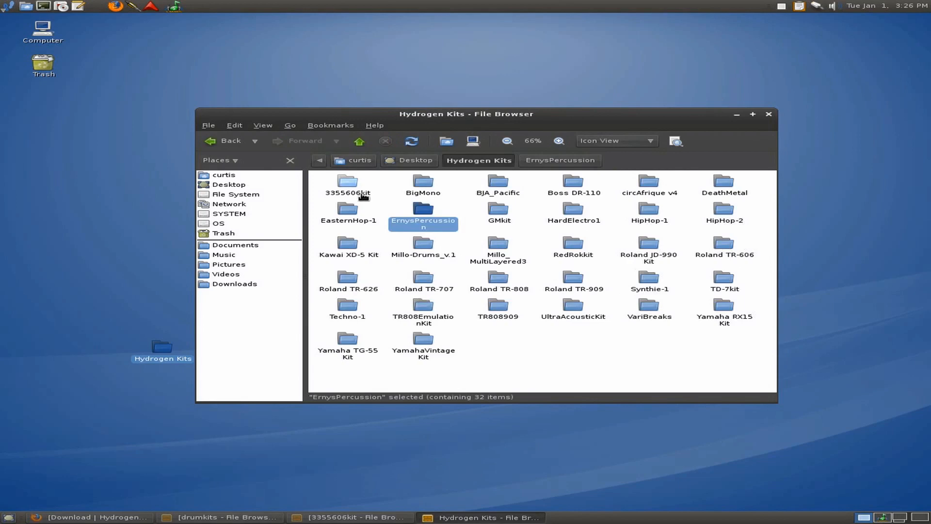
{"action": "mouse_move", "coordinate": [390, 192]}
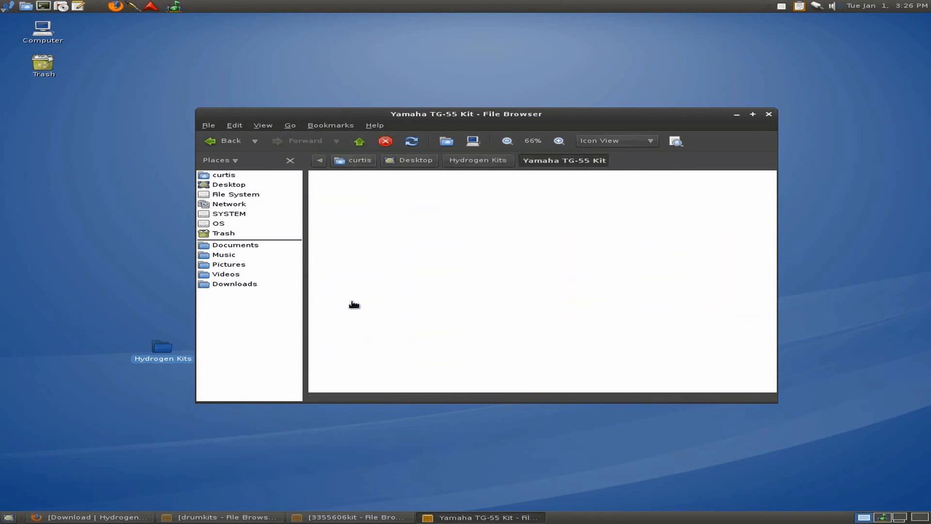
{"action": "left_click", "coordinate": [477, 159]}
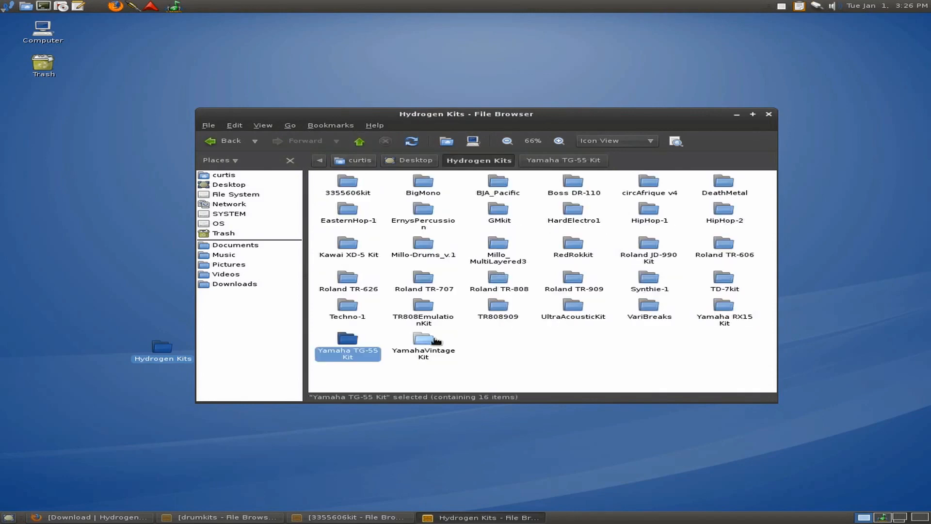
{"action": "left_click", "coordinate": [423, 342]}
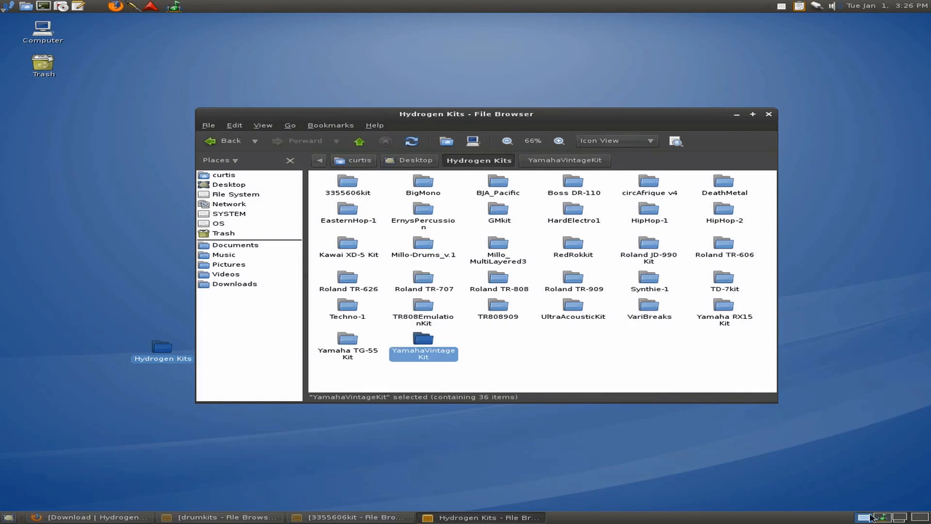
{"action": "mouse_move", "coordinate": [310, 522]}
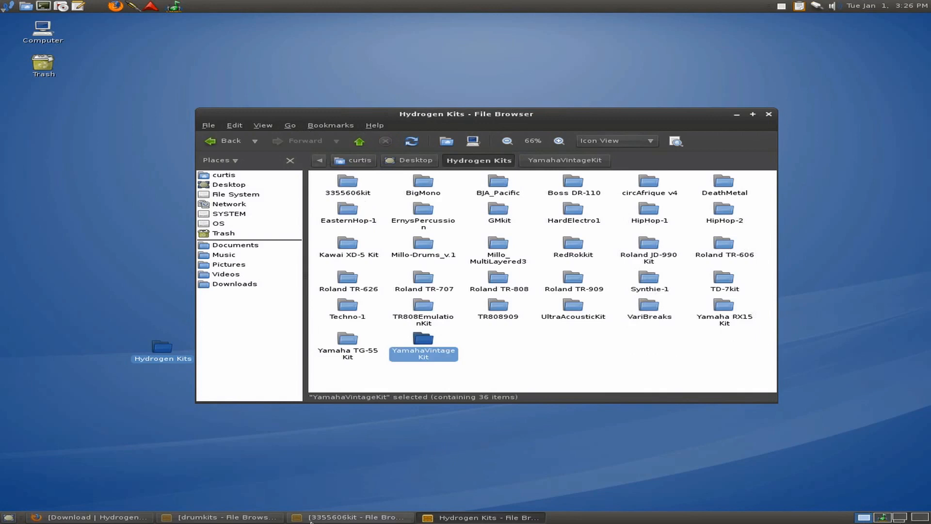
- Reach /usr/share/lmms/samples, try moving Hydrogen Kits in, and skip the permission-denied error
{"action": "left_click", "coordinate": [220, 516]}
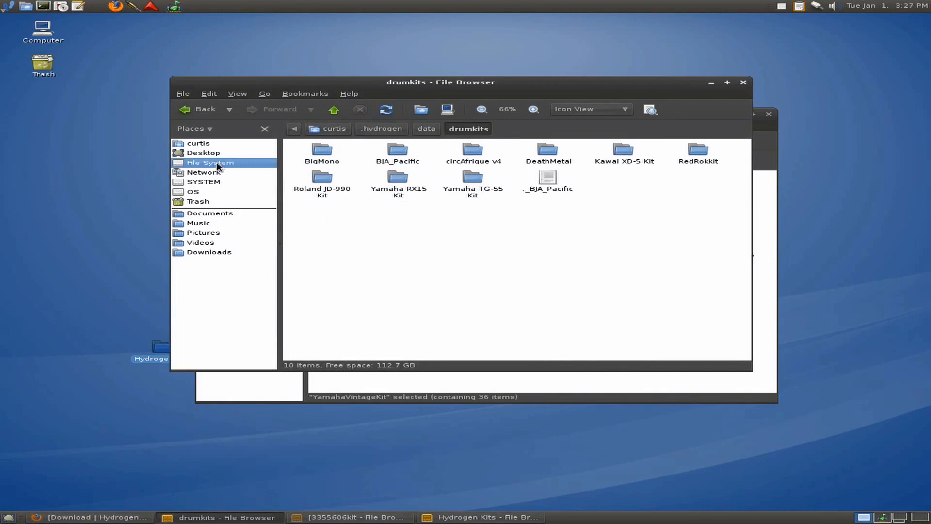
{"action": "left_click", "coordinate": [210, 162]}
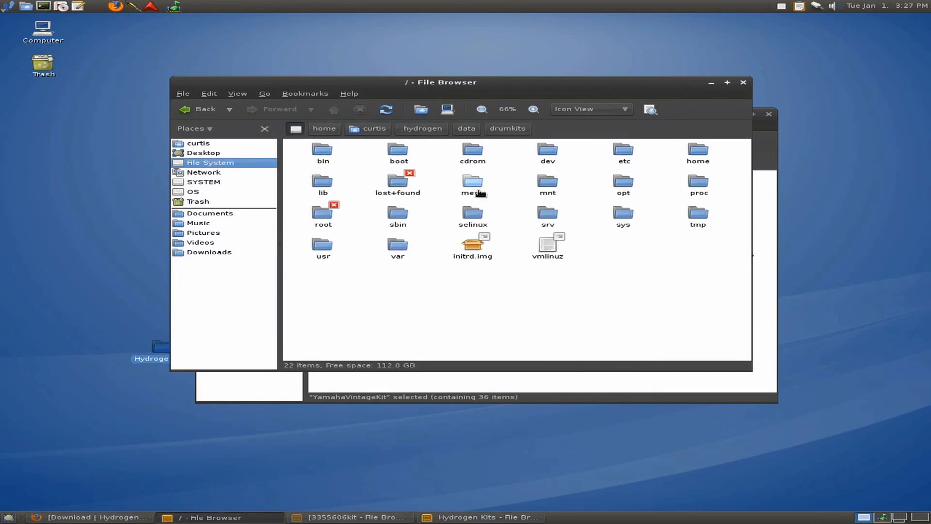
{"action": "double_click", "coordinate": [323, 246]}
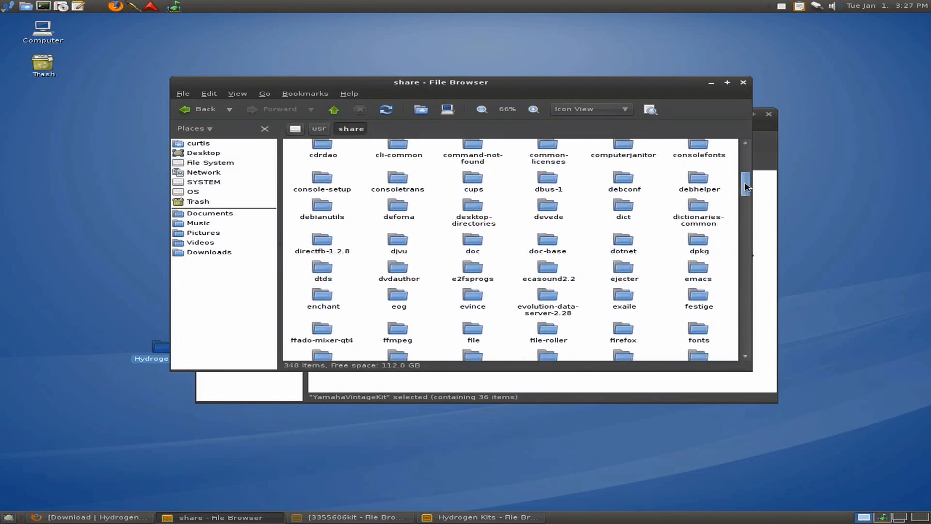
{"action": "scroll", "scroll_direction": "down", "scroll_amount": 3}
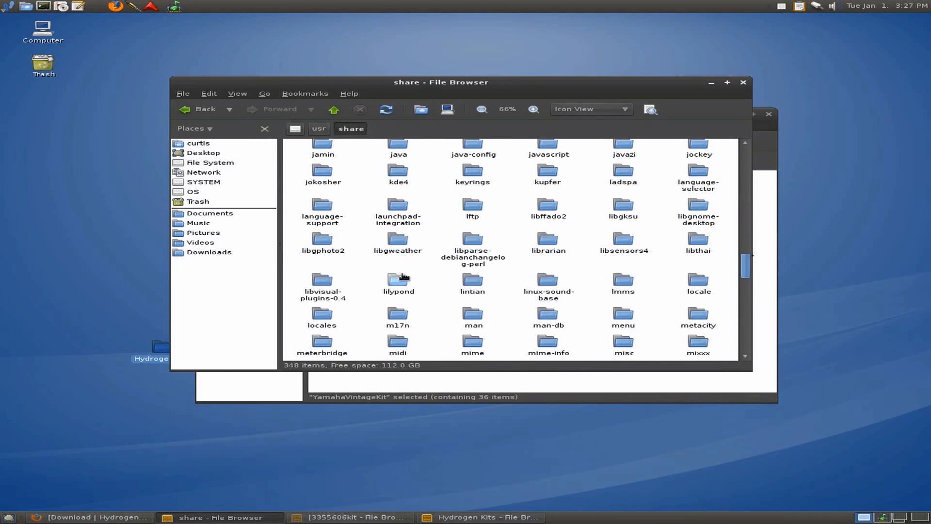
{"action": "mouse_move", "coordinate": [623, 281]}
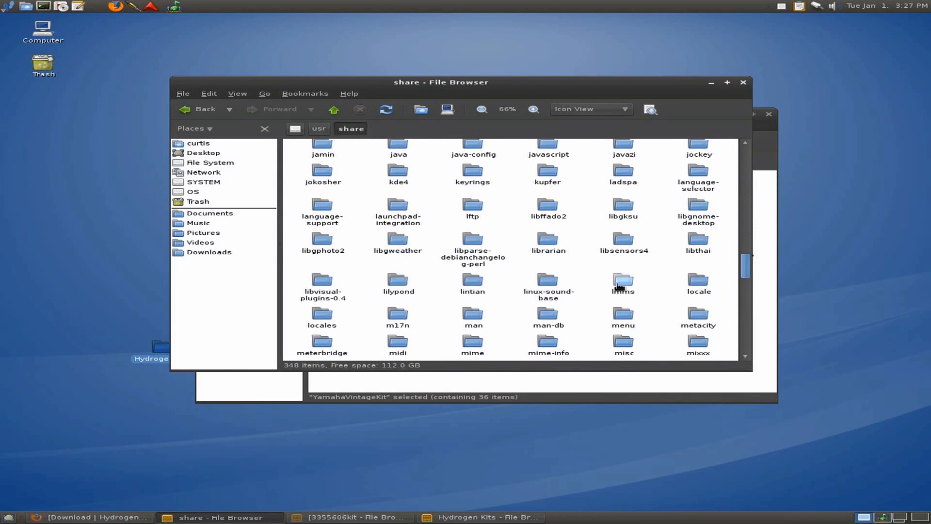
{"action": "double_click", "coordinate": [622, 280]}
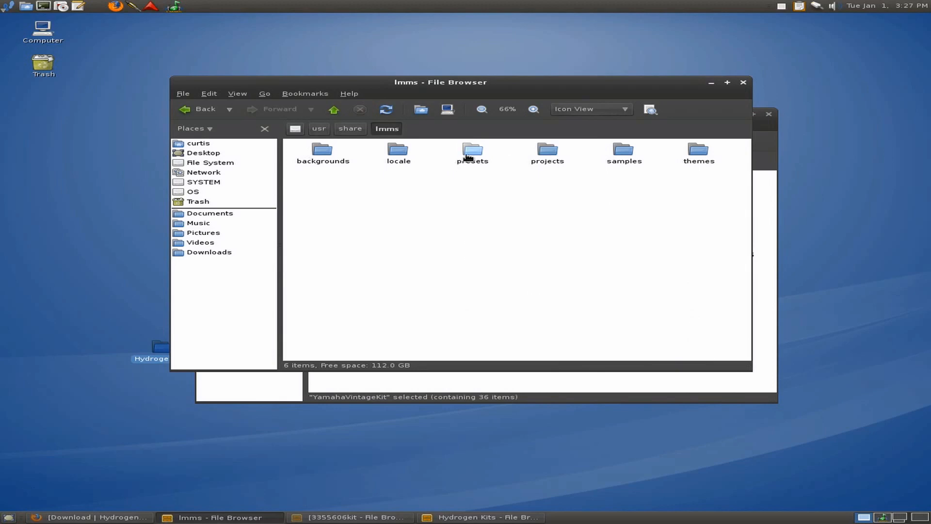
{"action": "double_click", "coordinate": [623, 152]}
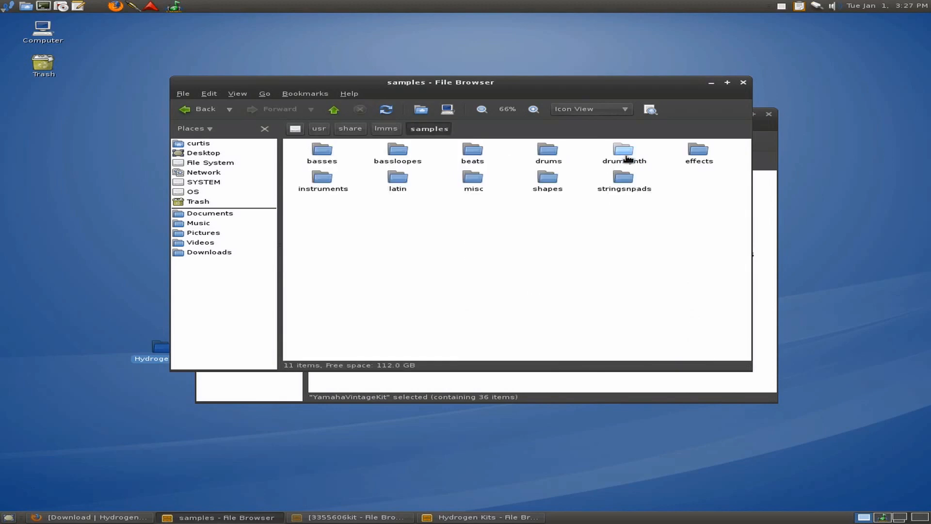
{"action": "mouse_move", "coordinate": [450, 158]}
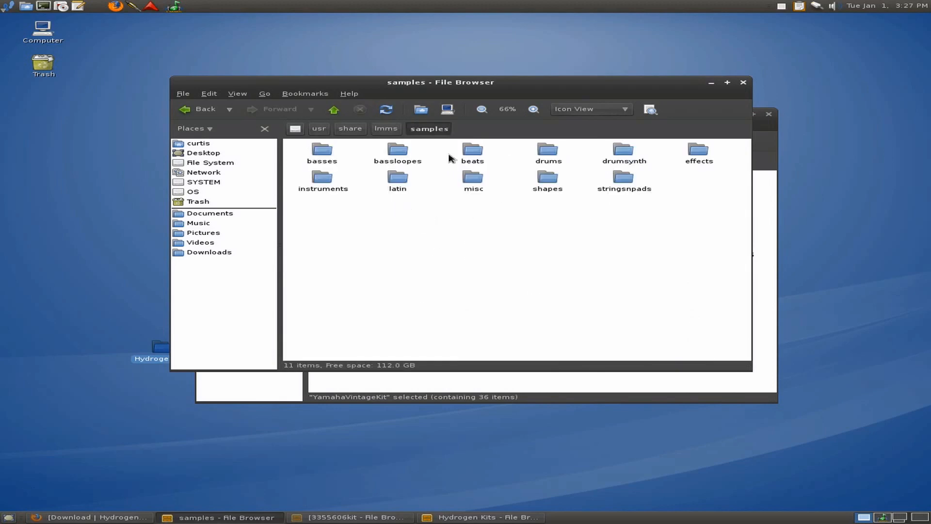
{"action": "mouse_move", "coordinate": [671, 93]}
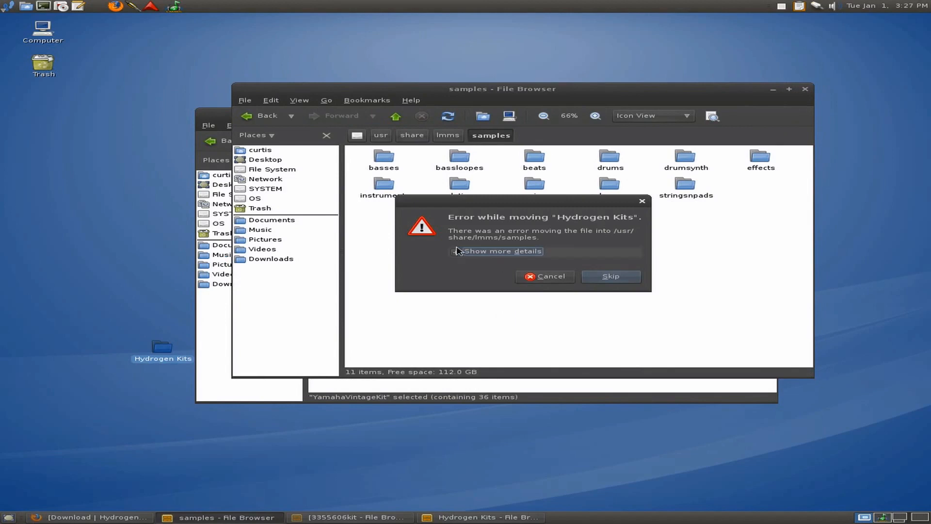
{"action": "left_click", "coordinate": [502, 251]}
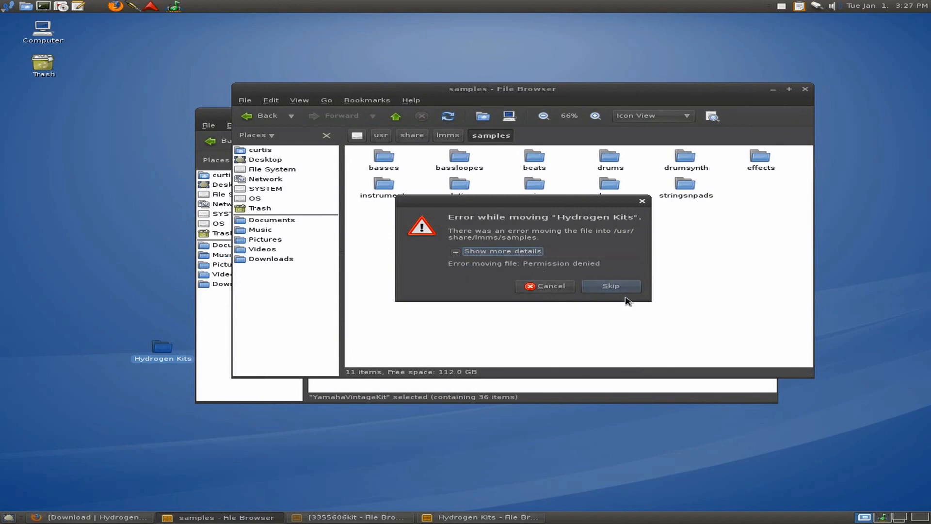
{"action": "left_click", "coordinate": [610, 286]}
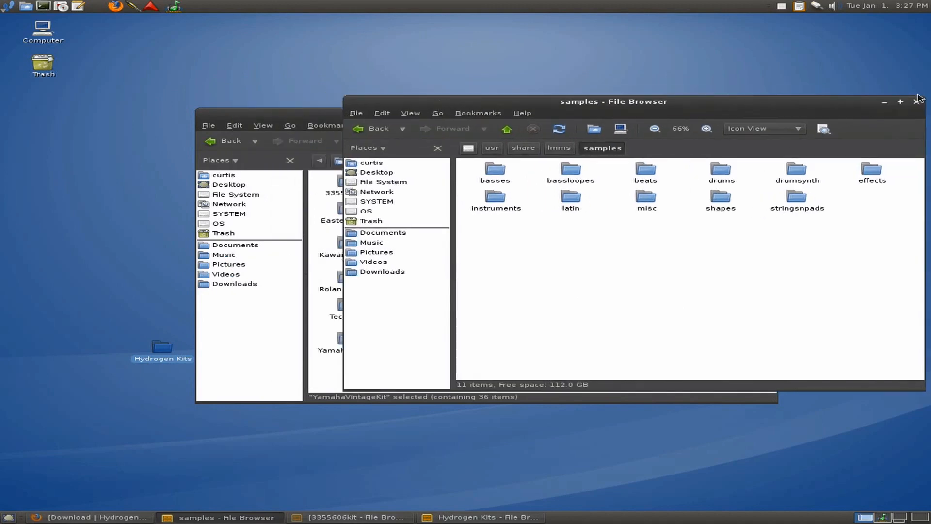
- Close the samples window and run 'gksu nautilus' in a new terminal
{"action": "left_click", "coordinate": [918, 102]}
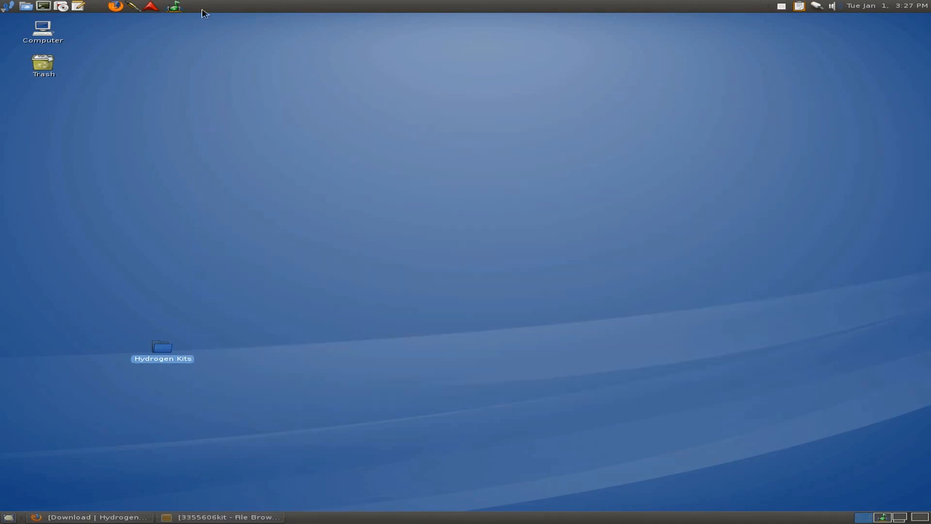
{"action": "left_click", "coordinate": [42, 7]}
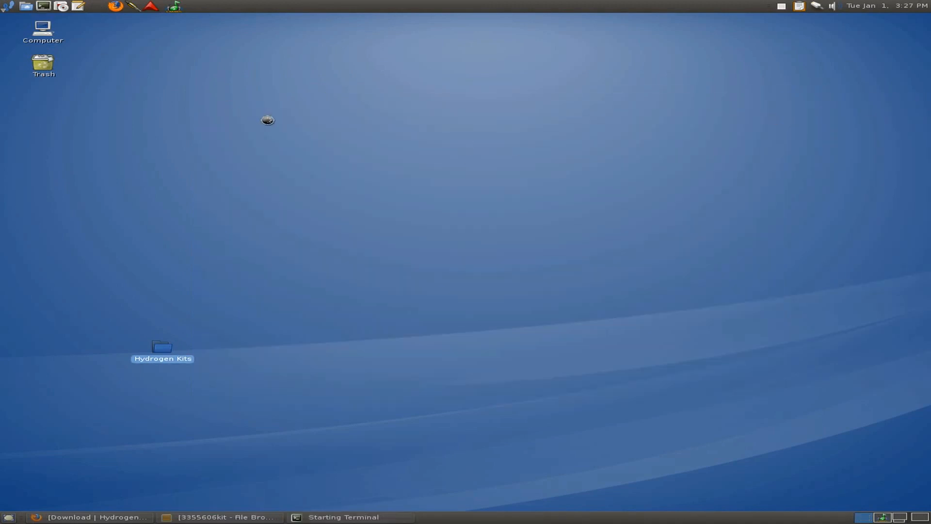
{"action": "left_click", "coordinate": [343, 517]}
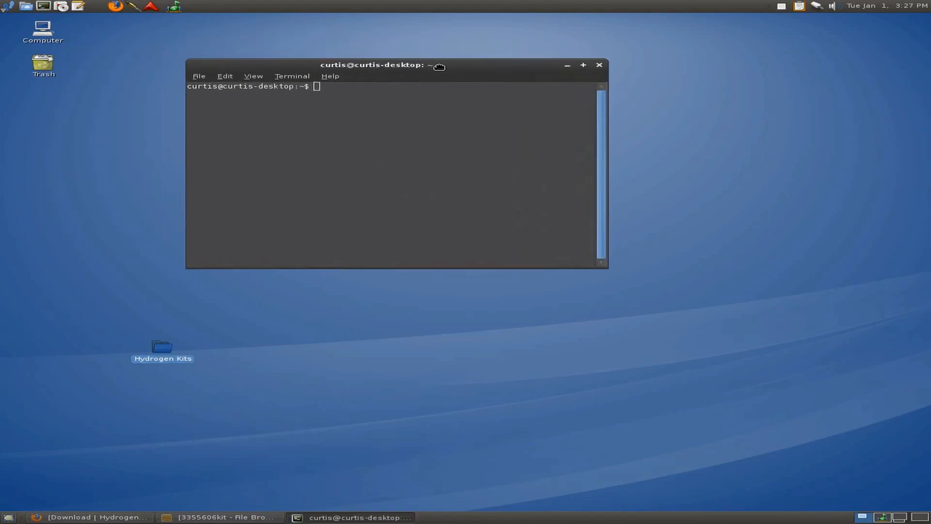
{"action": "type", "text": "gk"}
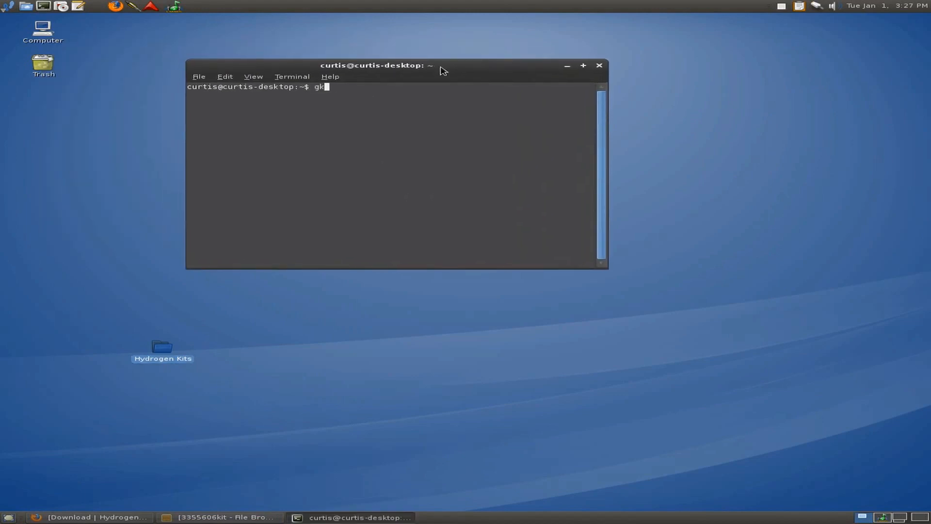
{"action": "type", "text": "su n"}
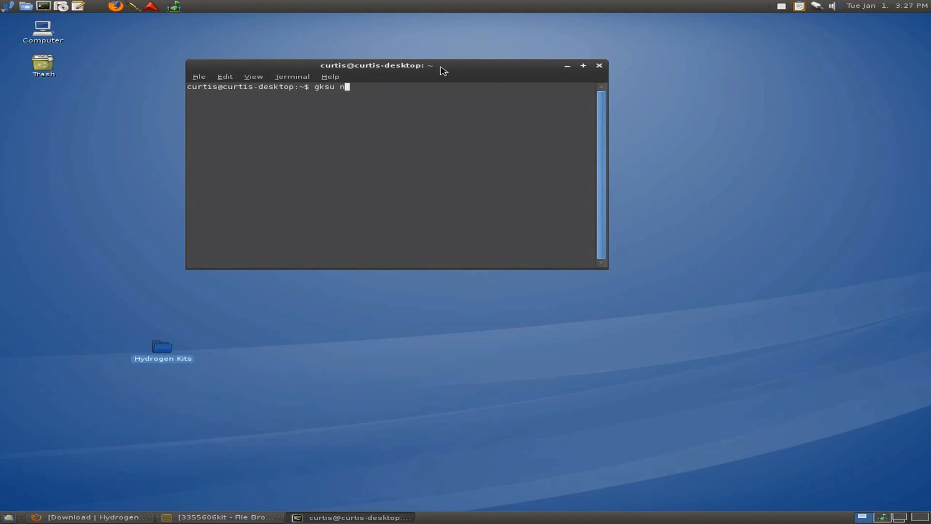
{"action": "type", "text": "auti"}
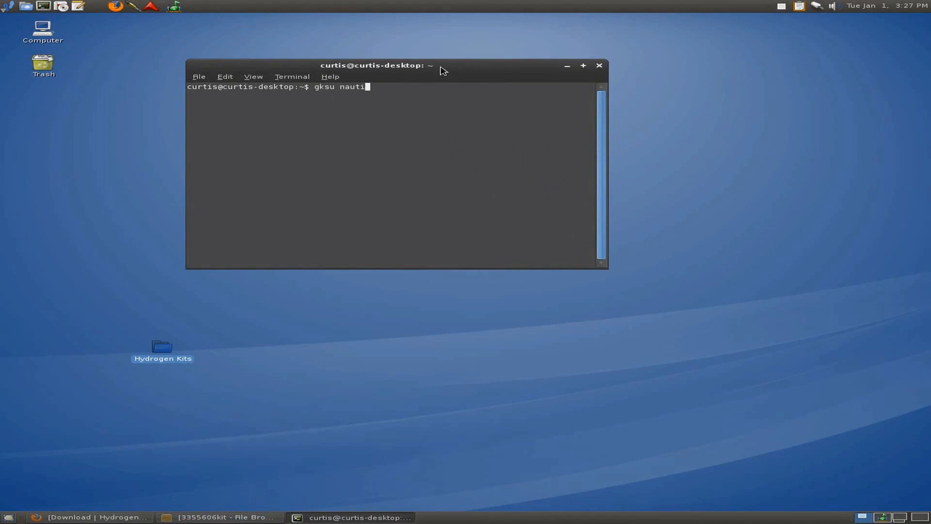
{"action": "key", "text": "Return"}
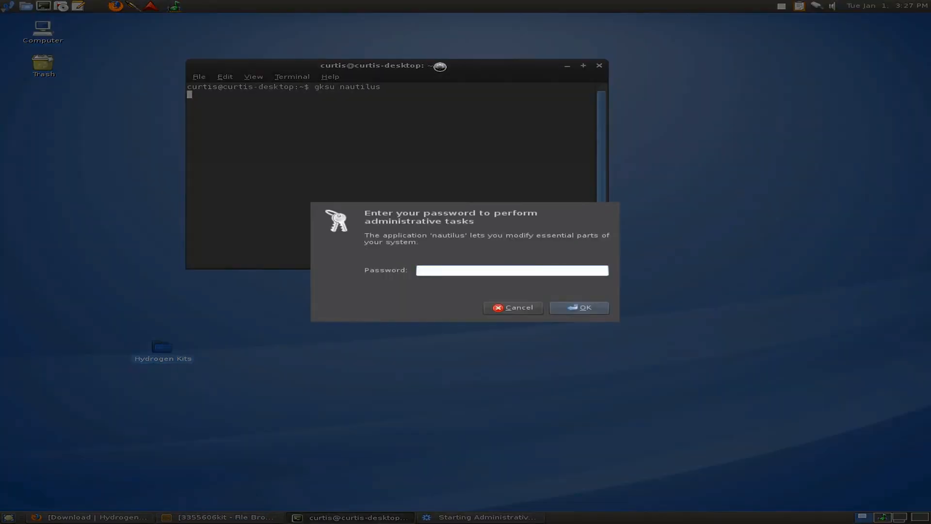
- Enter the administrator password and navigate from File System down into usr/share/lmms
{"action": "left_click", "coordinate": [513, 307]}
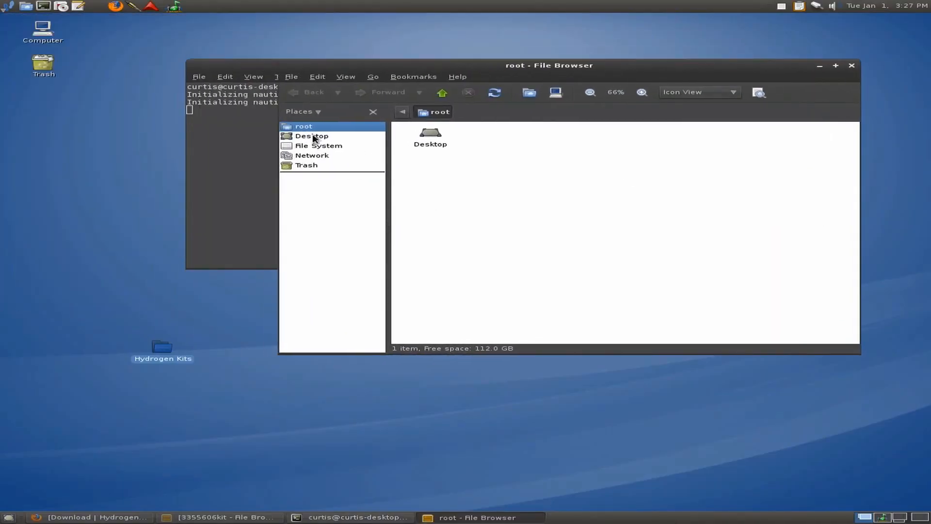
{"action": "left_click", "coordinate": [318, 145]}
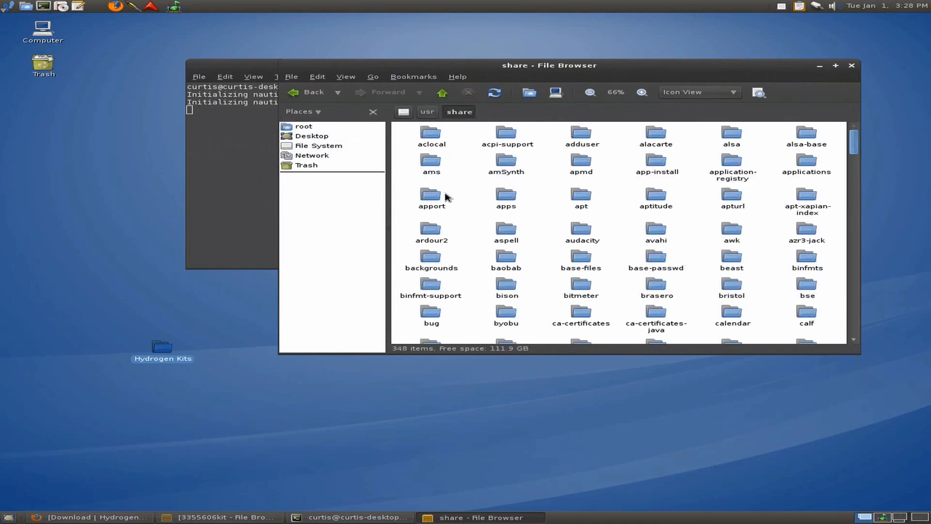
{"action": "mouse_move", "coordinate": [362, 161]}
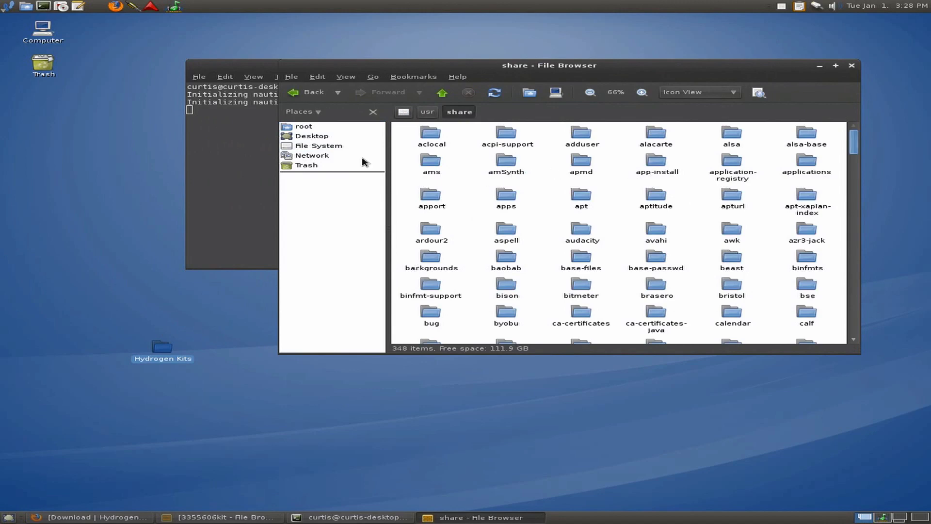
{"action": "left_click", "coordinate": [318, 146]}
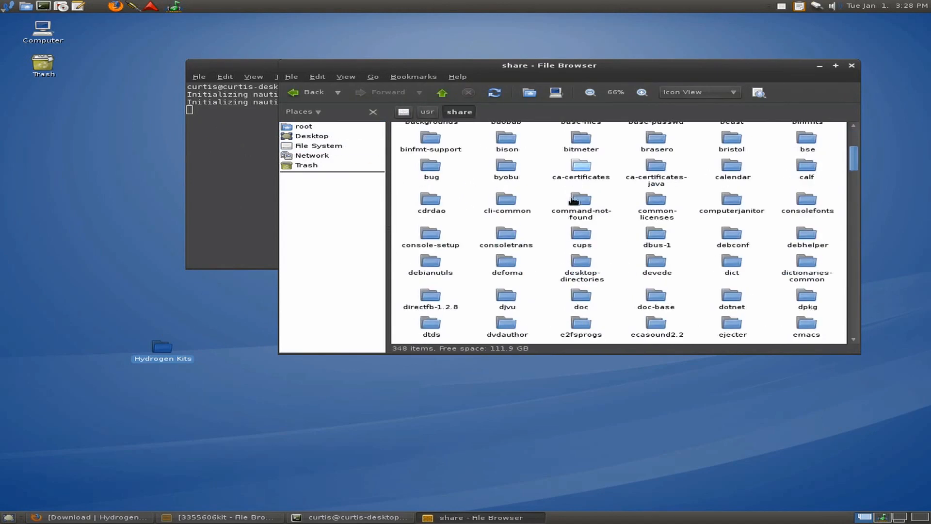
{"action": "scroll", "scroll_direction": "down", "scroll_amount": 3}
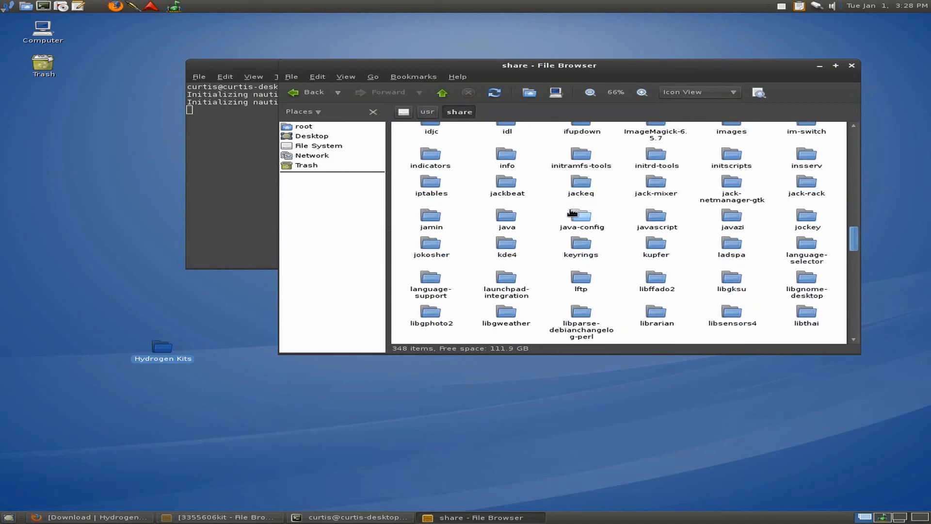
{"action": "scroll", "scroll_direction": "down", "scroll_amount": 3}
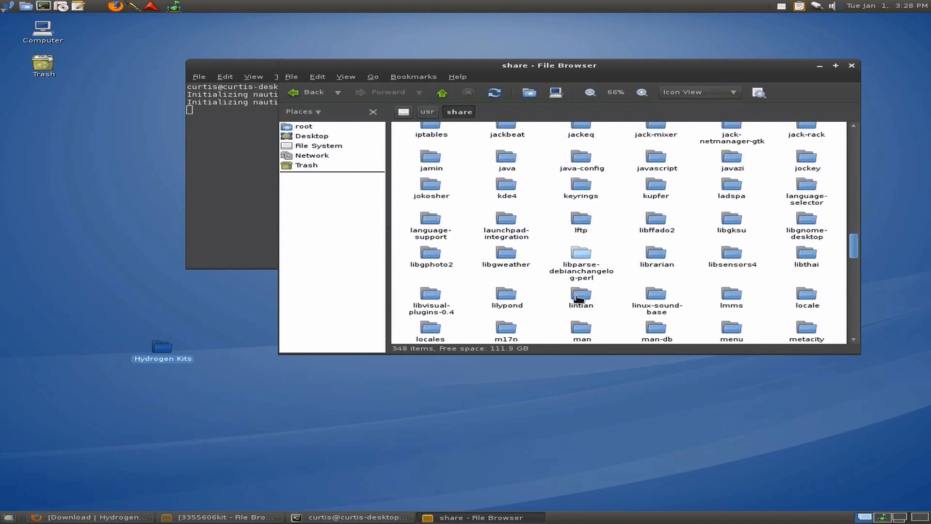
{"action": "left_click", "coordinate": [731, 270]}
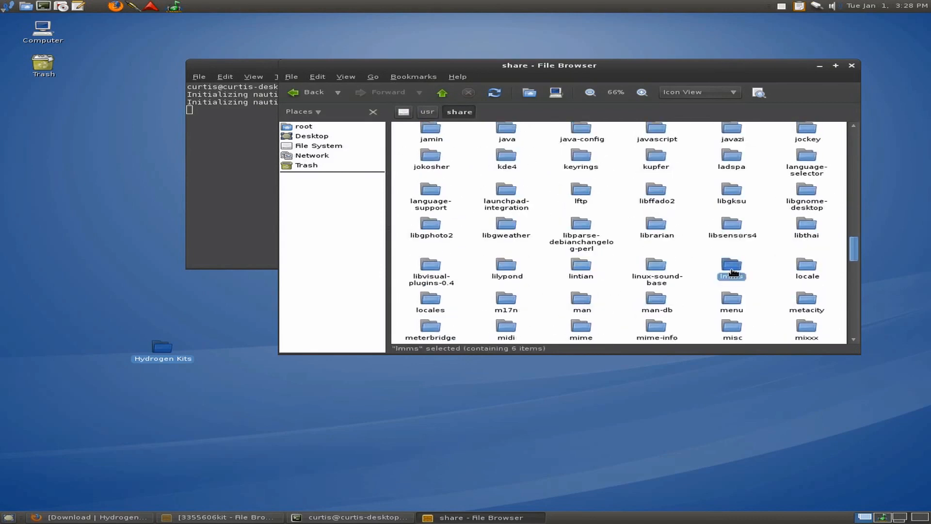
{"action": "double_click", "coordinate": [731, 268]}
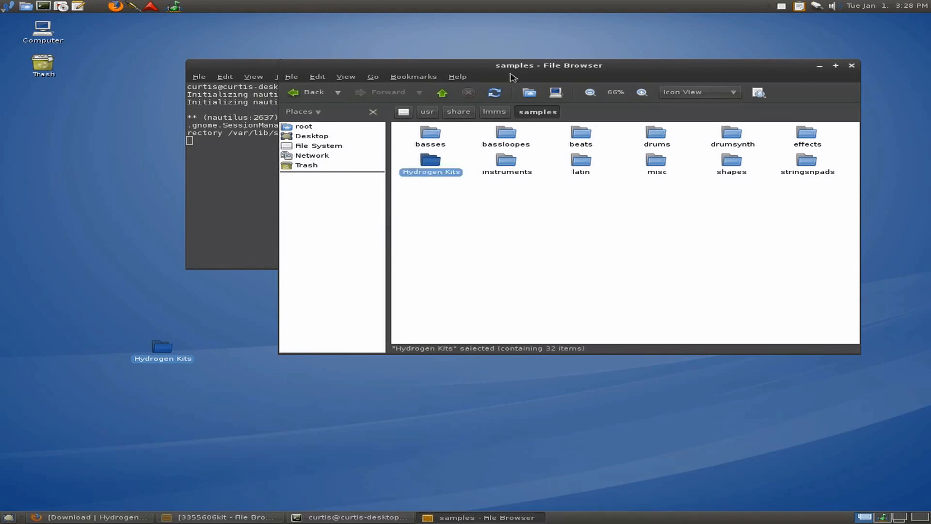
- Switch to LMMS, close it, and relaunch it for a fresh untitled project
{"action": "left_click", "coordinate": [353, 517]}
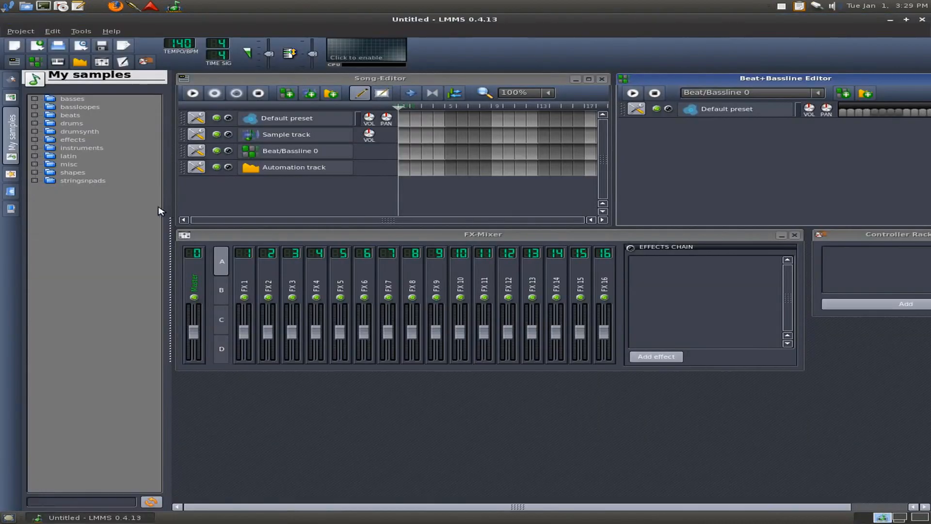
{"action": "mouse_move", "coordinate": [926, 43]}
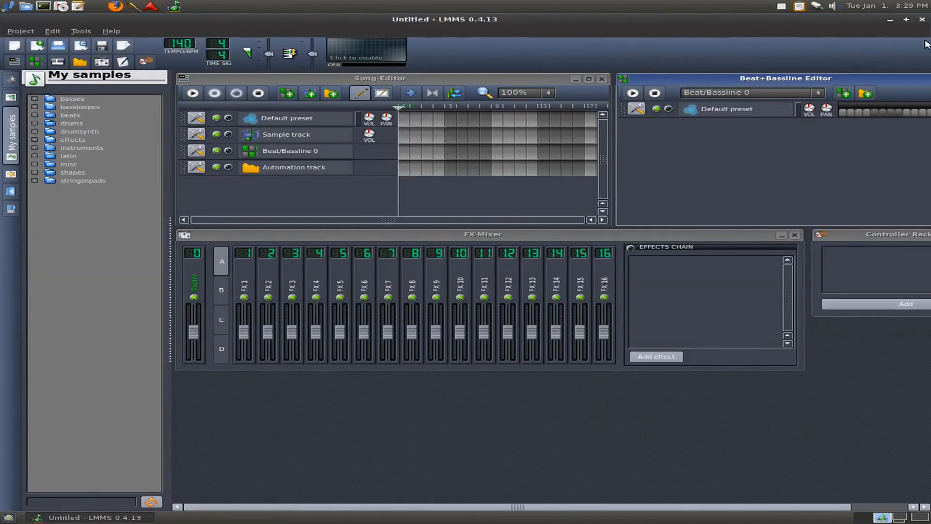
{"action": "mouse_move", "coordinate": [924, 20]}
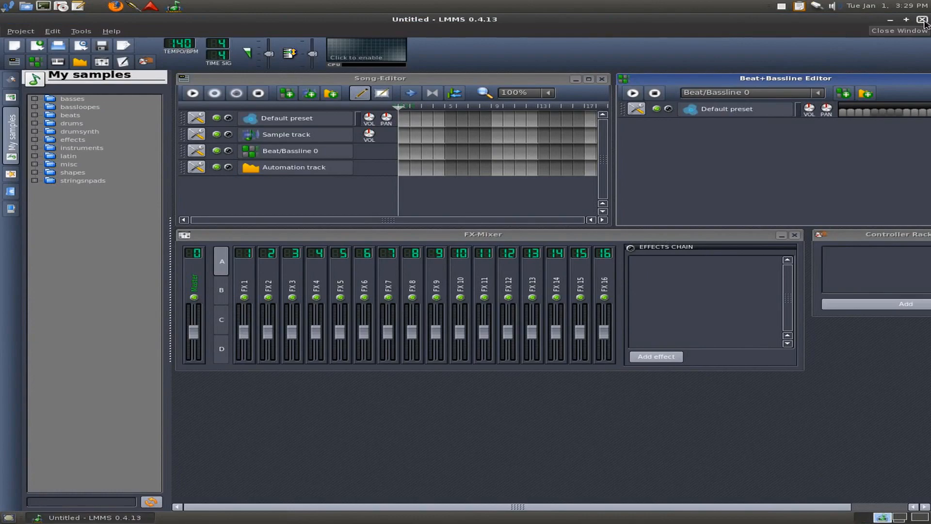
{"action": "left_click", "coordinate": [924, 19]}
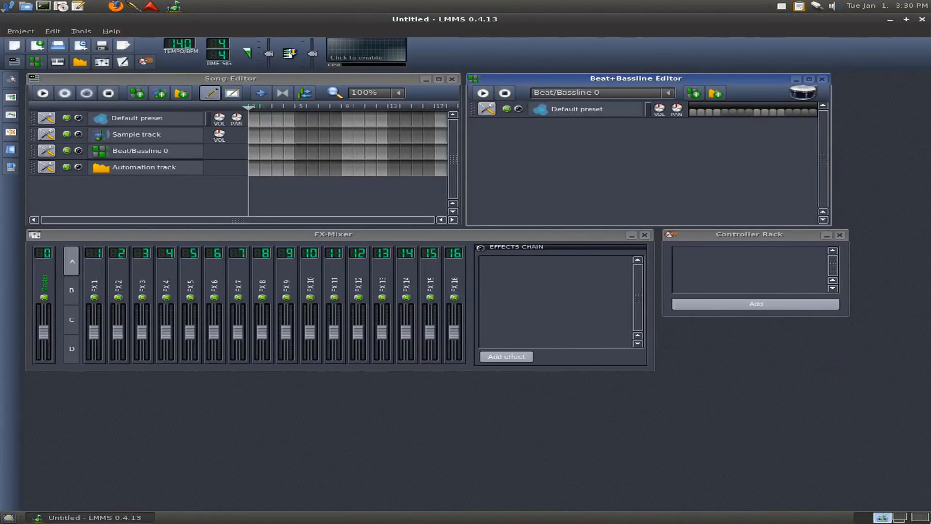
{"action": "left_click", "coordinate": [218, 521]}
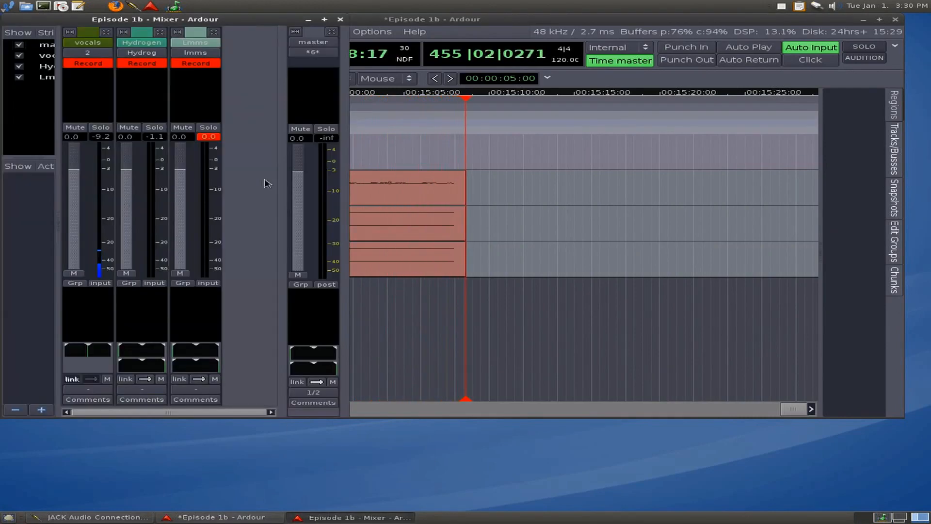
{"action": "mouse_move", "coordinate": [195, 42]}
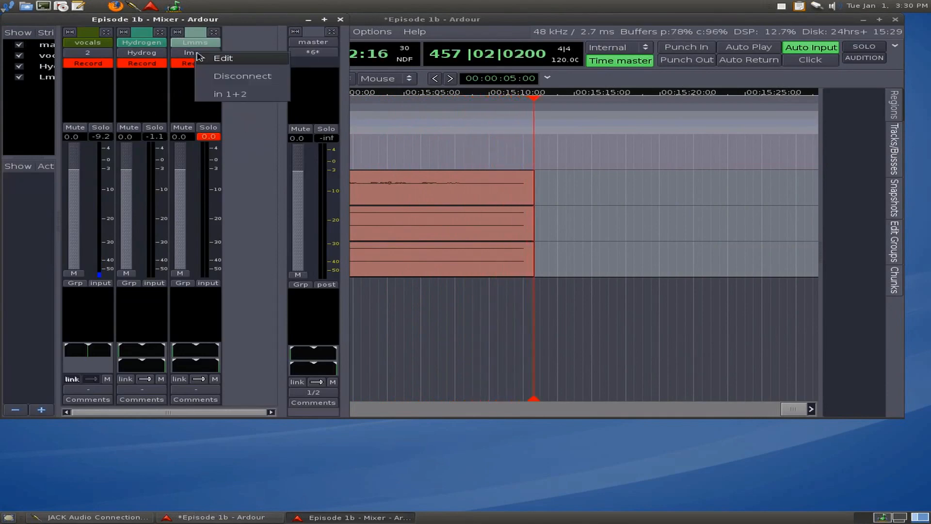
- Edit the lmms track's input connections, showing LMMS outputs under the lmms tab
{"action": "left_click", "coordinate": [223, 58]}
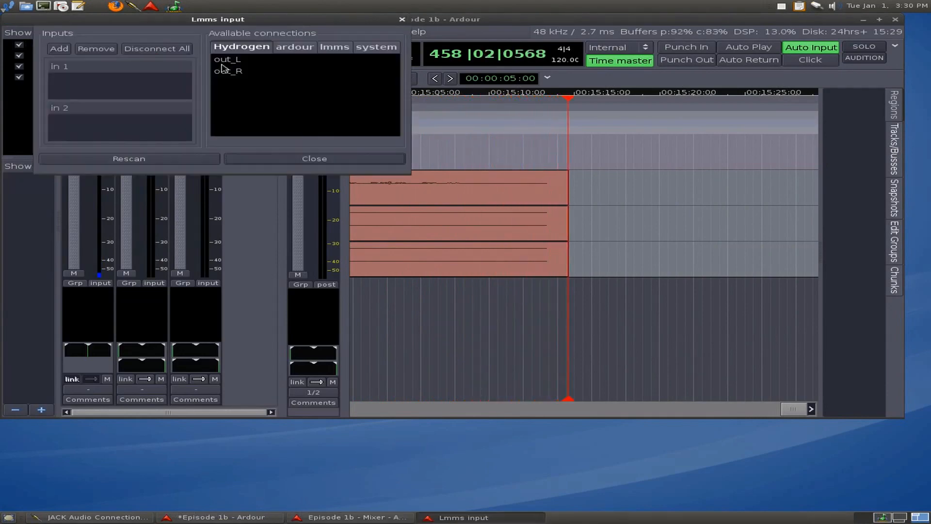
{"action": "left_click", "coordinate": [335, 47]}
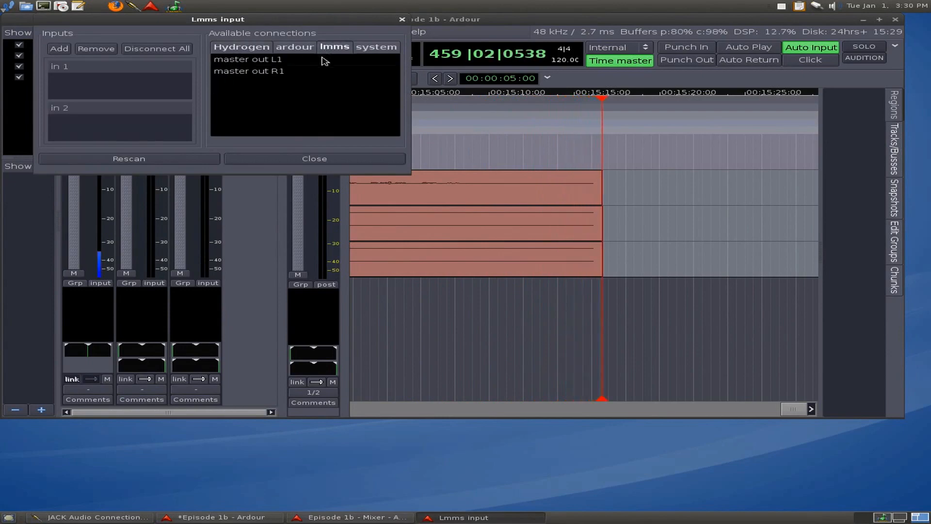
{"action": "left_click", "coordinate": [314, 159]}
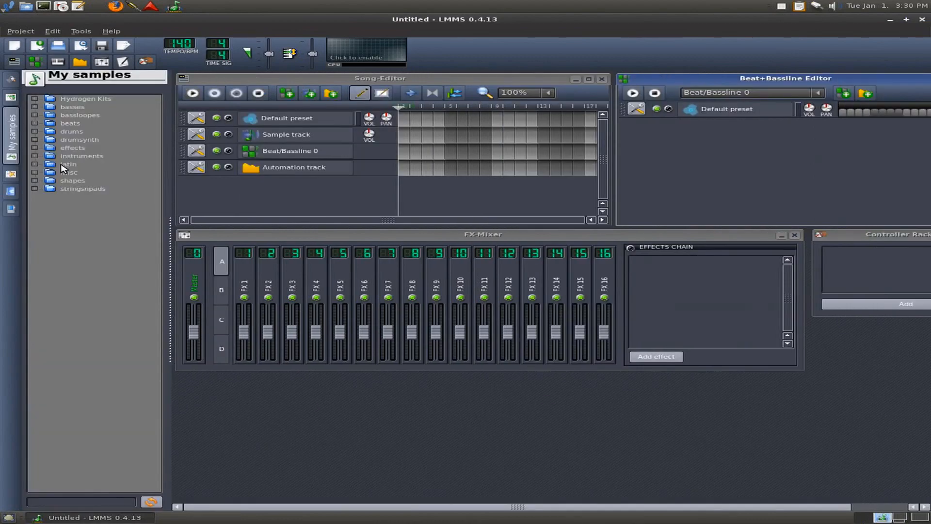
{"action": "mouse_move", "coordinate": [40, 106]}
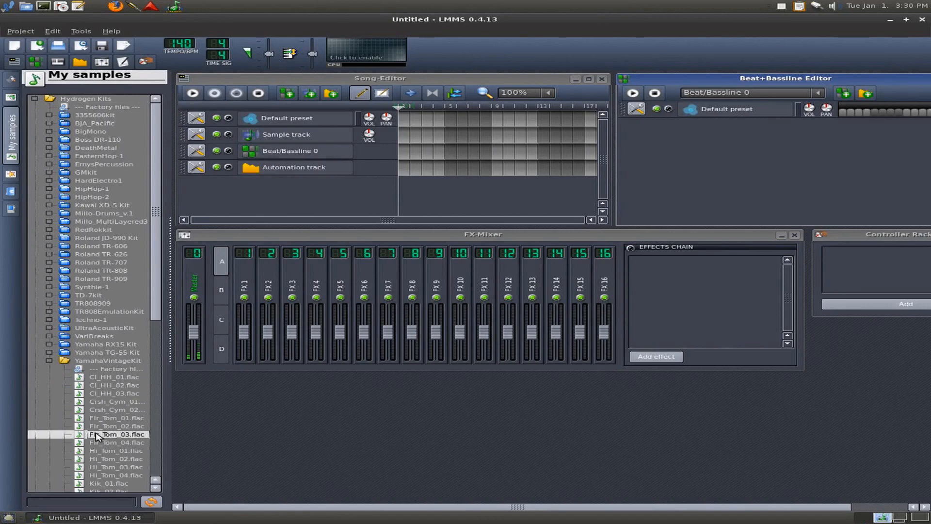
- Collapse YamahaVintageKit and select the Kawai XD-5 Kit's 01 FeelItKick sample
{"action": "left_click", "coordinate": [117, 442]}
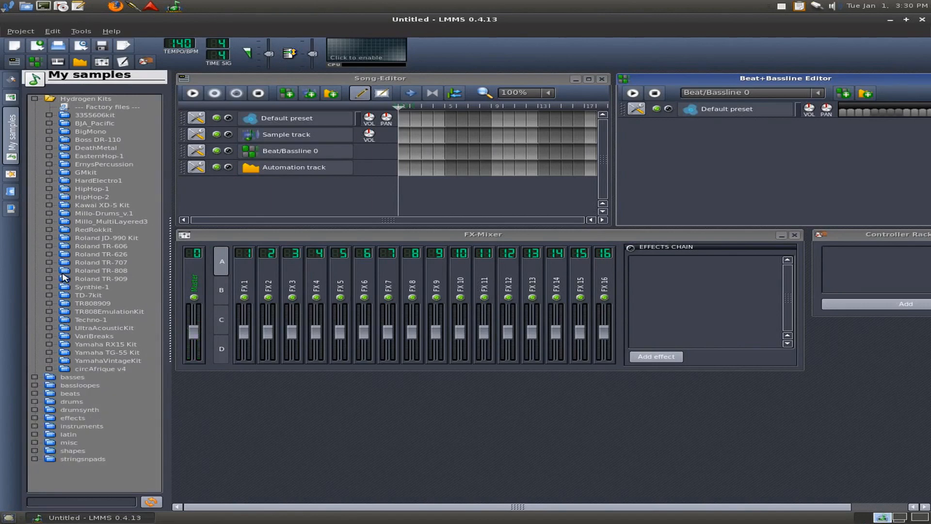
{"action": "mouse_move", "coordinate": [53, 207]}
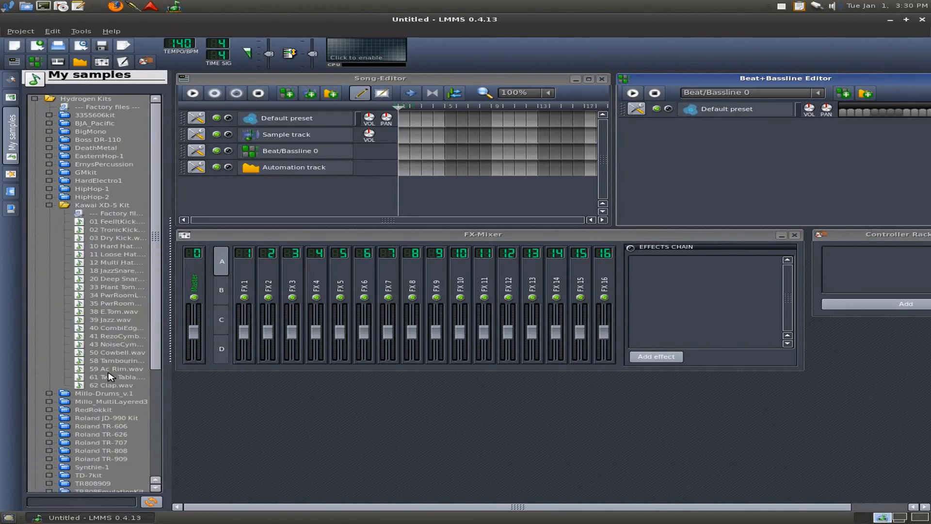
{"action": "mouse_move", "coordinate": [119, 240]}
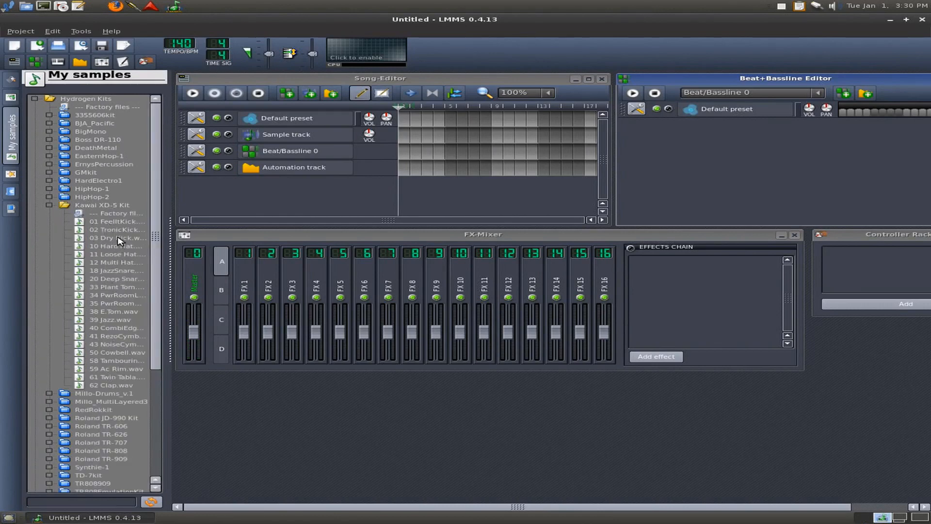
{"action": "left_click", "coordinate": [116, 222]}
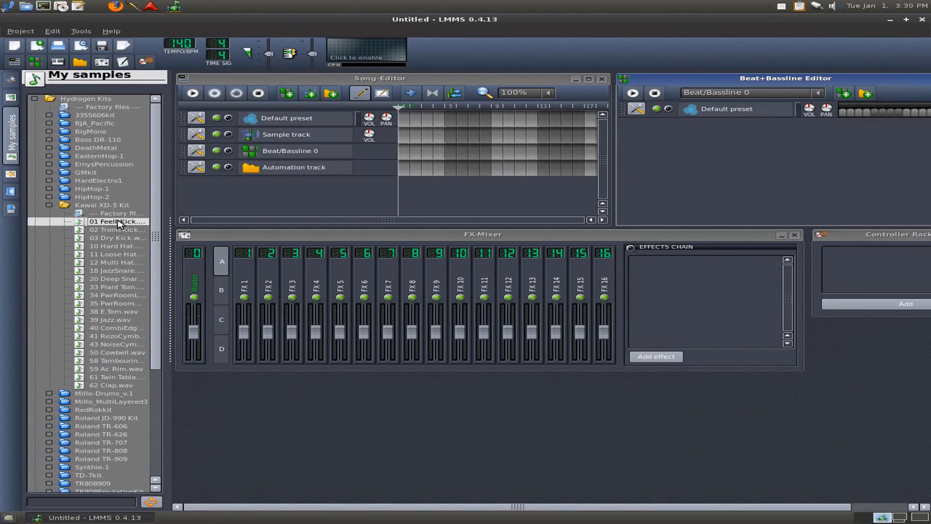
- Add 01 FeelItKick, 18 JazzSnare and 12 Multi Hat sample tracks, then close the browser
{"action": "left_click", "coordinate": [117, 229]}
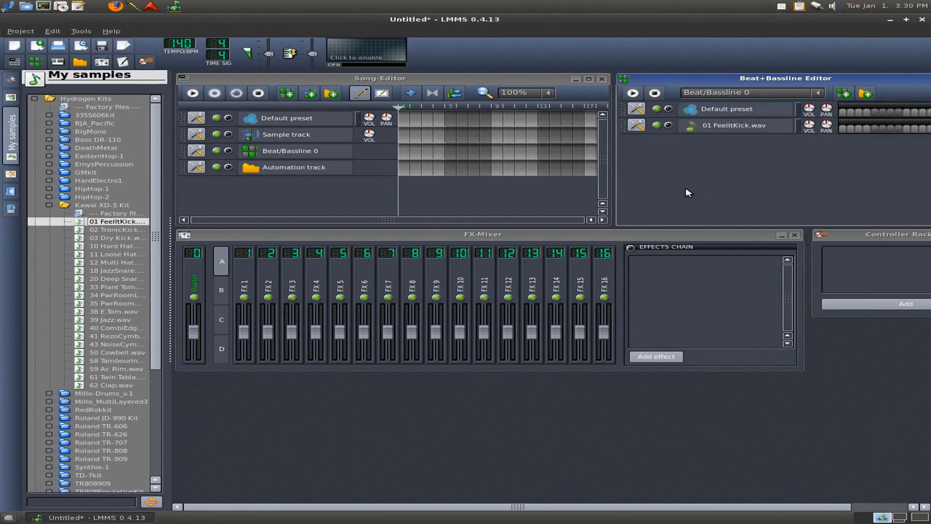
{"action": "mouse_move", "coordinate": [122, 357]}
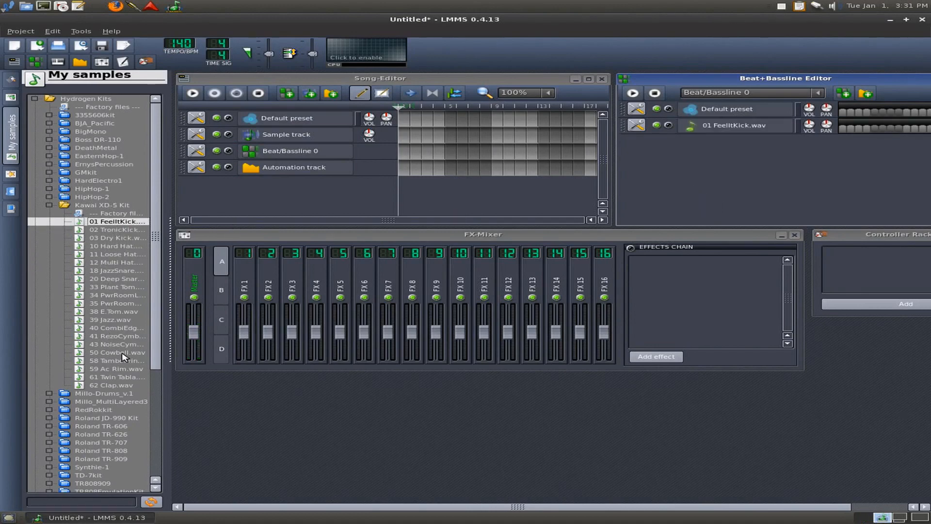
{"action": "left_click", "coordinate": [116, 279]}
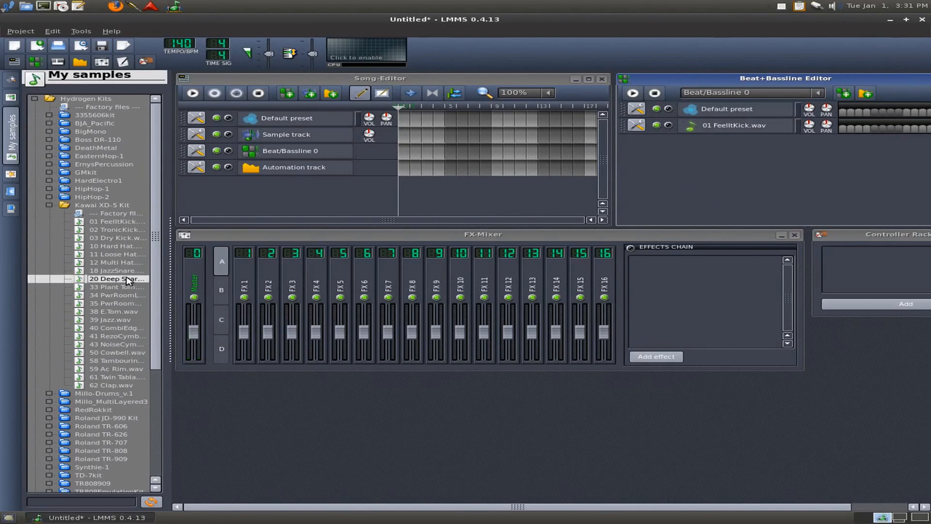
{"action": "double_click", "coordinate": [117, 270]}
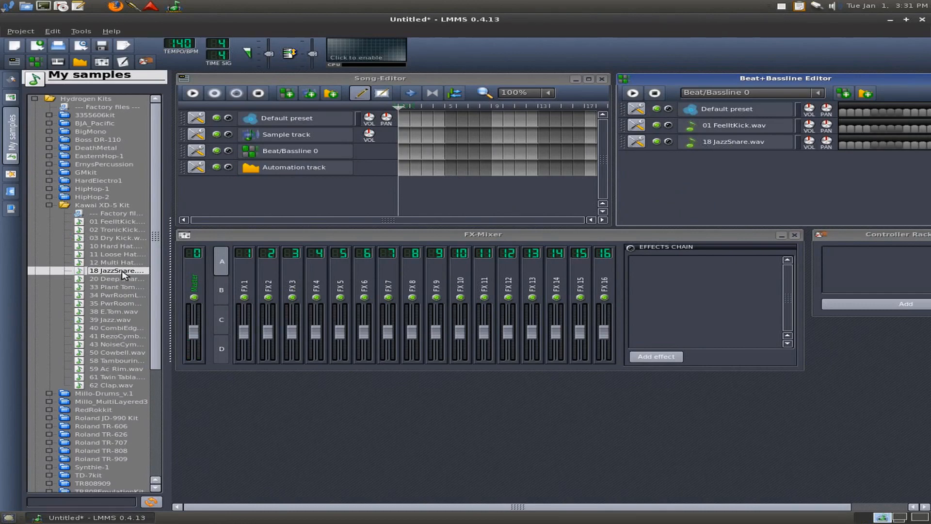
{"action": "mouse_move", "coordinate": [124, 259]}
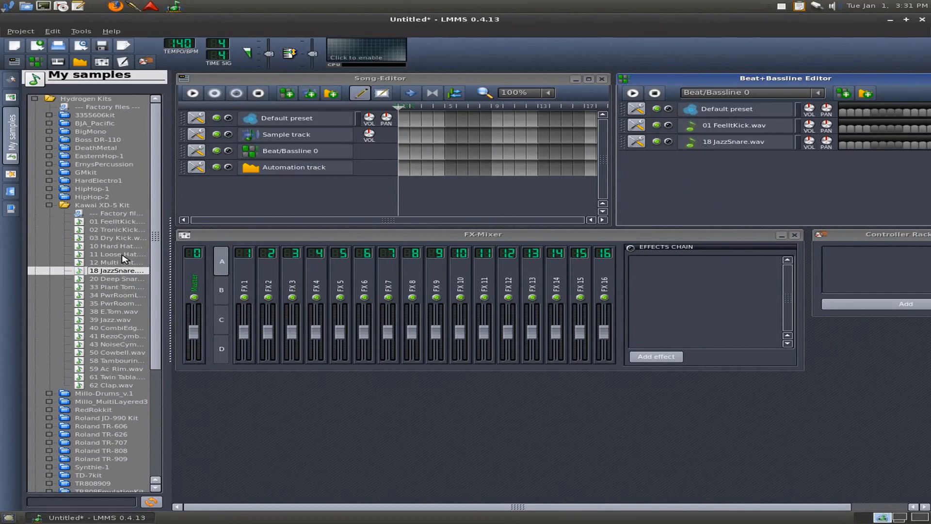
{"action": "left_click", "coordinate": [116, 246]}
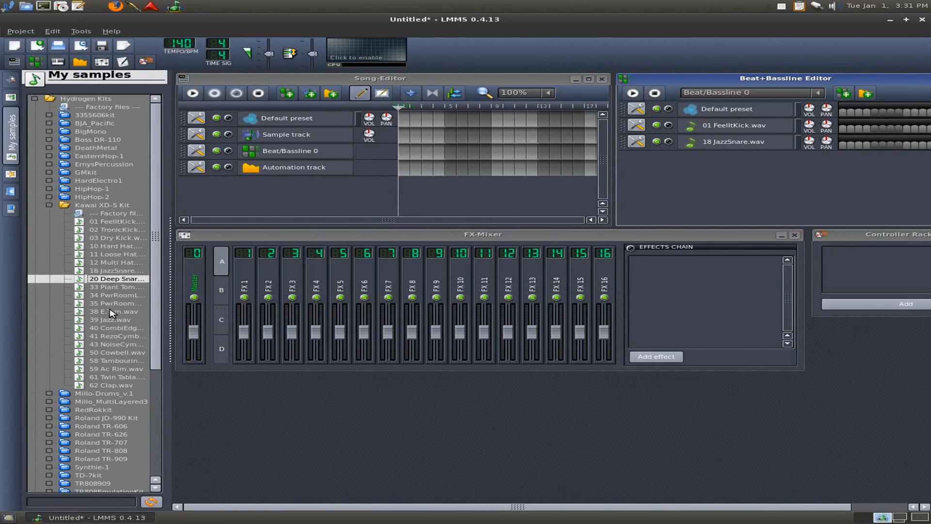
{"action": "mouse_move", "coordinate": [138, 357]}
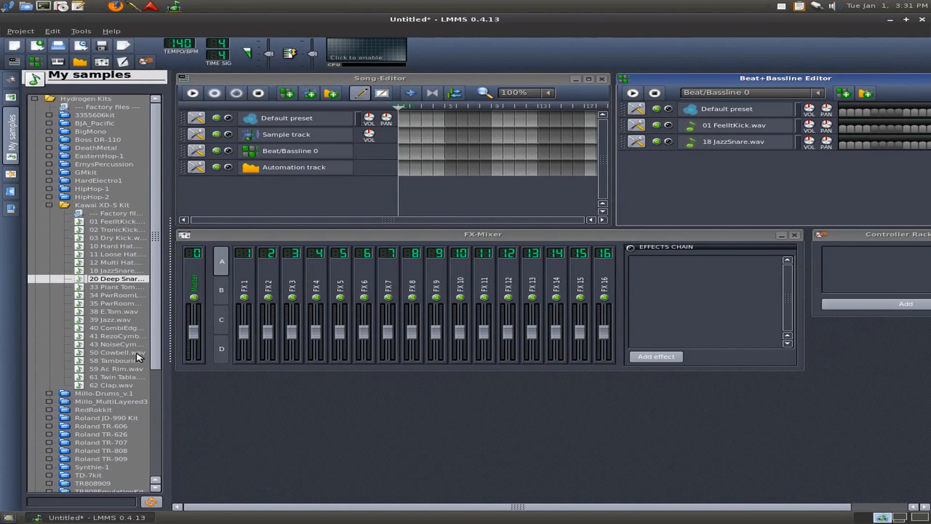
{"action": "left_click", "coordinate": [111, 384]}
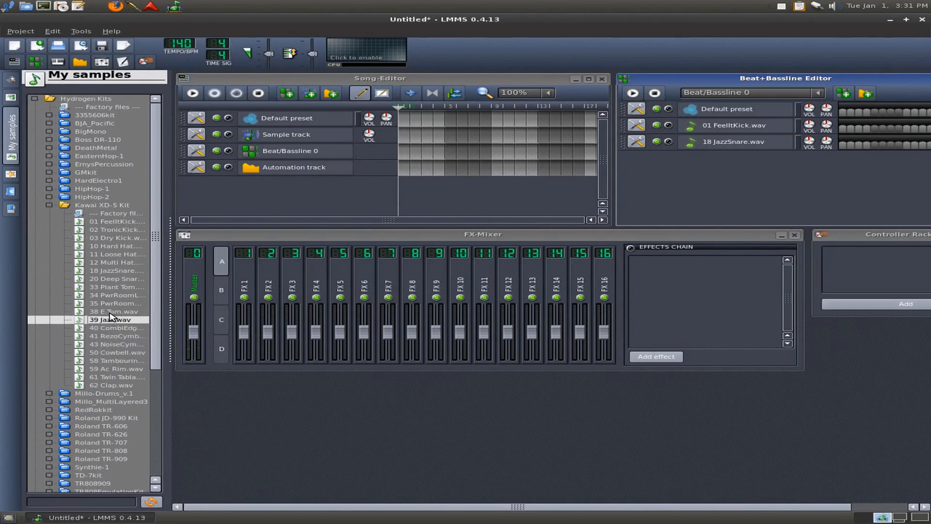
{"action": "left_click", "coordinate": [117, 287]}
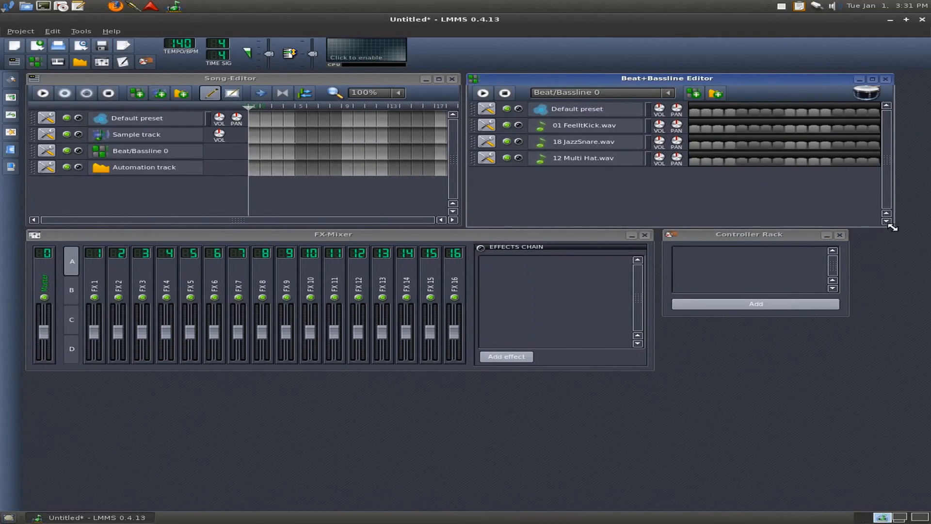
{"action": "mouse_move", "coordinate": [703, 169]}
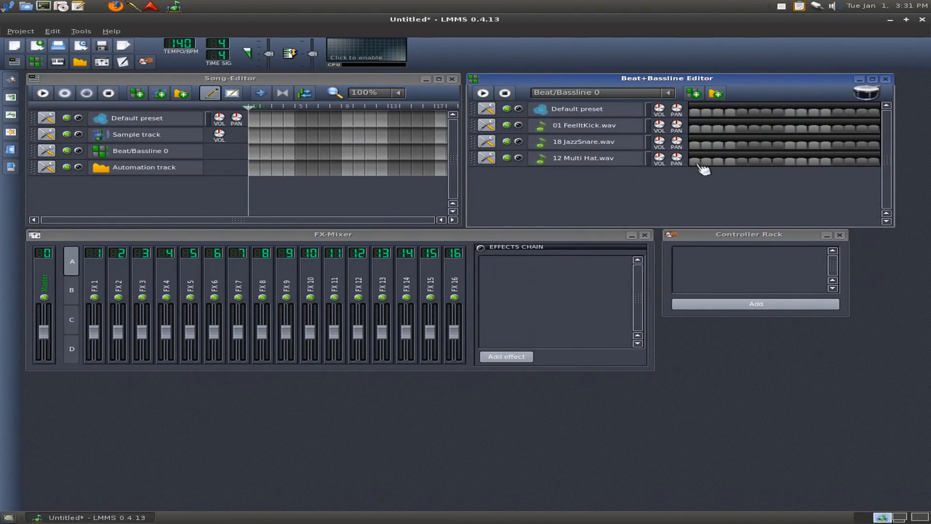
- Place two hi-hat steps in the pattern and play it back briefly
{"action": "left_click", "coordinate": [694, 161]}
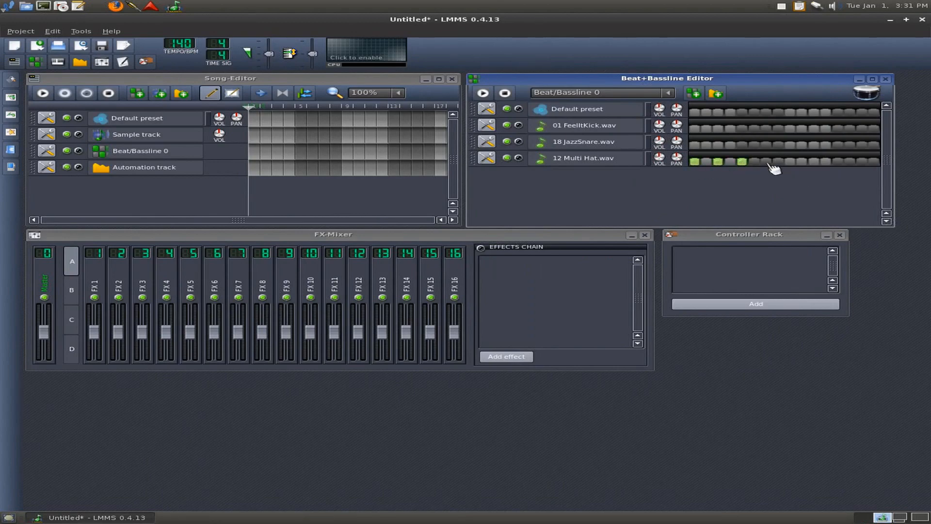
{"action": "left_click", "coordinate": [766, 161]}
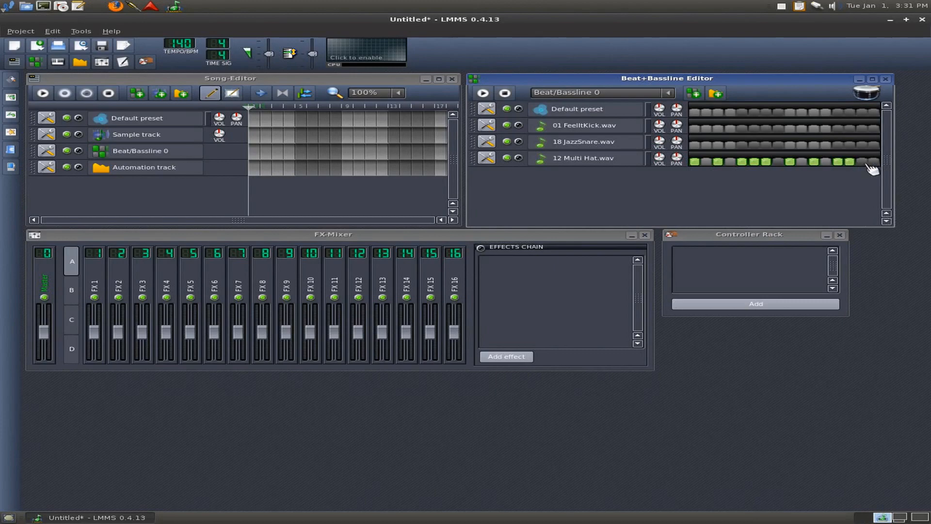
{"action": "left_click", "coordinate": [504, 93]}
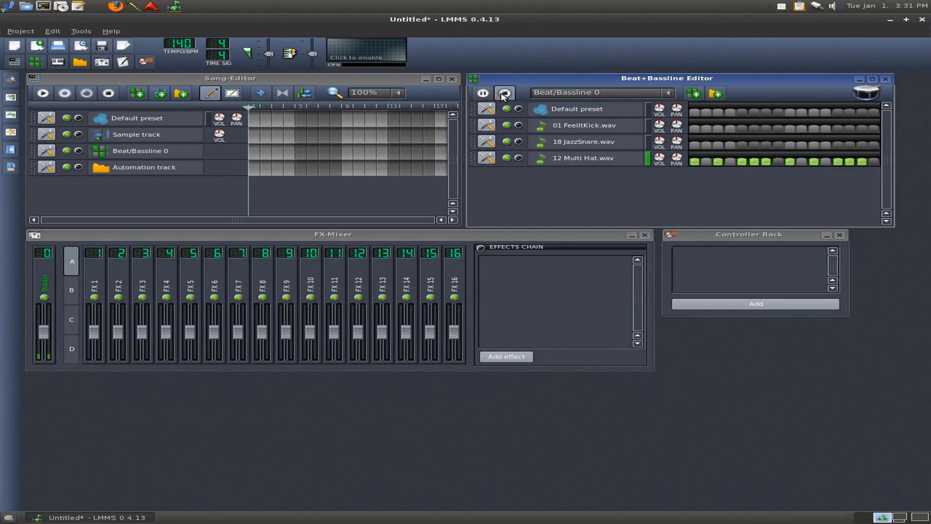
{"action": "left_click", "coordinate": [504, 93]}
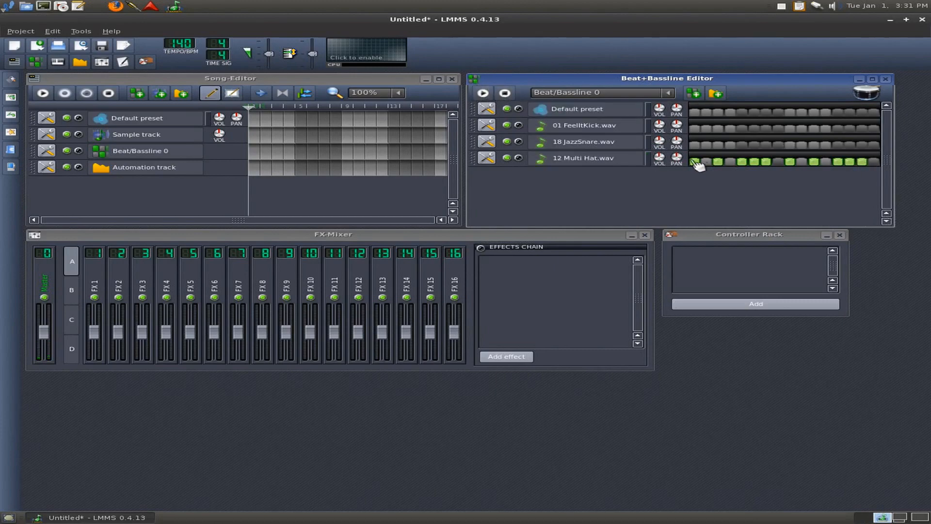
{"action": "mouse_move", "coordinate": [657, 158]}
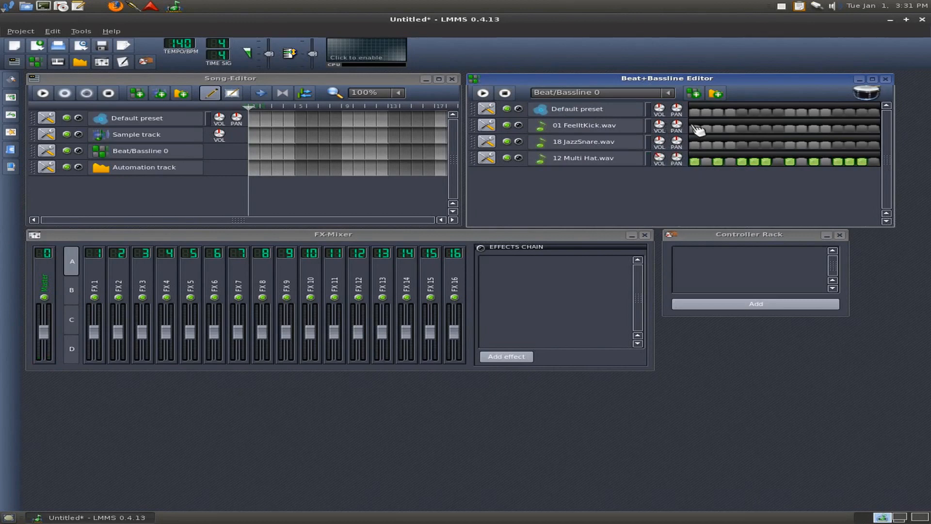
- Add two kick steps and a snare hit, then play and stop the beat
{"action": "left_click", "coordinate": [694, 129]}
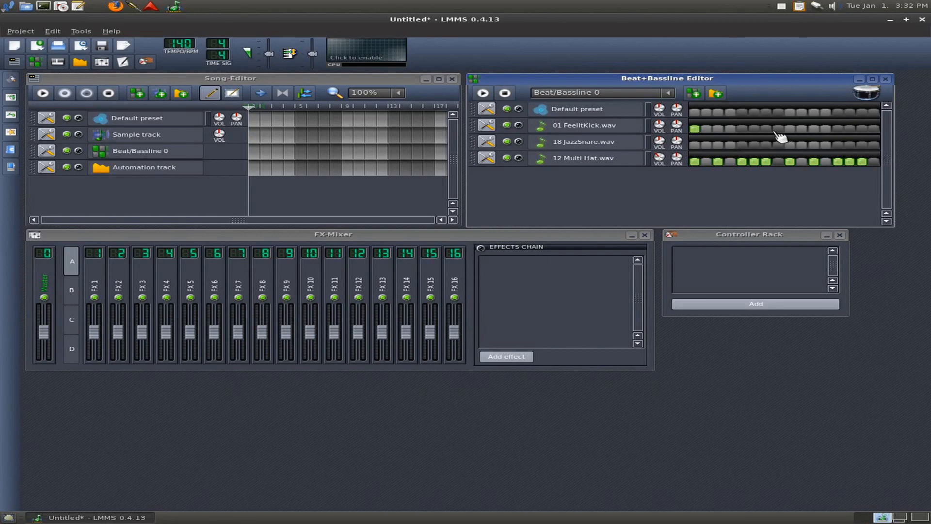
{"action": "left_click", "coordinate": [766, 129]}
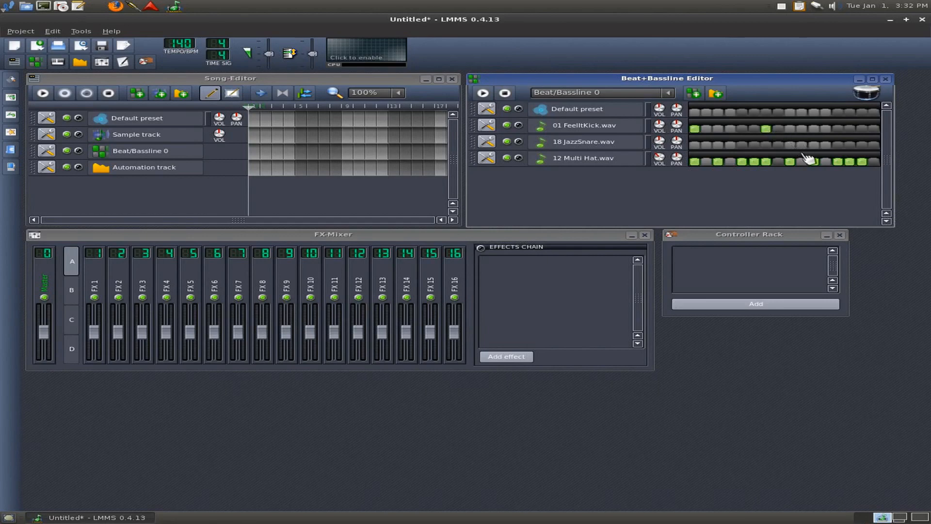
{"action": "left_click", "coordinate": [791, 144]}
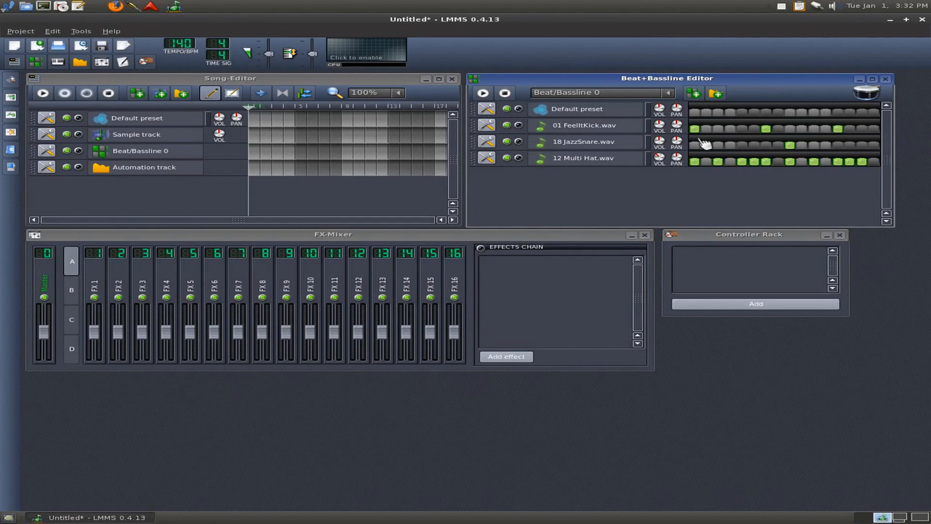
{"action": "left_click", "coordinate": [482, 93]}
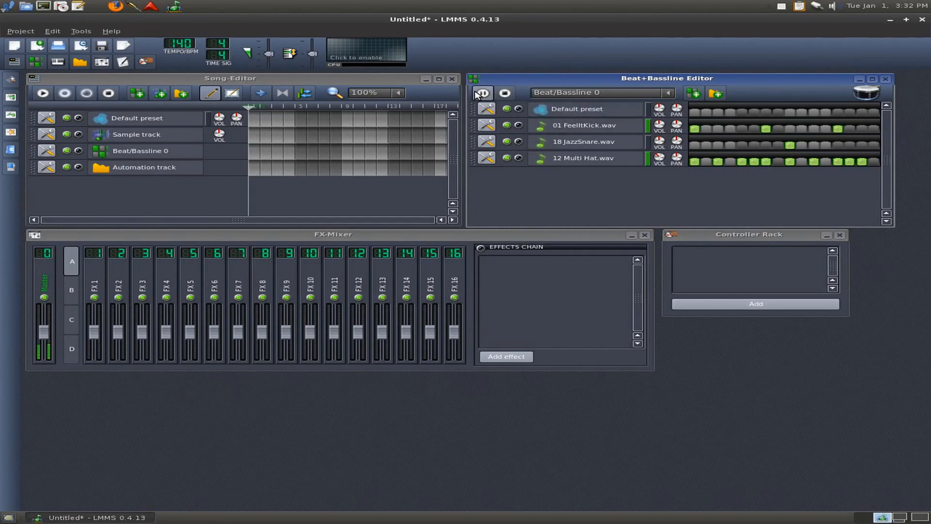
{"action": "mouse_move", "coordinate": [482, 93]}
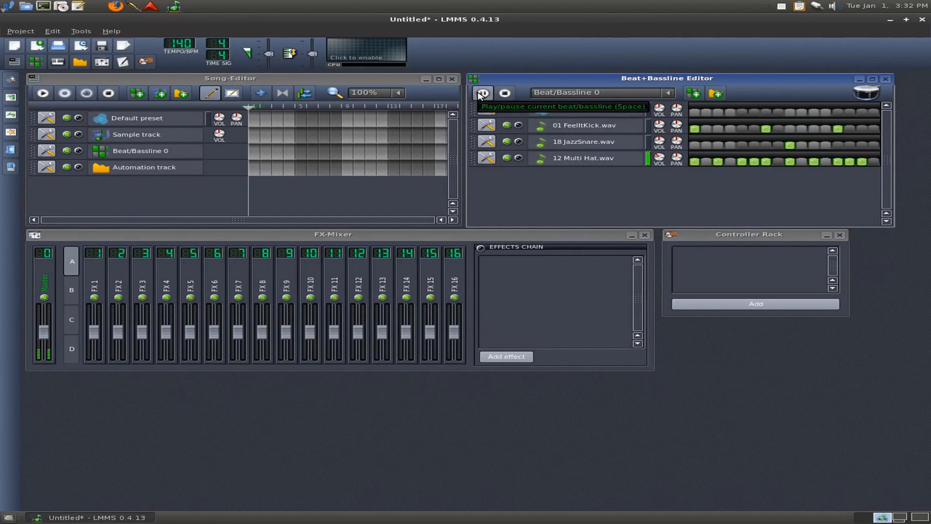
{"action": "left_click", "coordinate": [505, 93]}
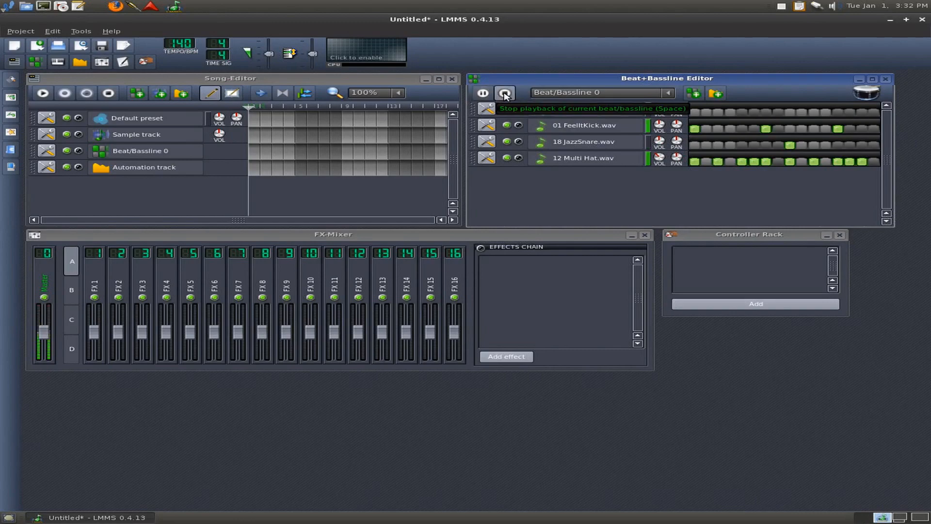
{"action": "left_click", "coordinate": [505, 93]}
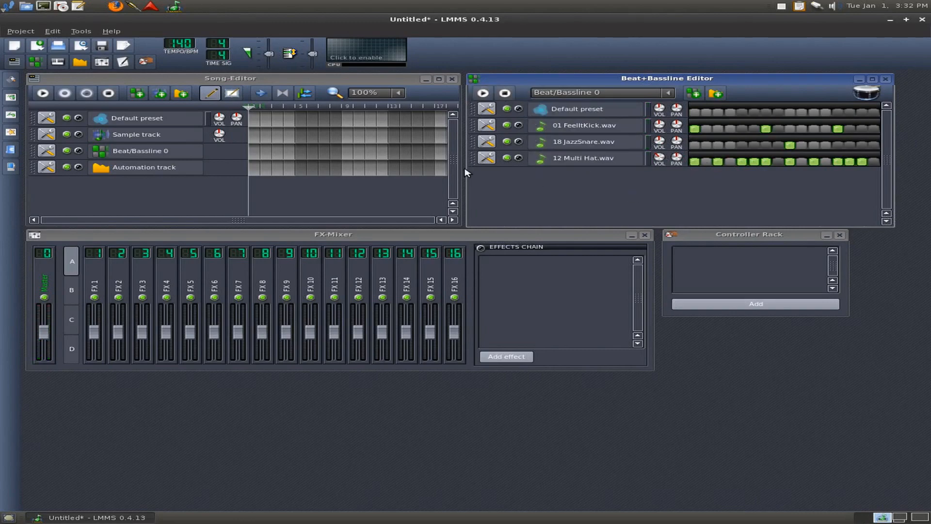
{"action": "mouse_move", "coordinate": [496, 161]}
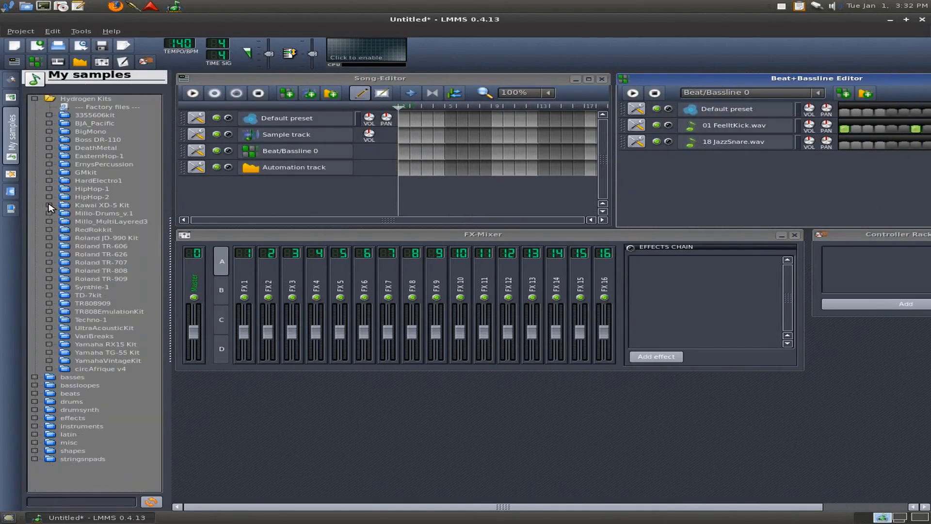
{"action": "mouse_move", "coordinate": [99, 345]}
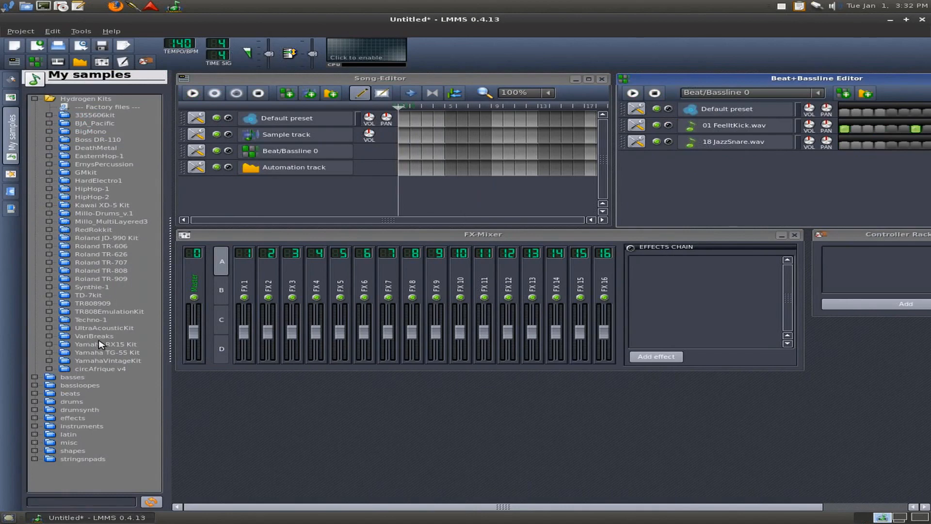
{"action": "mouse_move", "coordinate": [88, 155]}
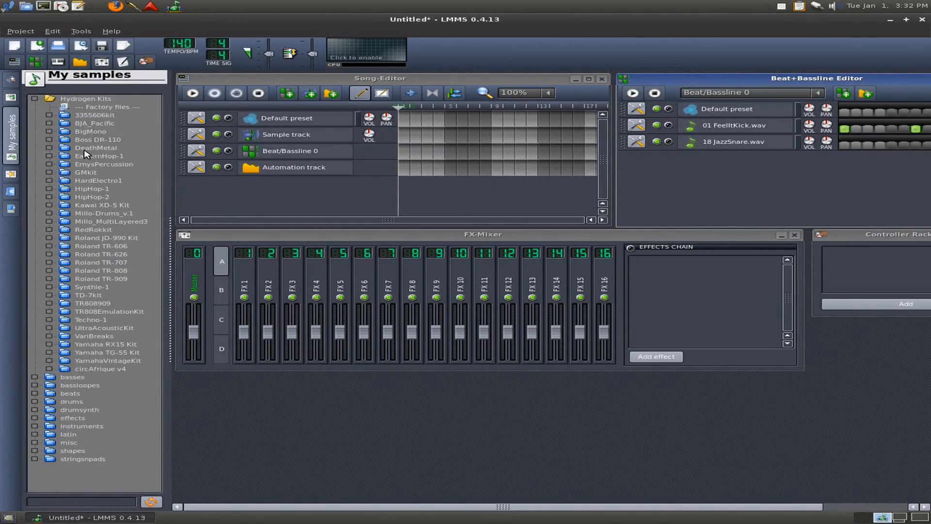
- Expand and collapse the Roland TR-909 kit folder within Hydrogen Kits
{"action": "left_click", "coordinate": [99, 279]}
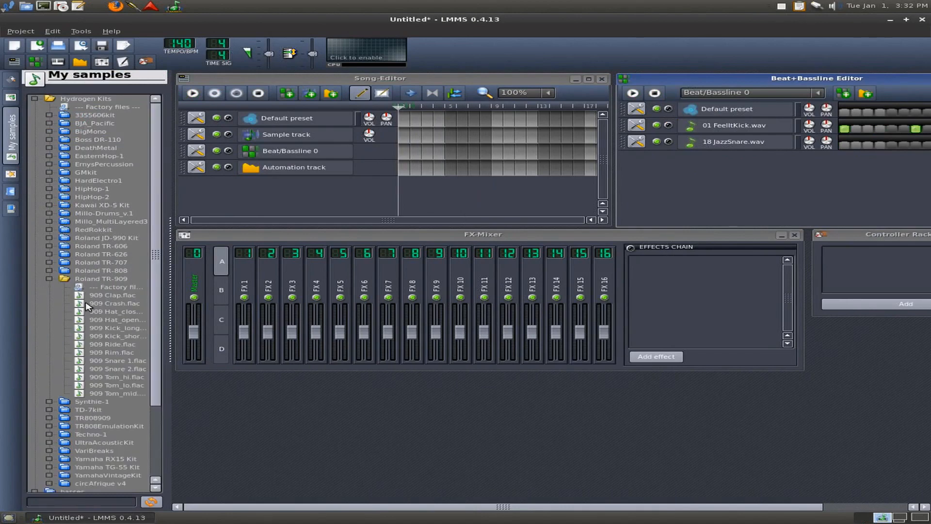
{"action": "left_click", "coordinate": [116, 311]}
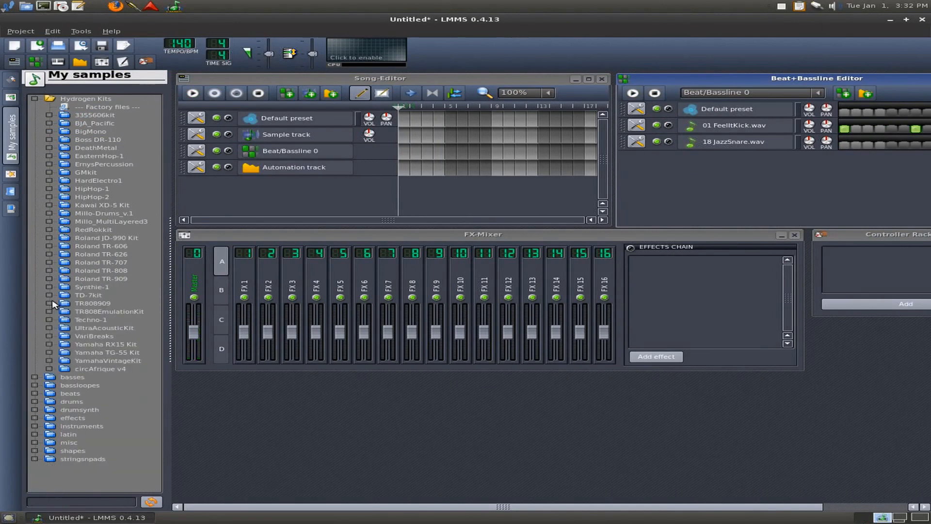
{"action": "mouse_move", "coordinate": [50, 365]}
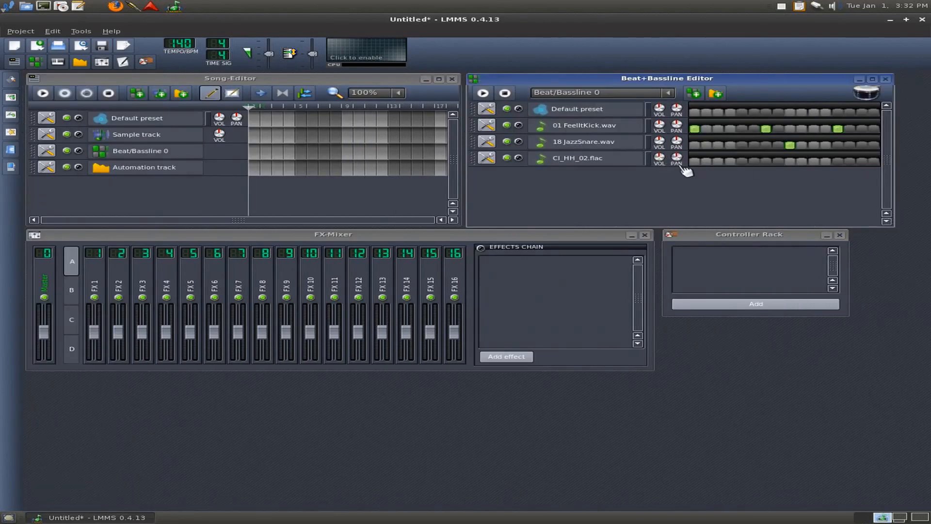
- Add a step on the Cl_HH_02.flac row, then play and stop the pattern
{"action": "left_click", "coordinate": [719, 161]}
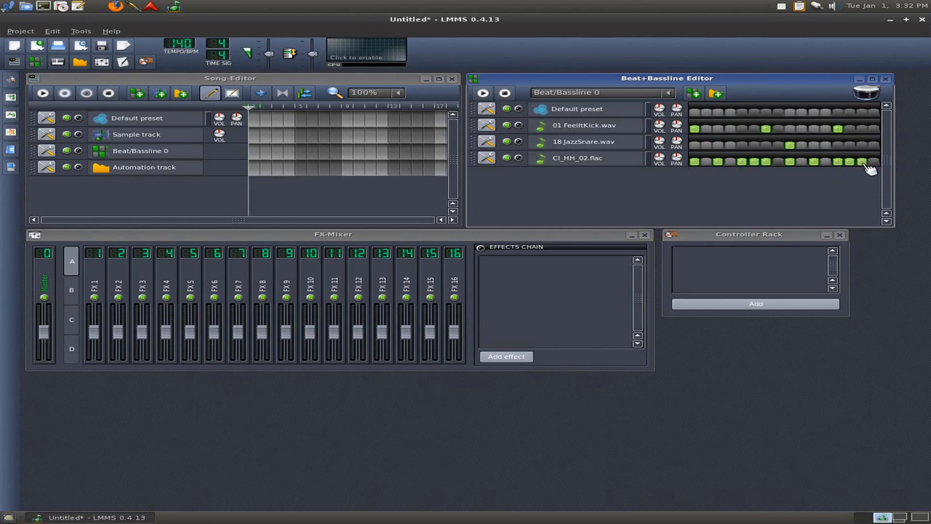
{"action": "left_click", "coordinate": [484, 93]}
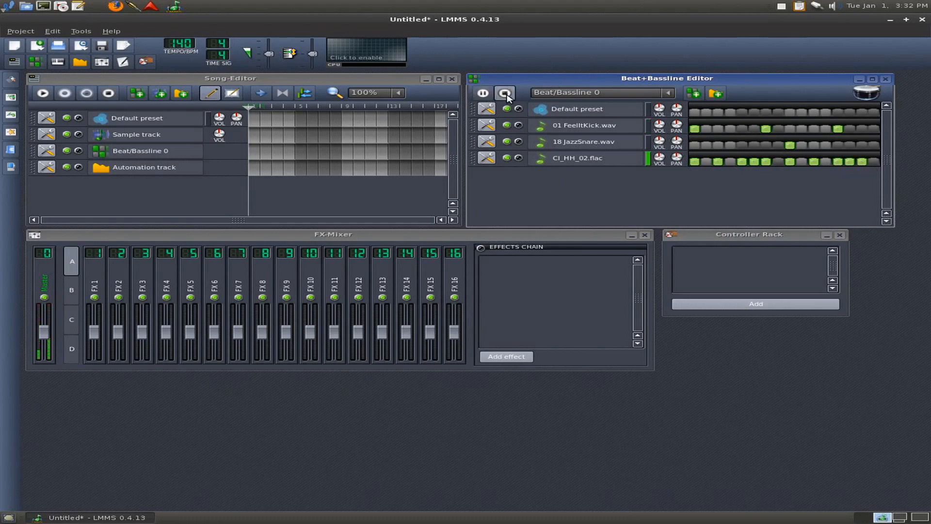
{"action": "left_click", "coordinate": [505, 93]}
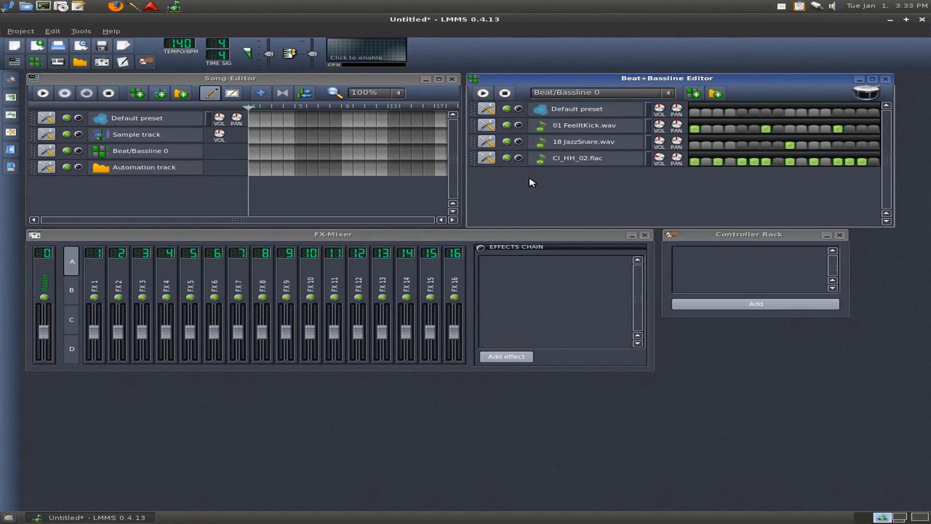
{"action": "mouse_move", "coordinate": [259, 215]}
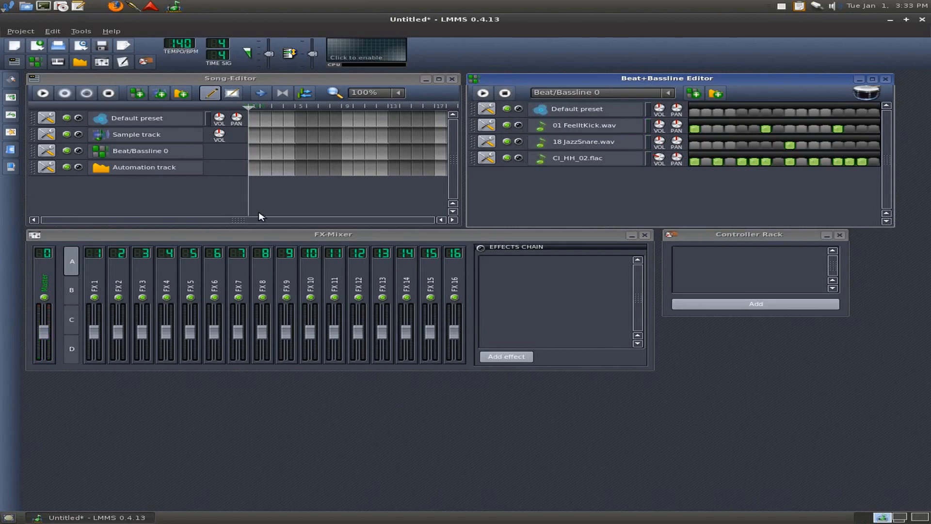
{"action": "mouse_move", "coordinate": [90, 88]}
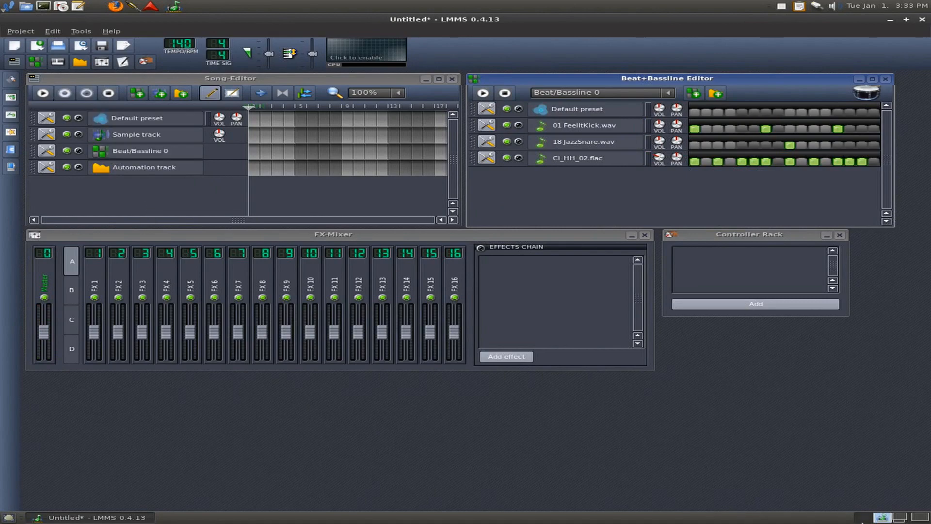
{"action": "mouse_move", "coordinate": [900, 520]}
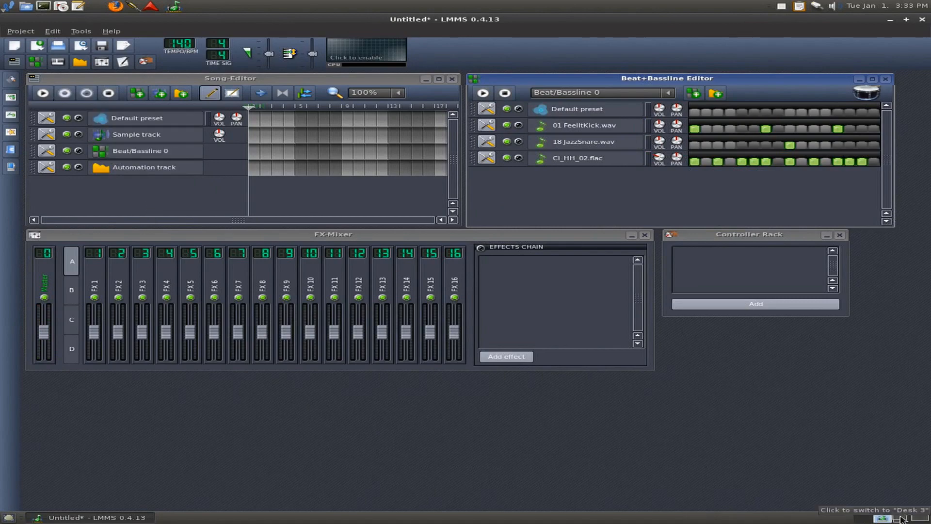